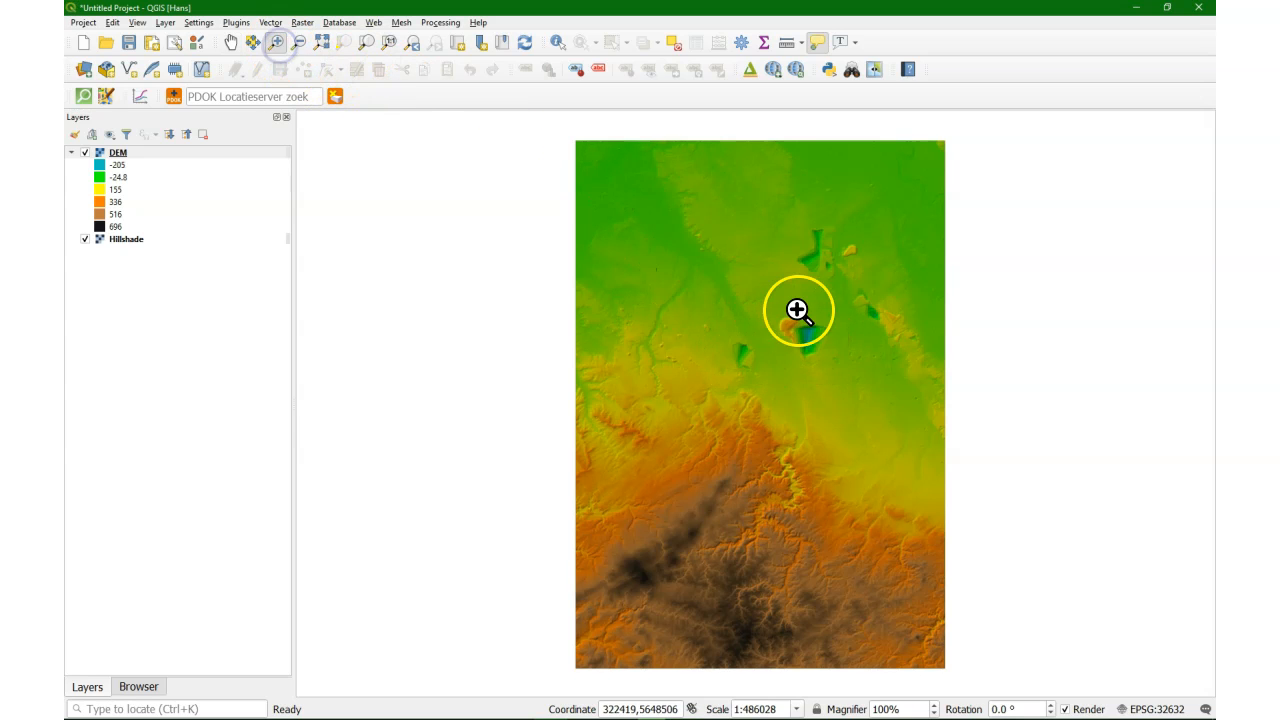
Step: Zoom the map in on the mine pit depression in the DEM
click(798, 310)
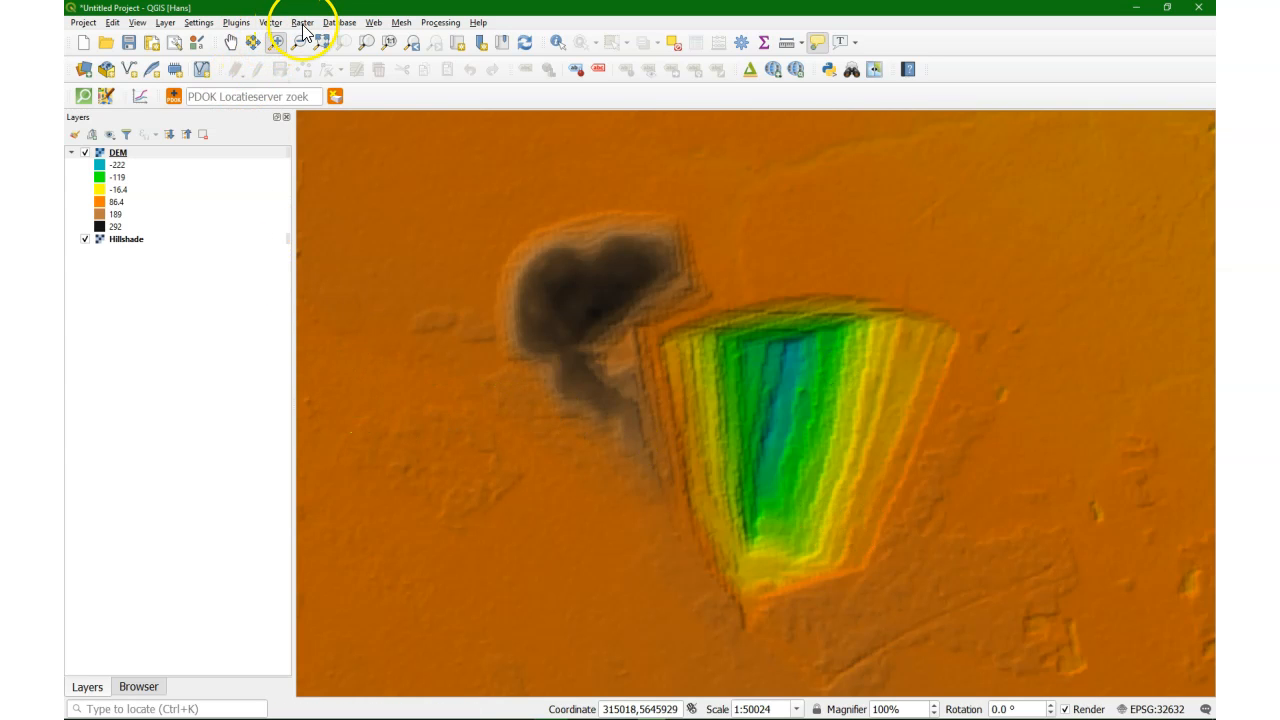
Step: Start Clip Raster by Extent and set the clipping extent to the current canvas view
click(302, 22)
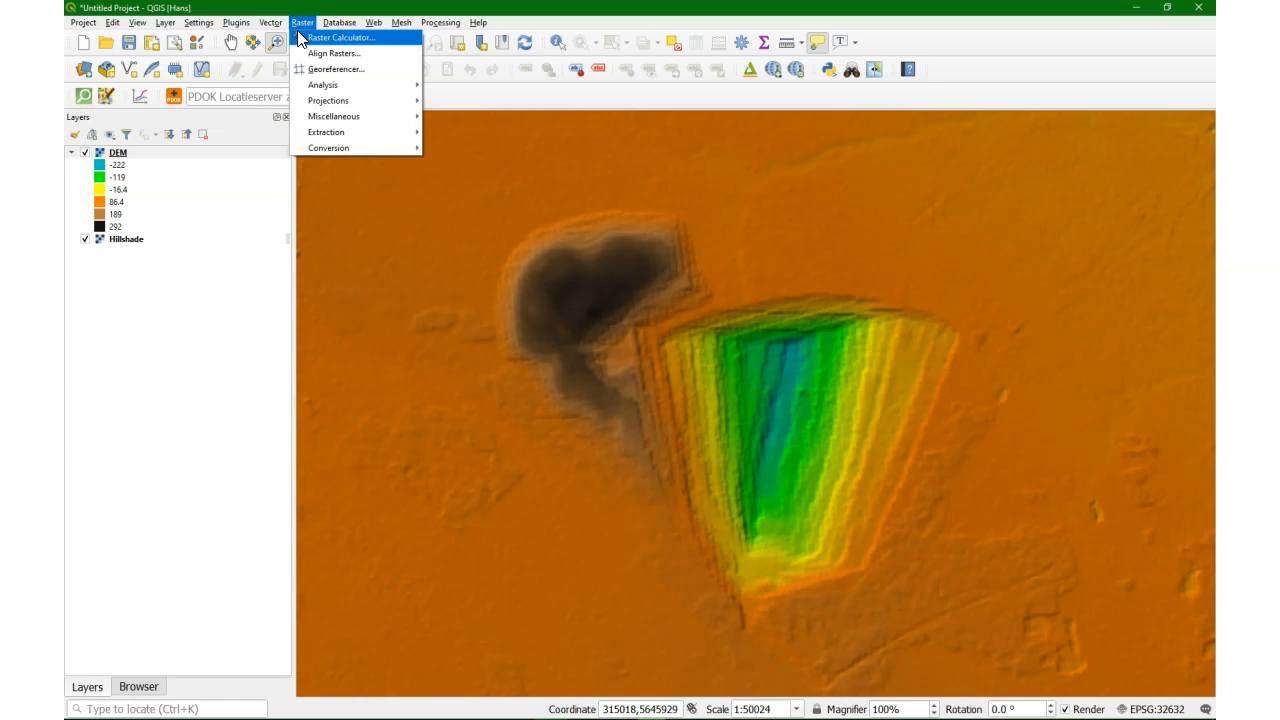
mouse_move(324, 132)
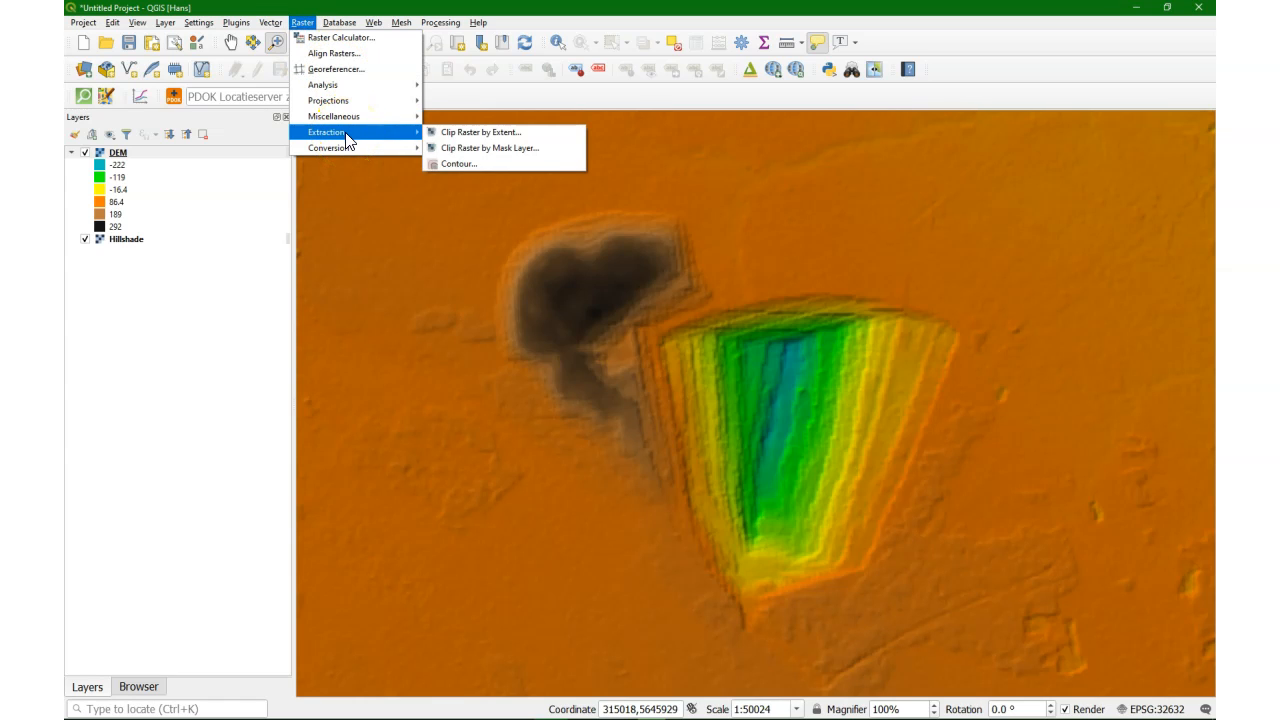
click(480, 132)
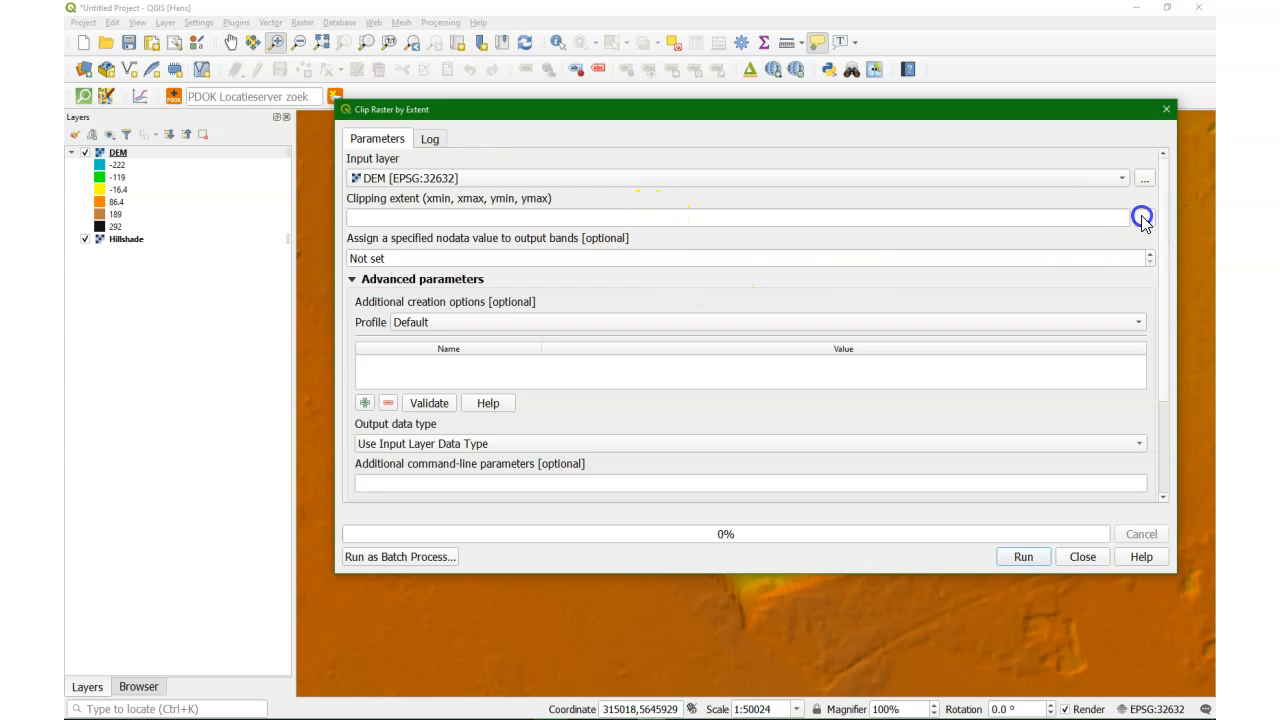
click(1142, 218)
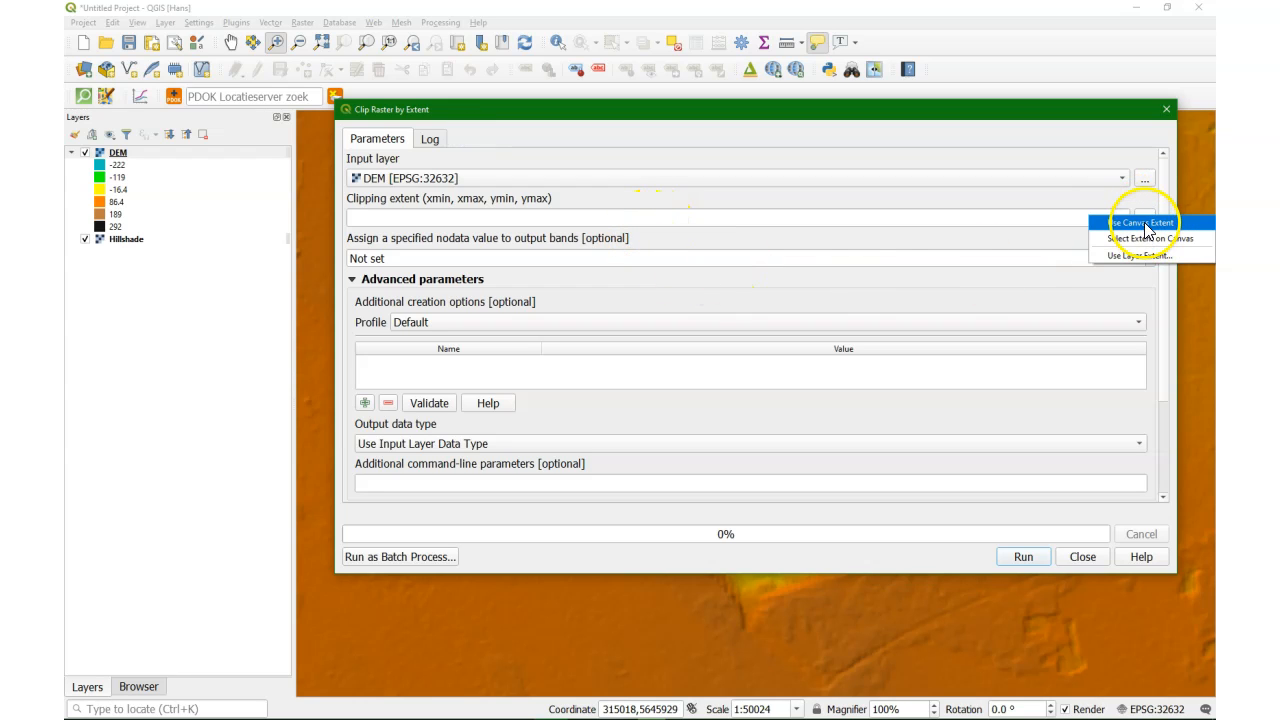
click(1140, 222)
text(-9999.000000)
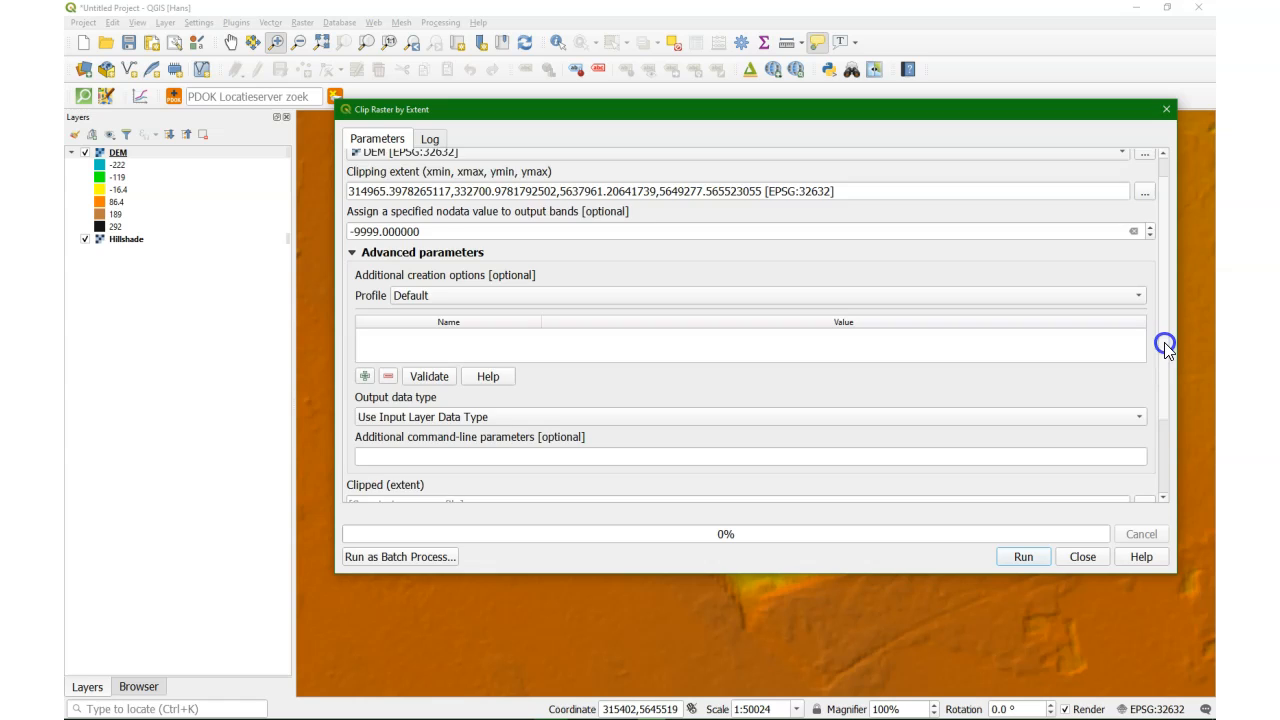
Step: Save the clipped output as MineDem.tif and run the clip to add the MineDem layer
click(1144, 400)
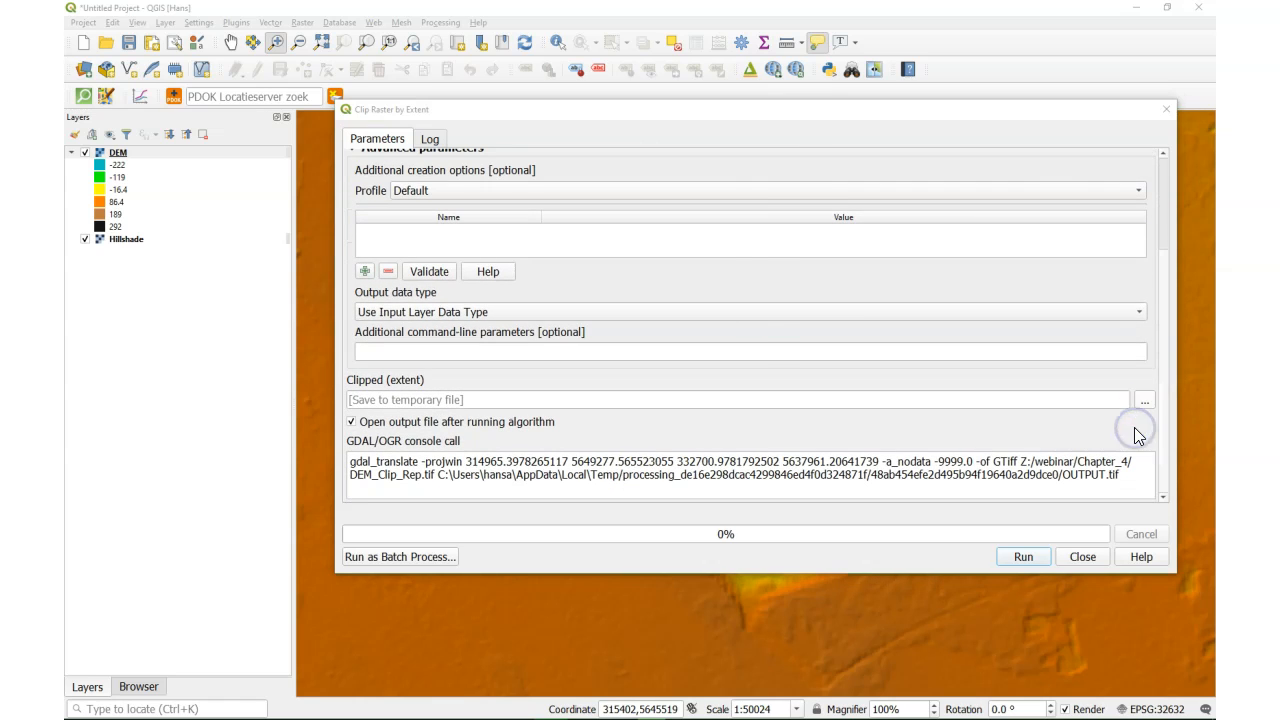
click(1144, 400)
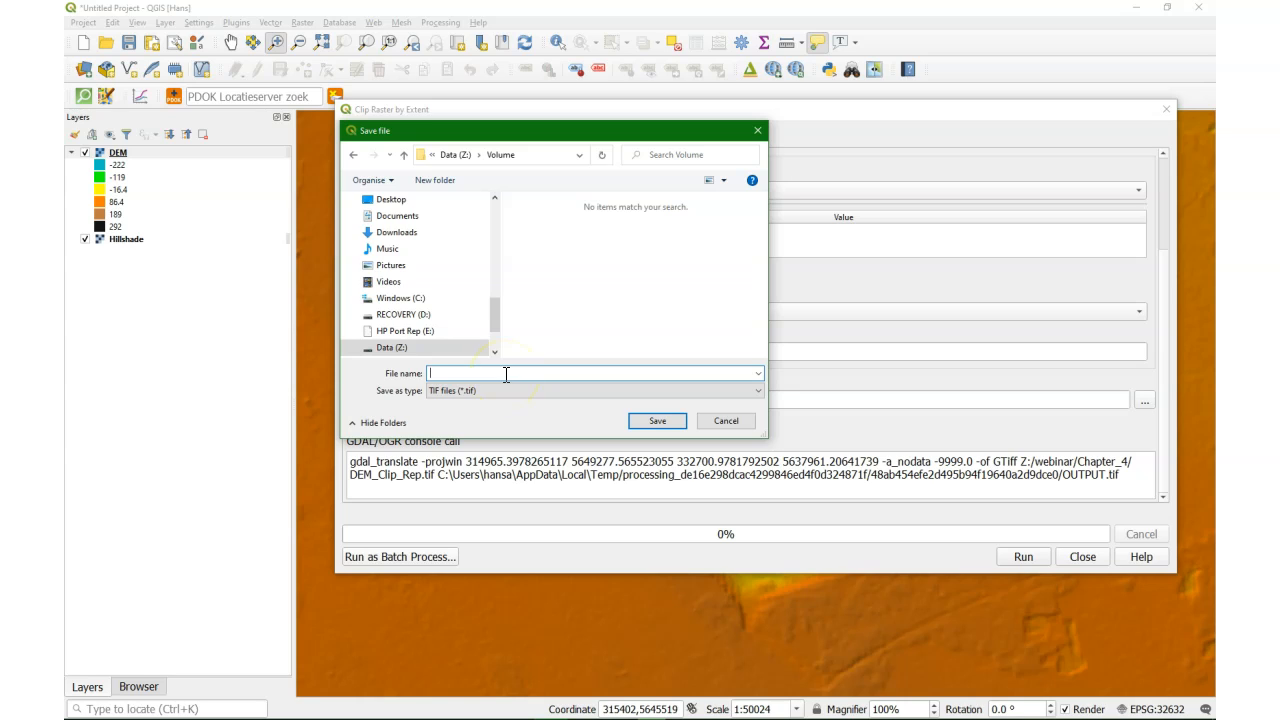
text(Mine)
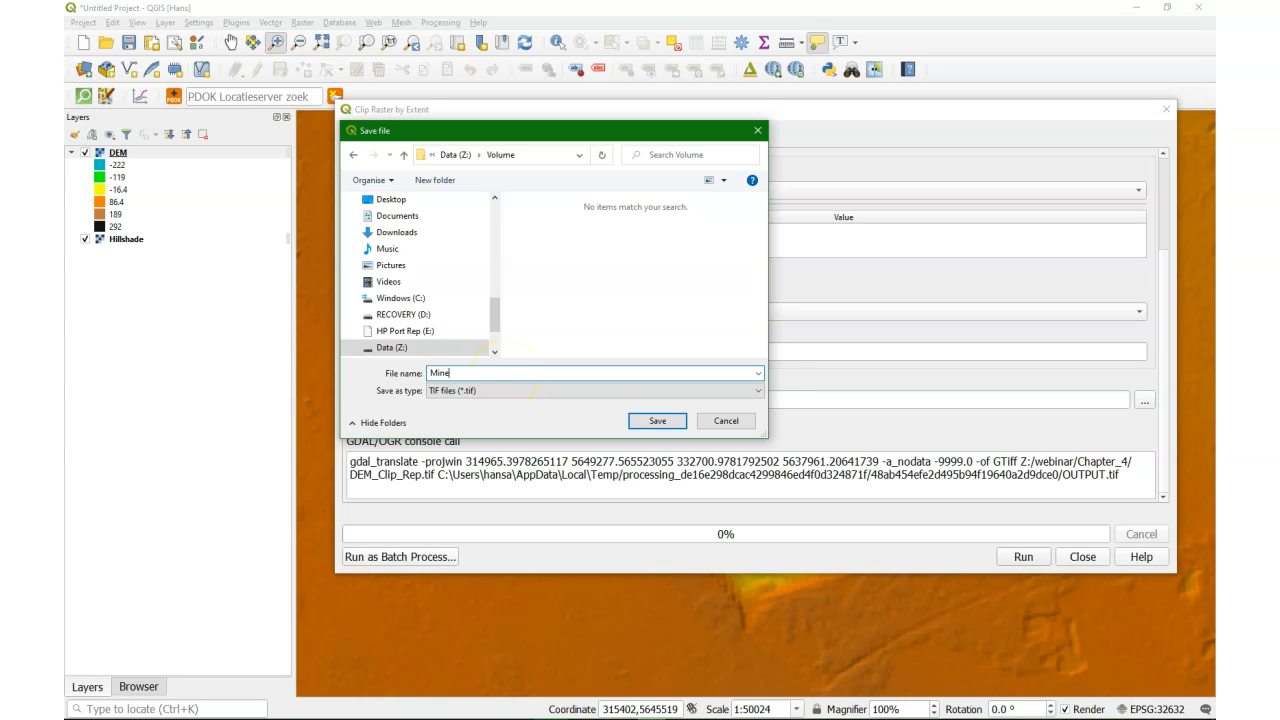
text(Dem)
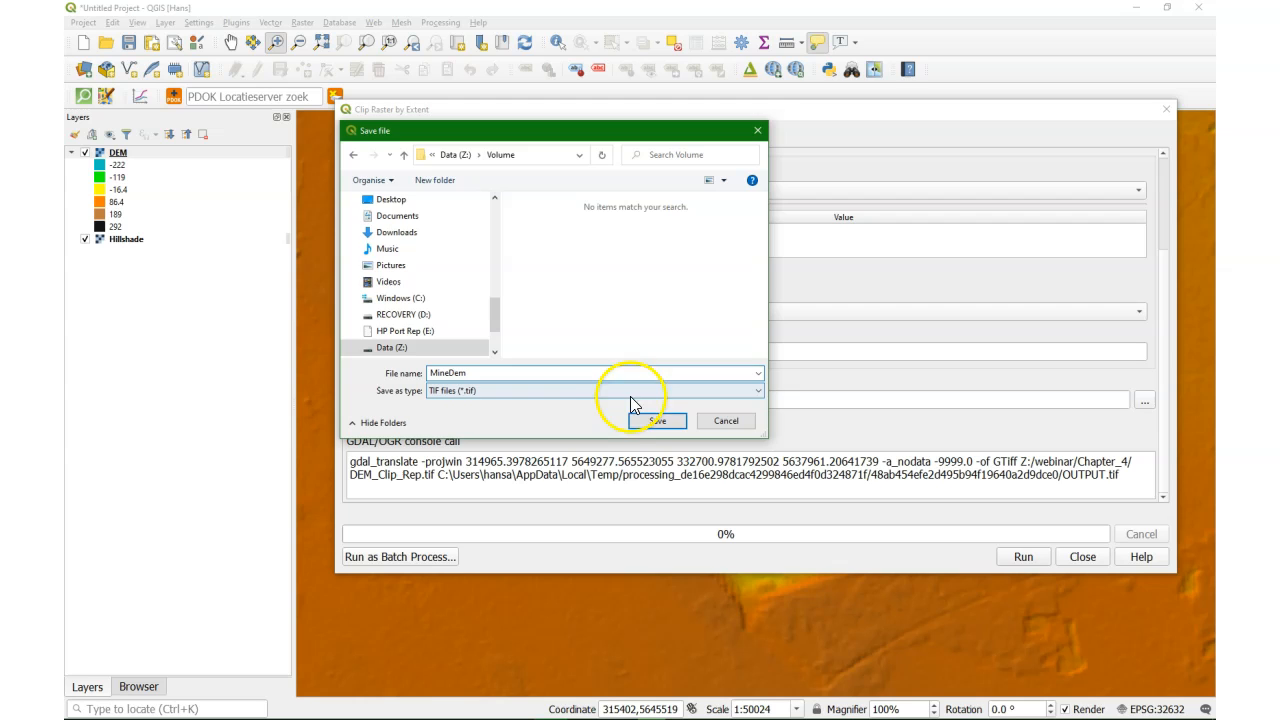
click(656, 420)
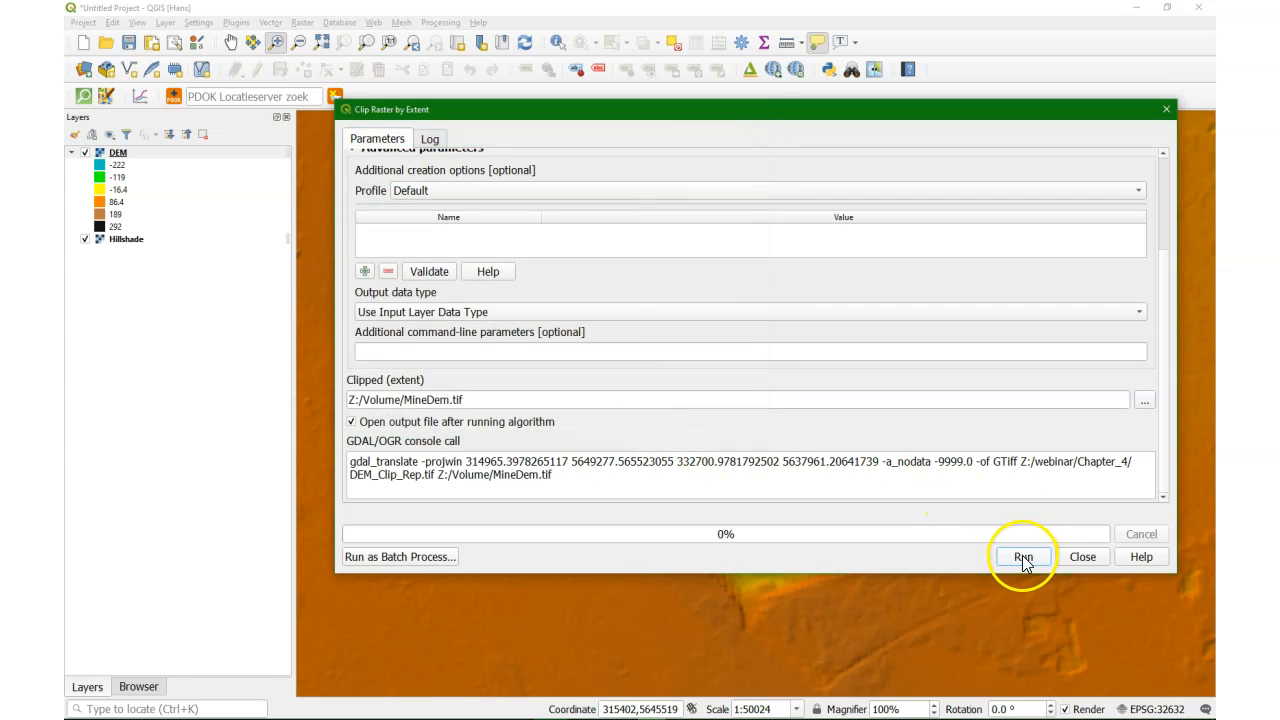
click(1022, 556)
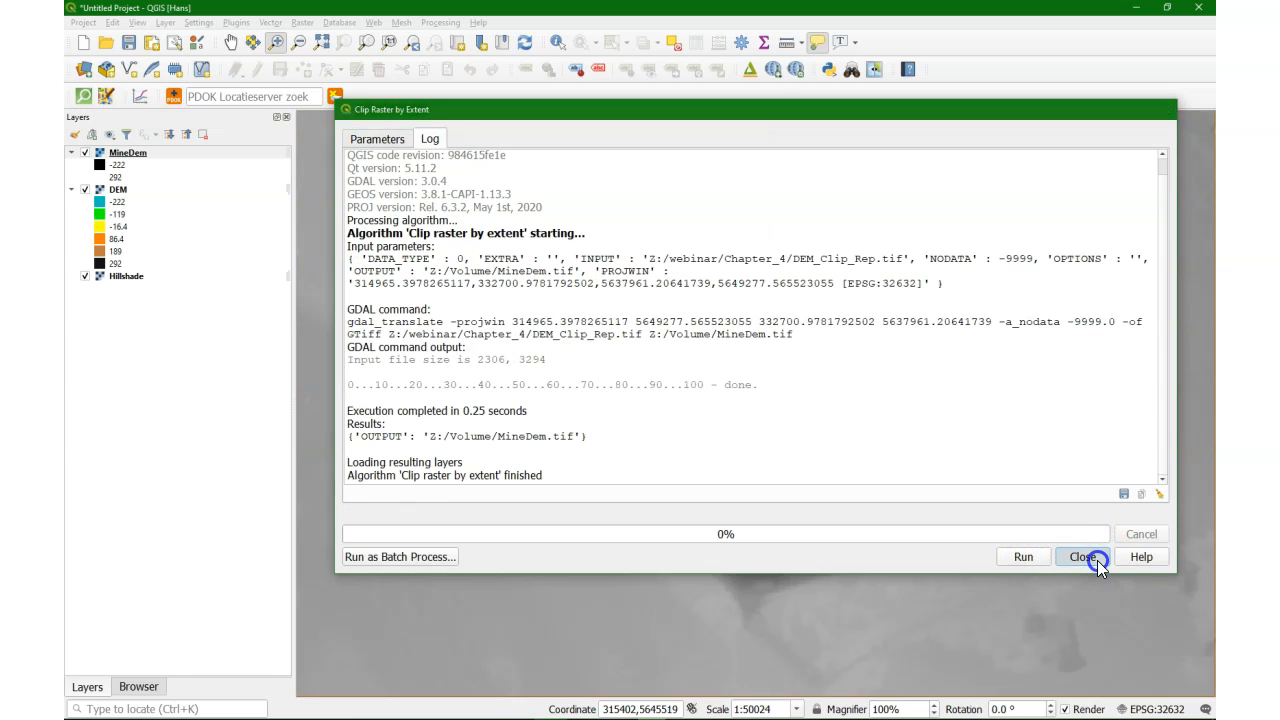
Step: Copy the DEM layer's colour style onto MineDem and hide the original DEM layer
click(1084, 556)
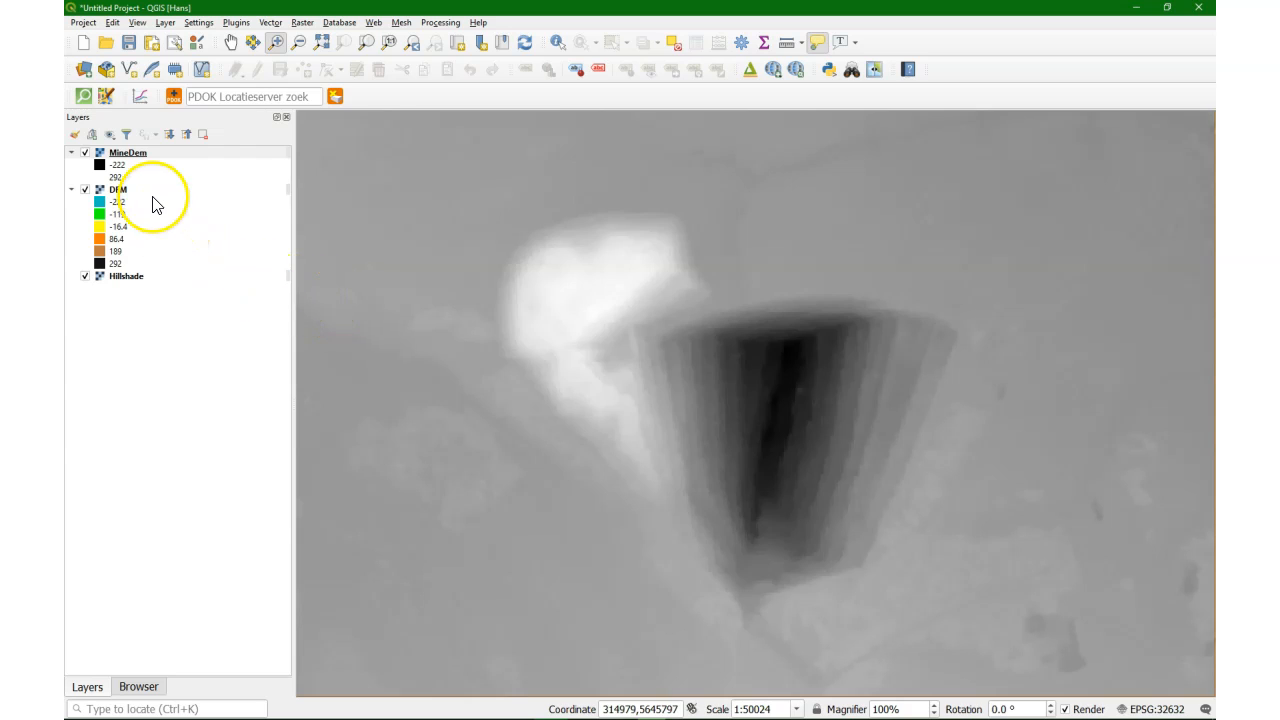
mouse_move(118, 190)
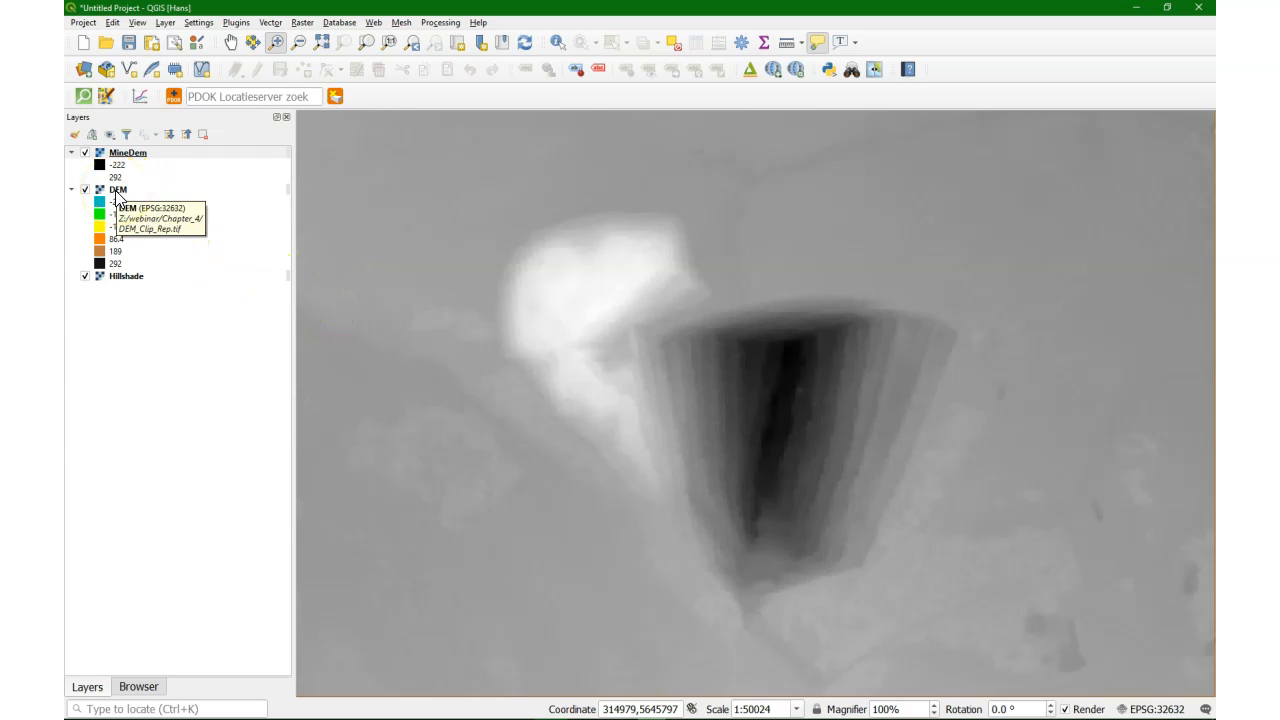
right_click(118, 188)
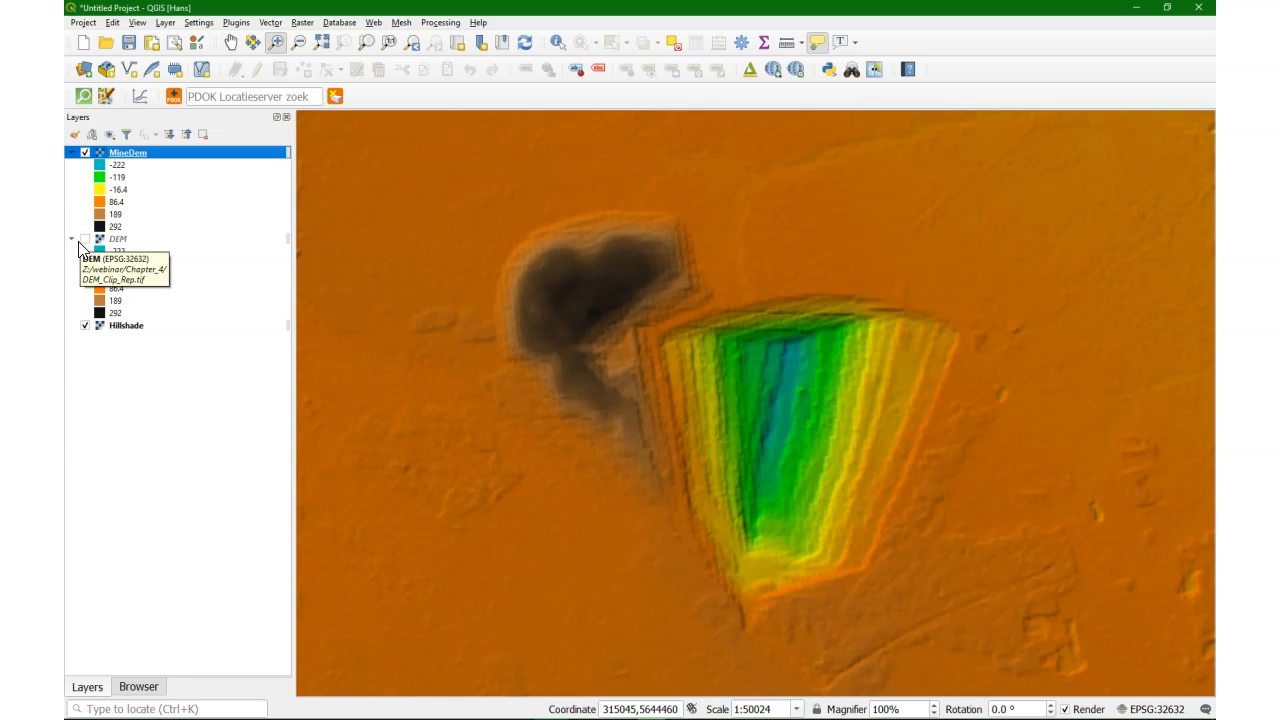
click(72, 238)
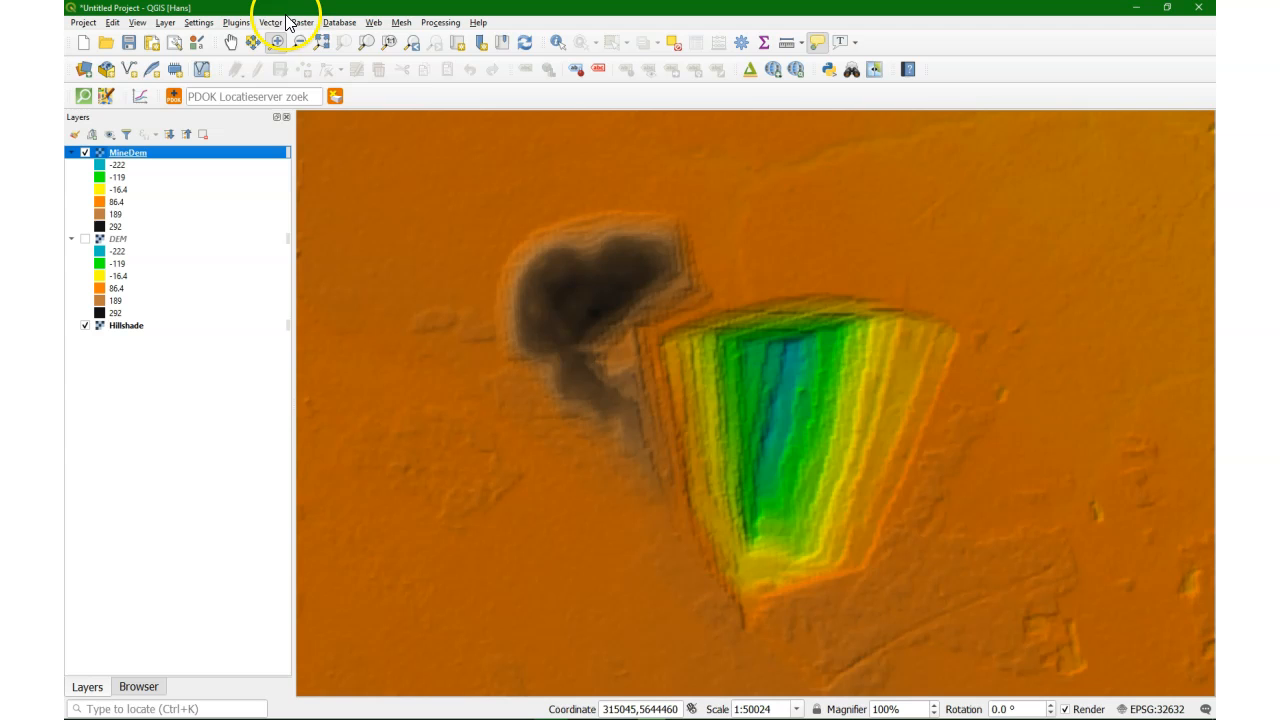
Step: Start the Contour tool on MineDem and choose to save the contours to a file
click(302, 22)
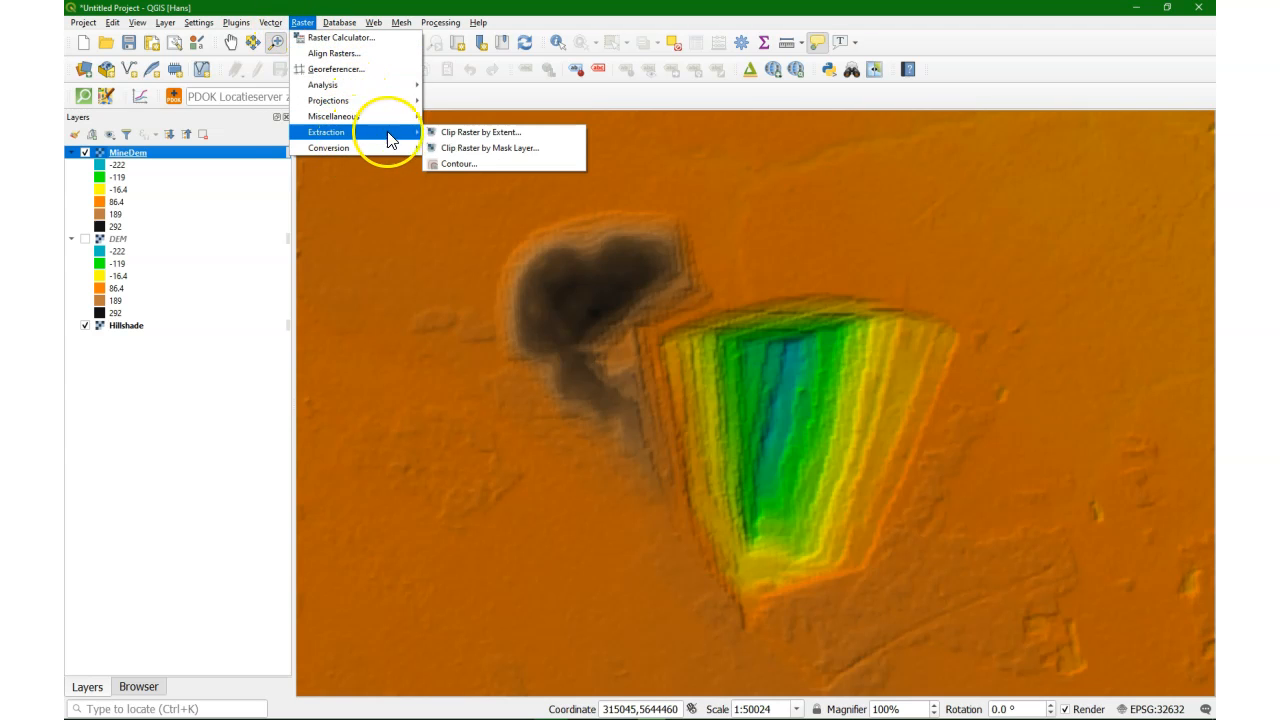
click(460, 164)
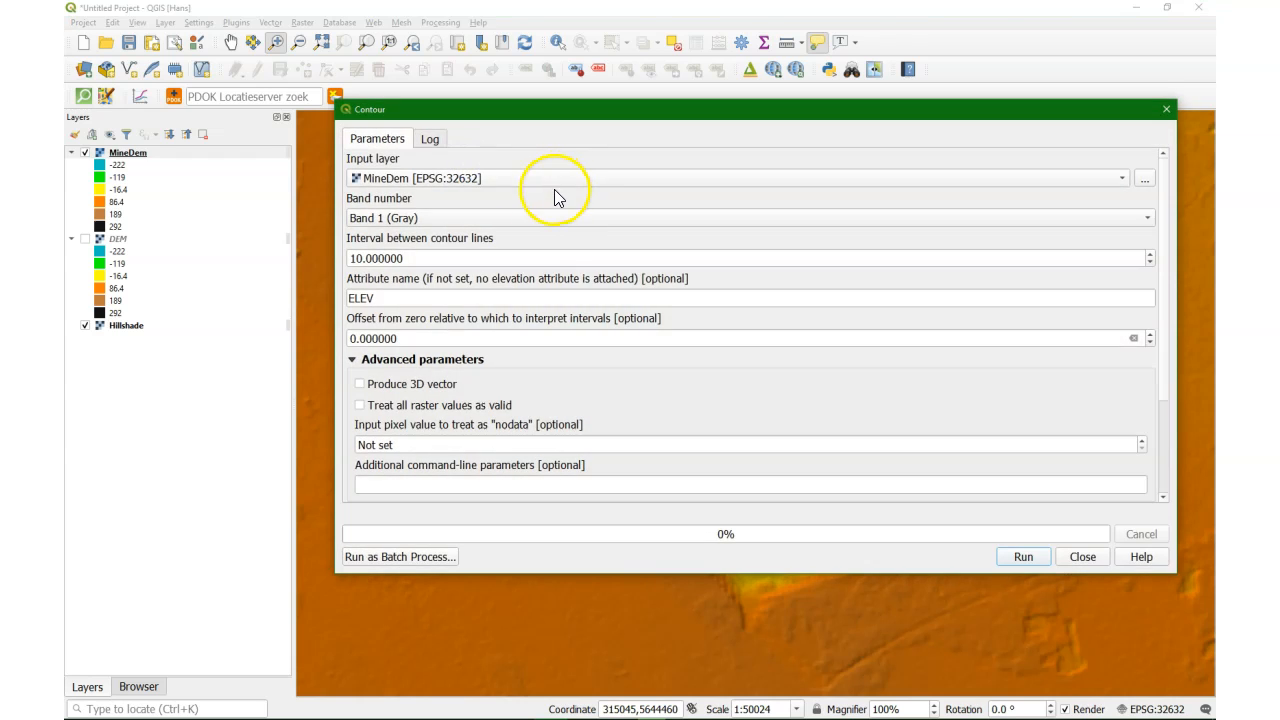
mouse_move(452, 258)
text(50.000000)
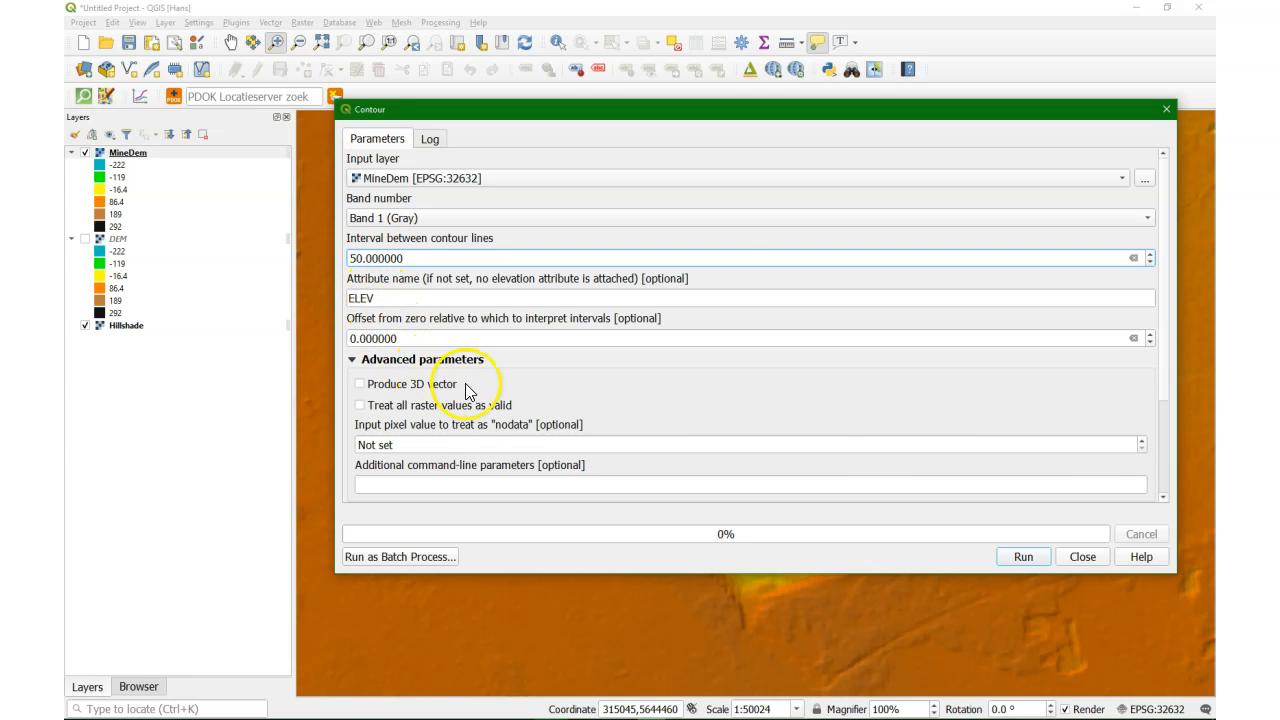
scroll(down, 3)
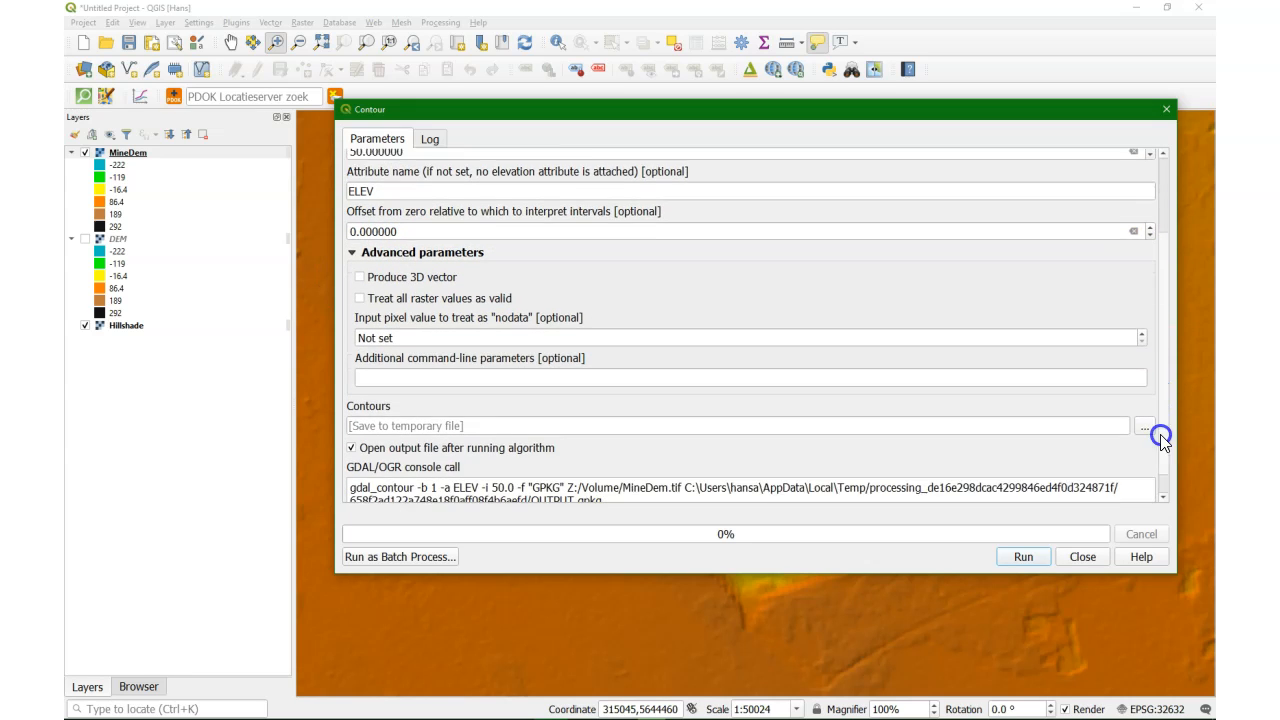
click(1144, 428)
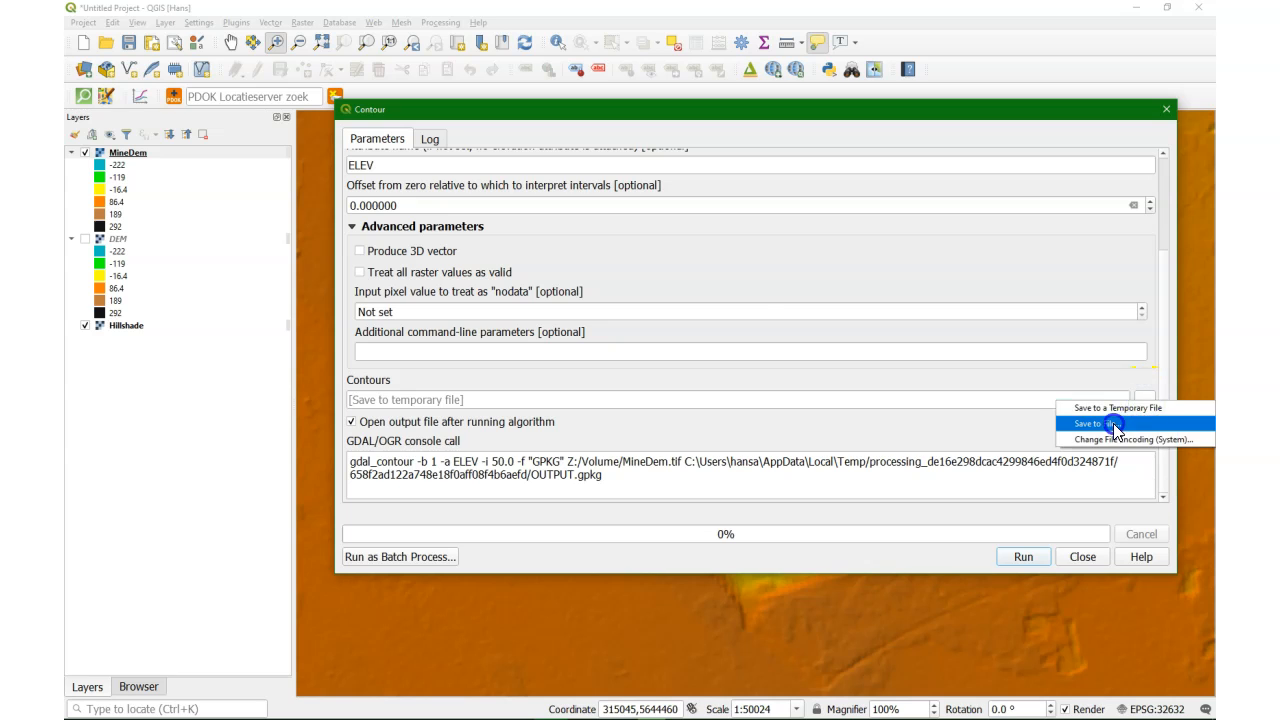
click(1088, 424)
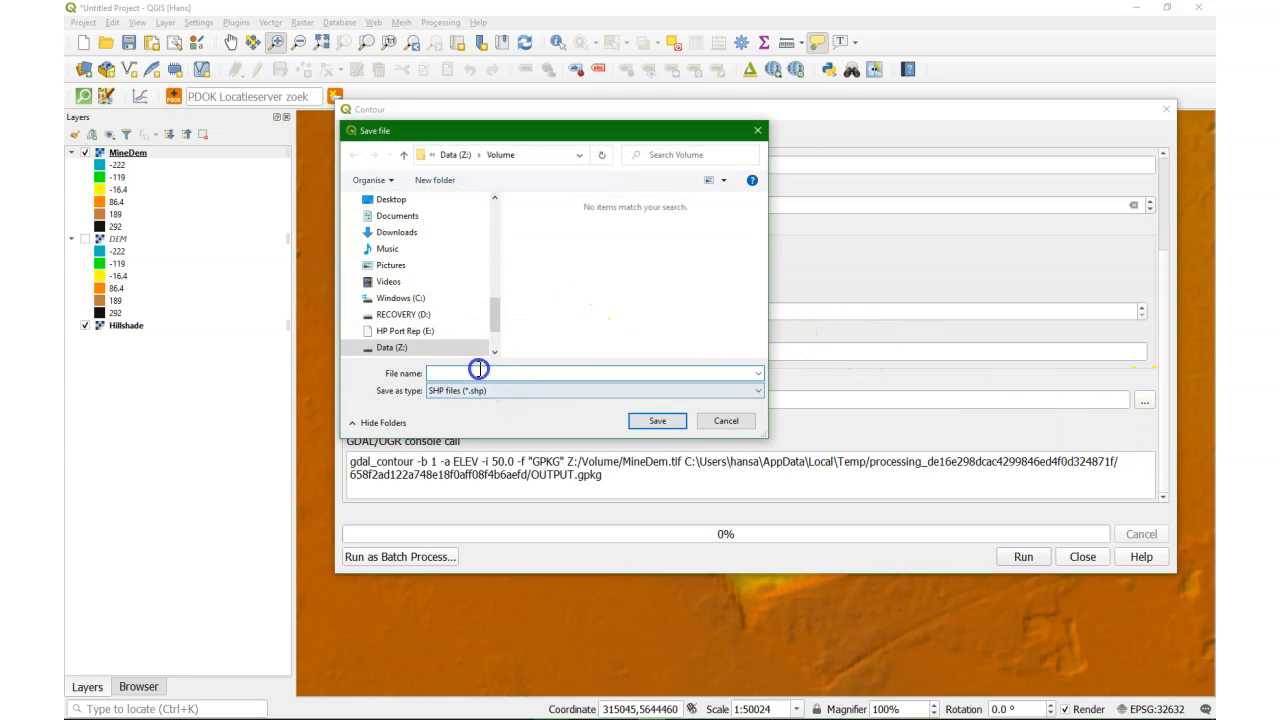
click(590, 374)
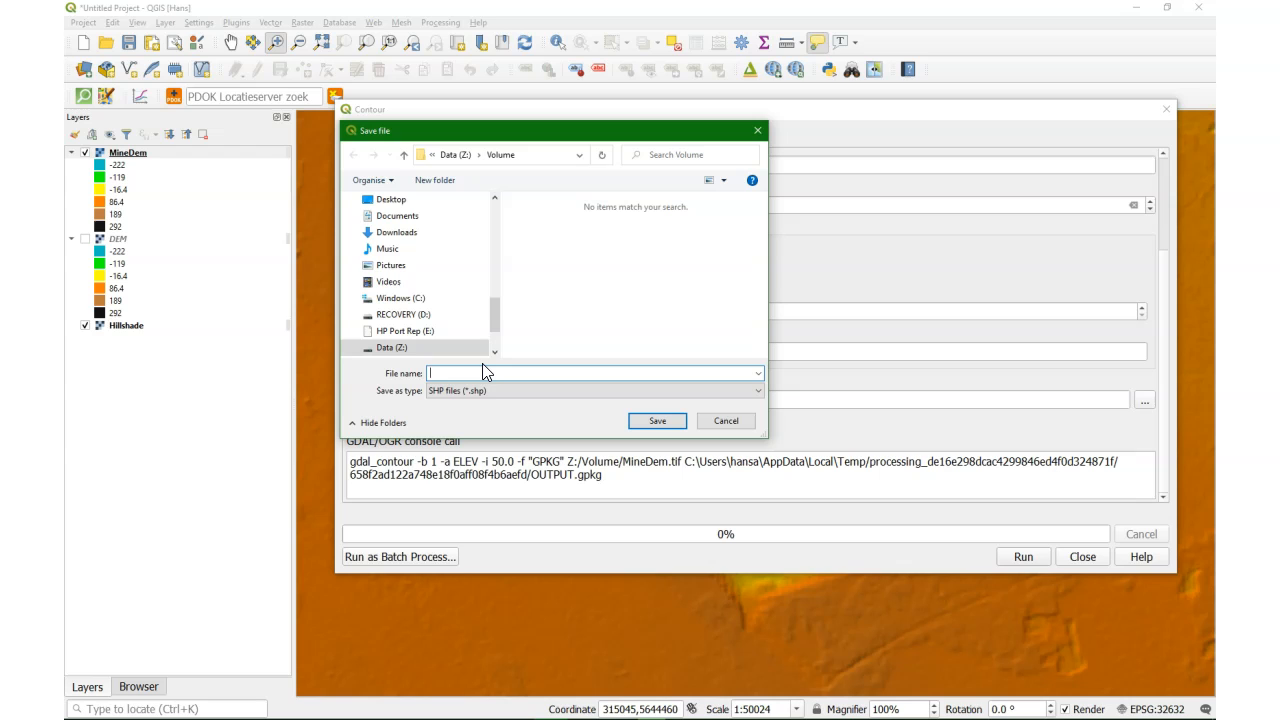
Step: Name the output Contour50, generate the 50-interval contours and close the tool
text(Contour)
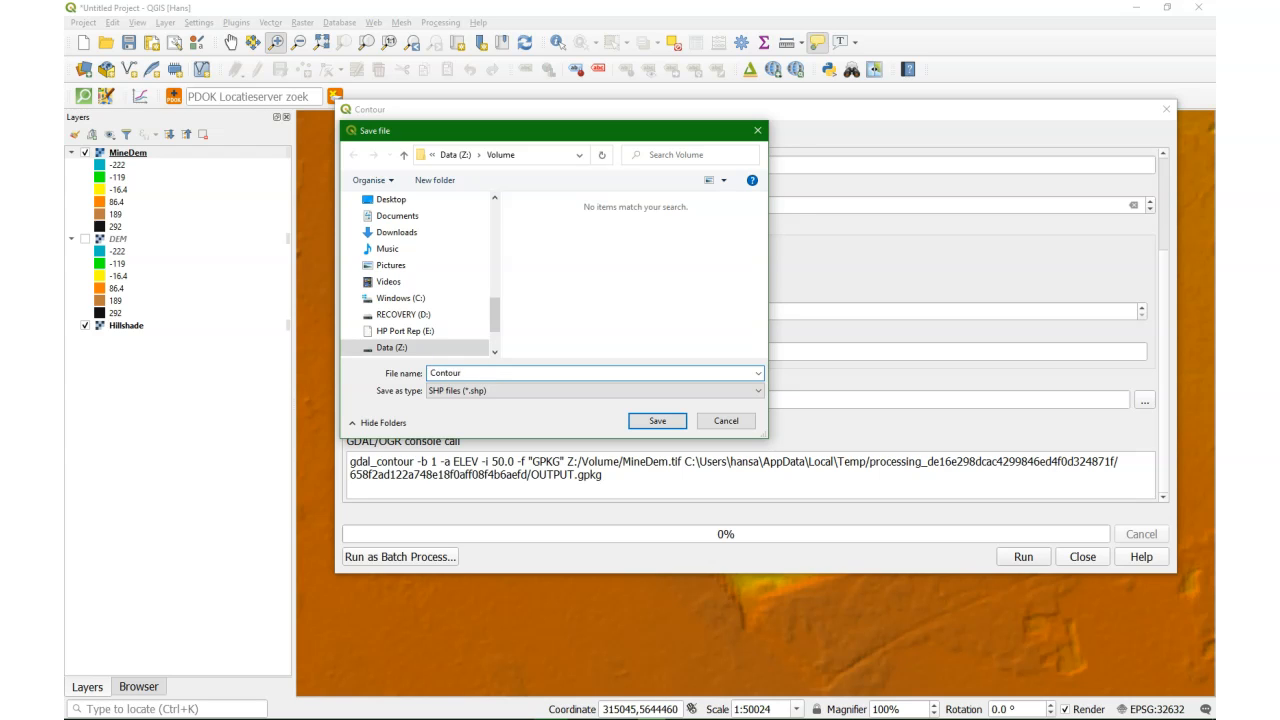
text(50)
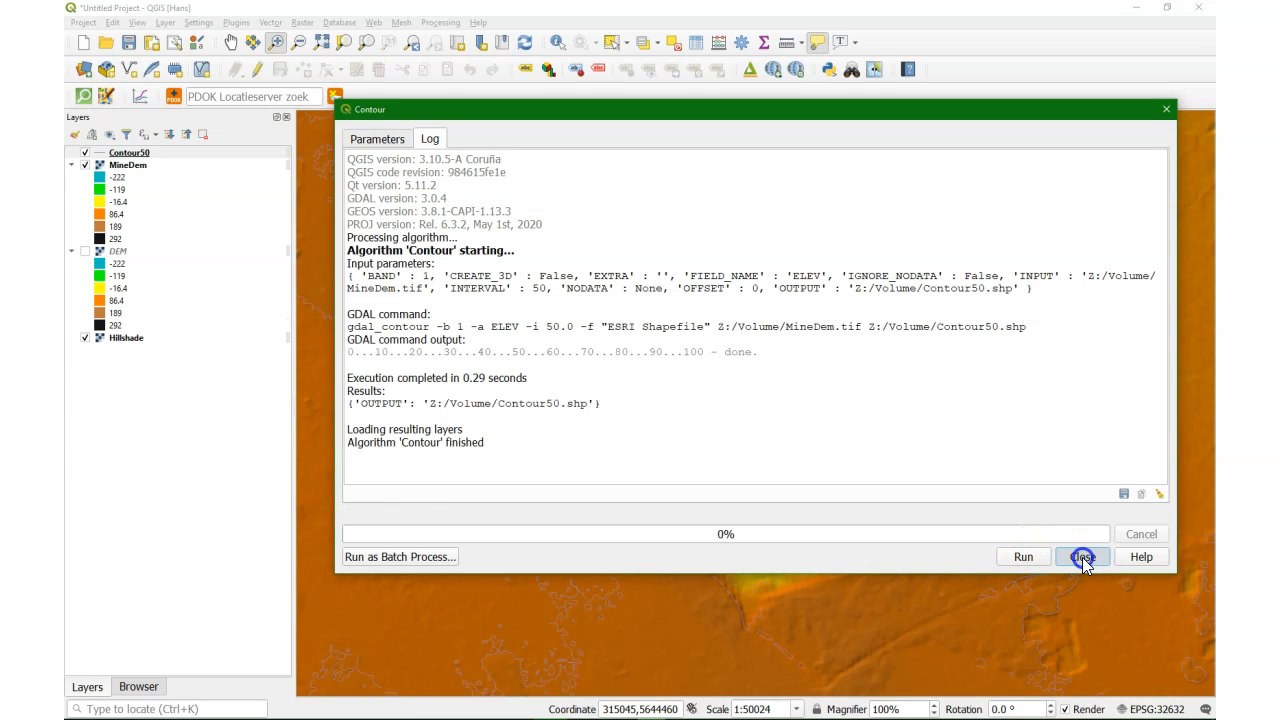
click(1082, 556)
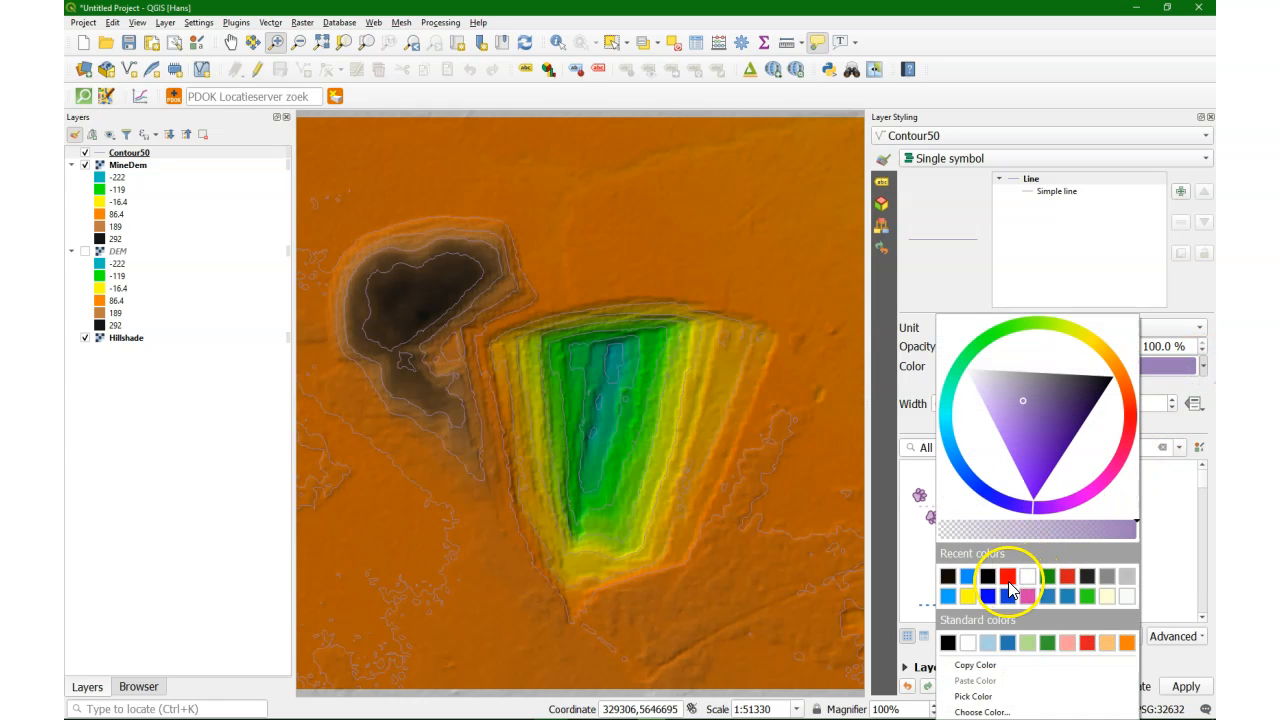
Step: Recolour the Contour50 lines orange-red and label them with their elevation attribute
click(1008, 574)
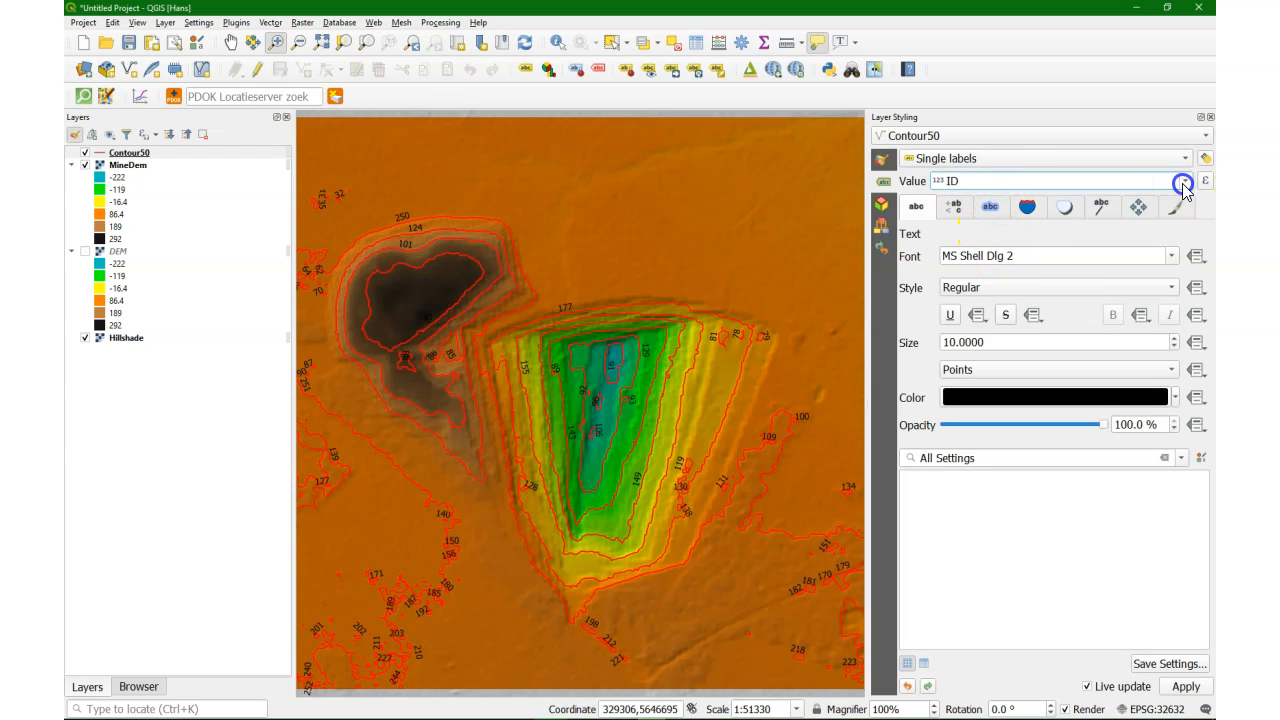
click(1184, 180)
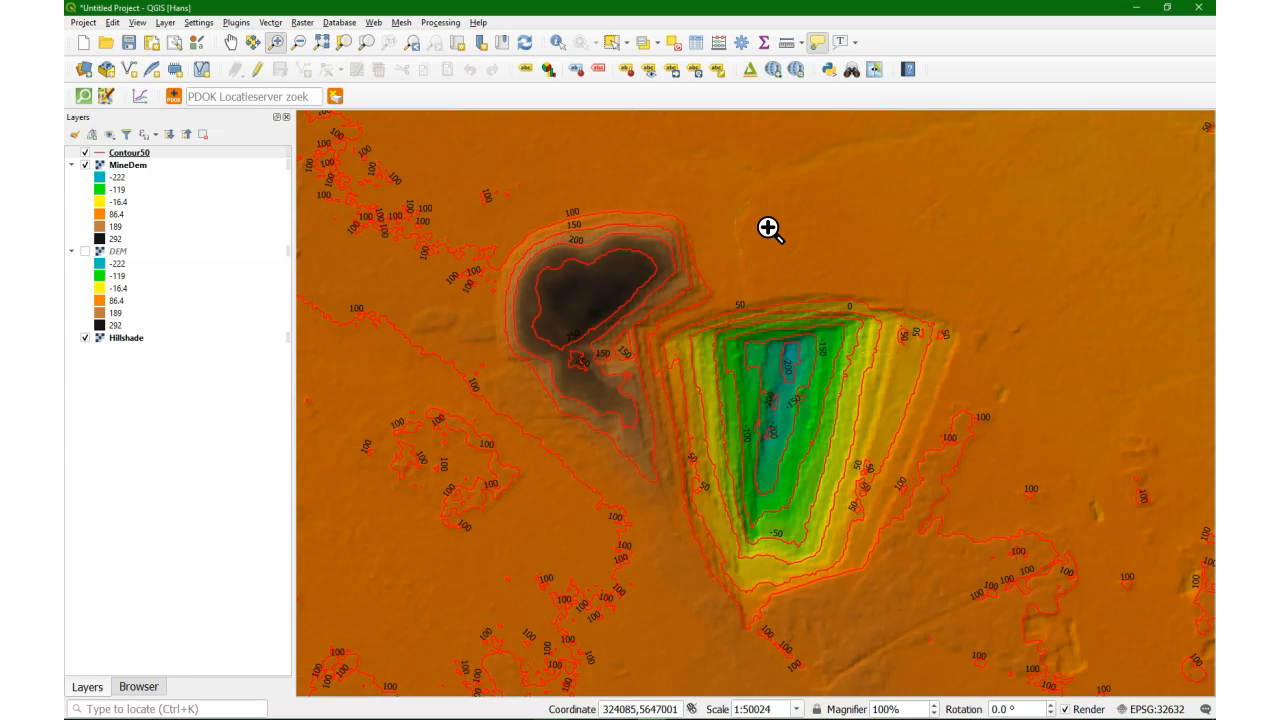
mouse_move(648, 160)
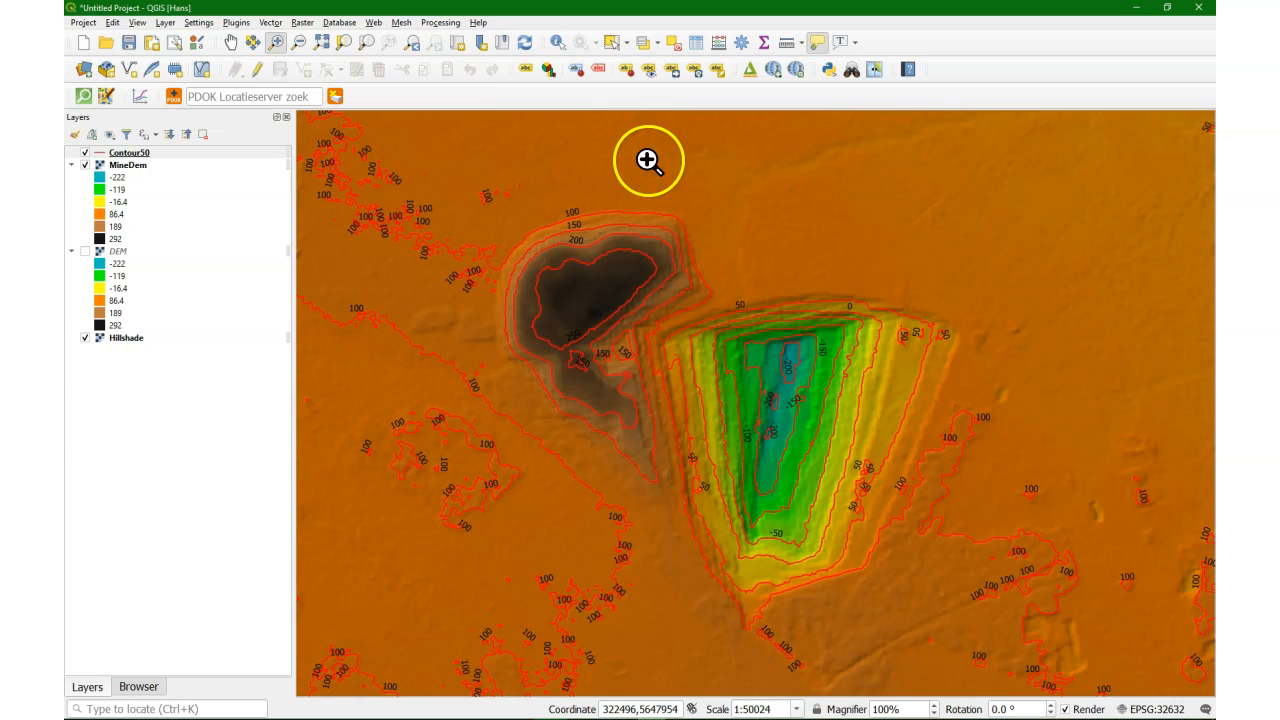
Step: Show the Processing Toolbox and search it for 'volume' to find Raster surface volume
click(440, 22)
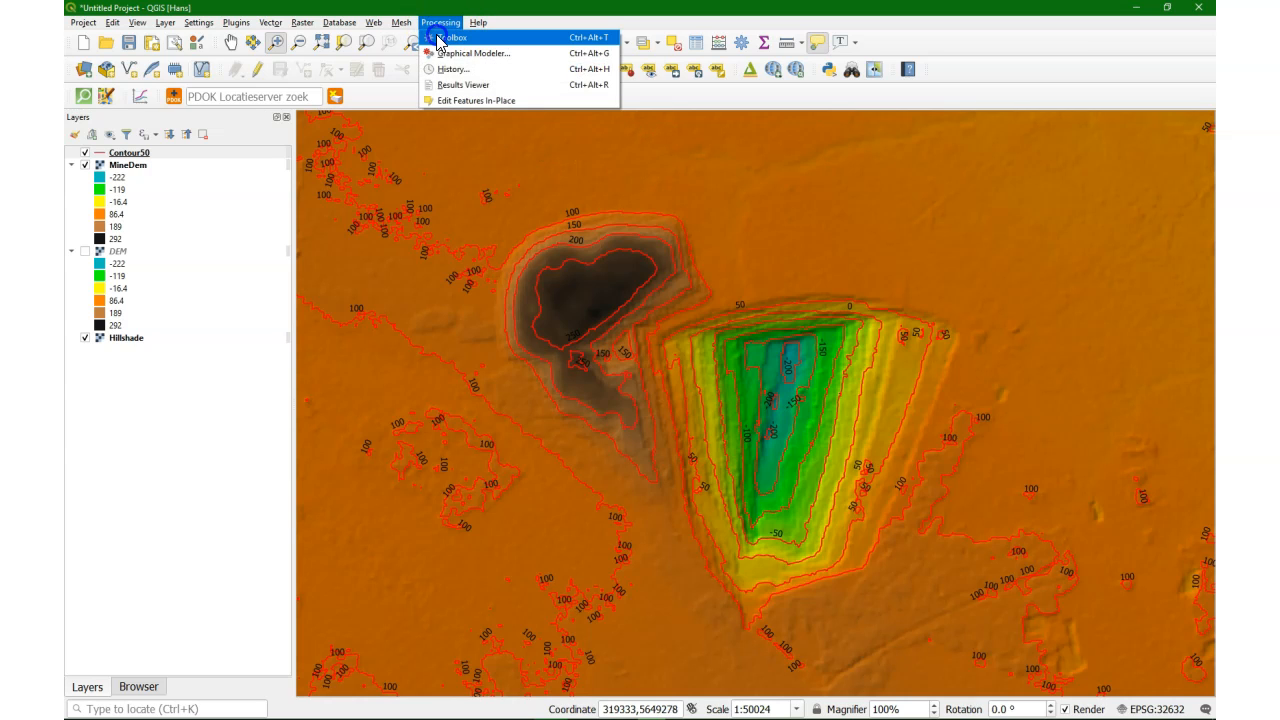
click(452, 36)
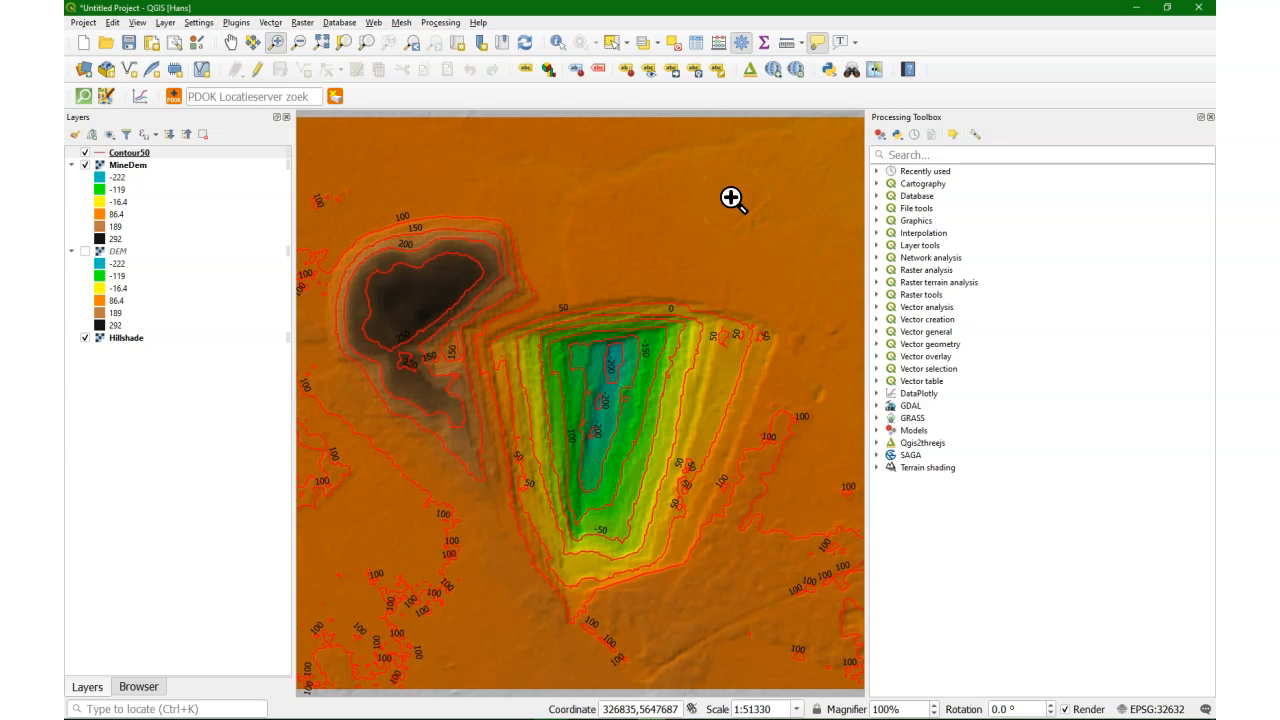
mouse_move(918, 188)
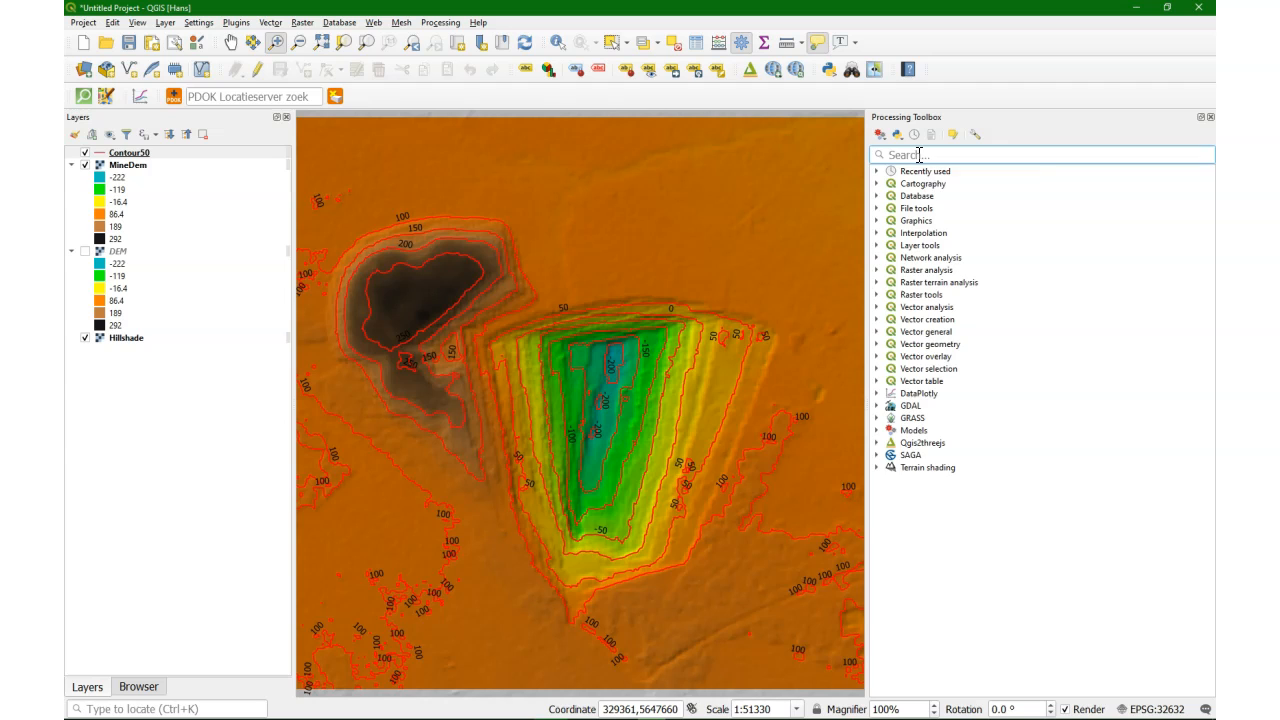
text(volume)
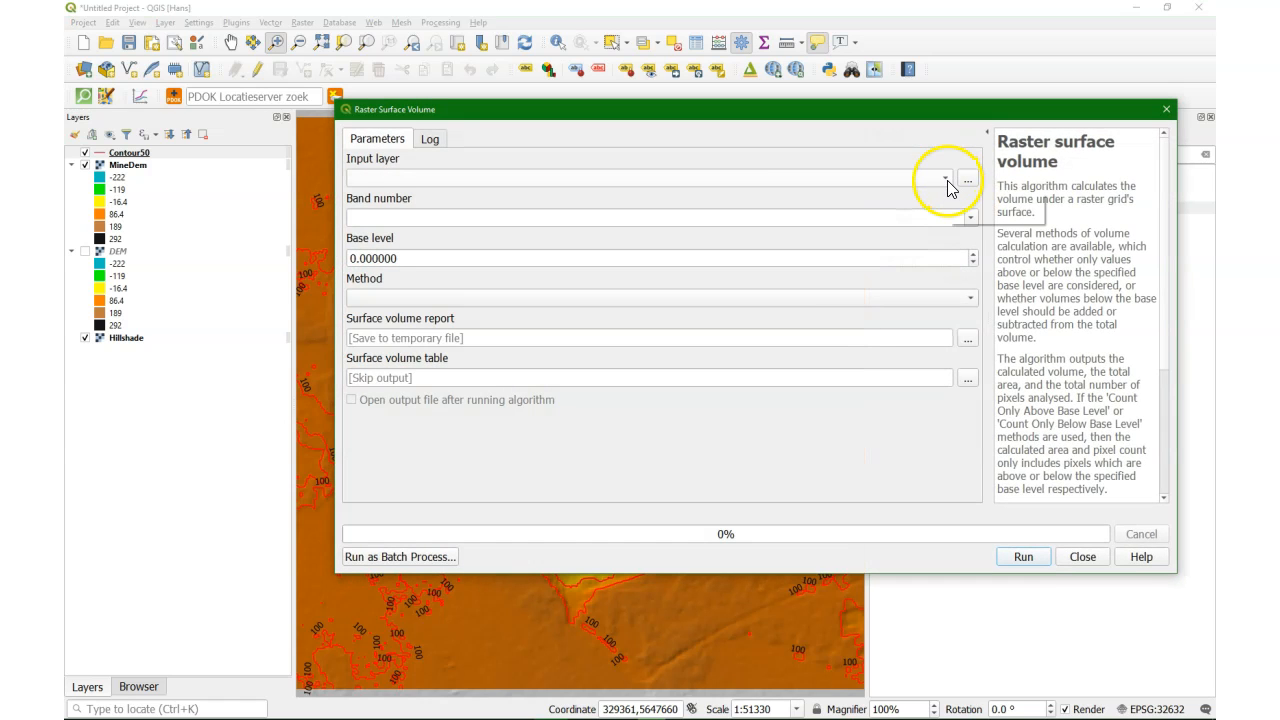
Step: Set MineDem as the input raster with method Count Only Below Base Level 0
click(968, 180)
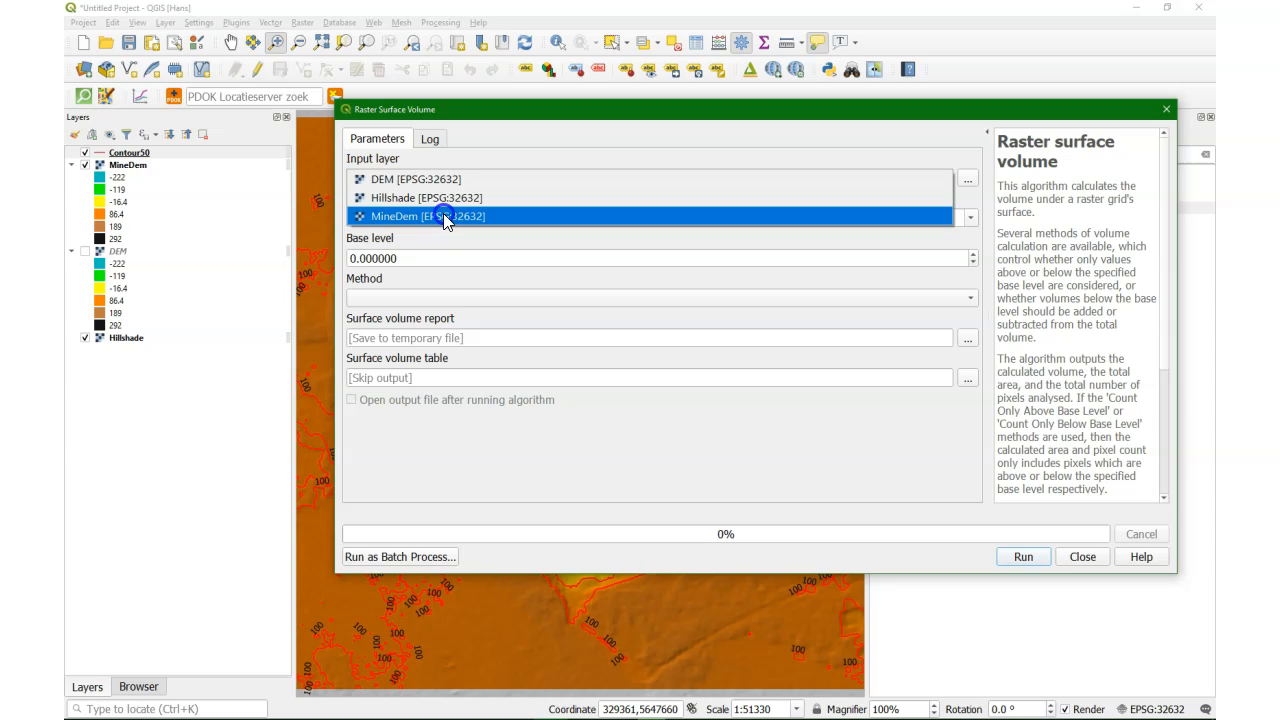
click(426, 216)
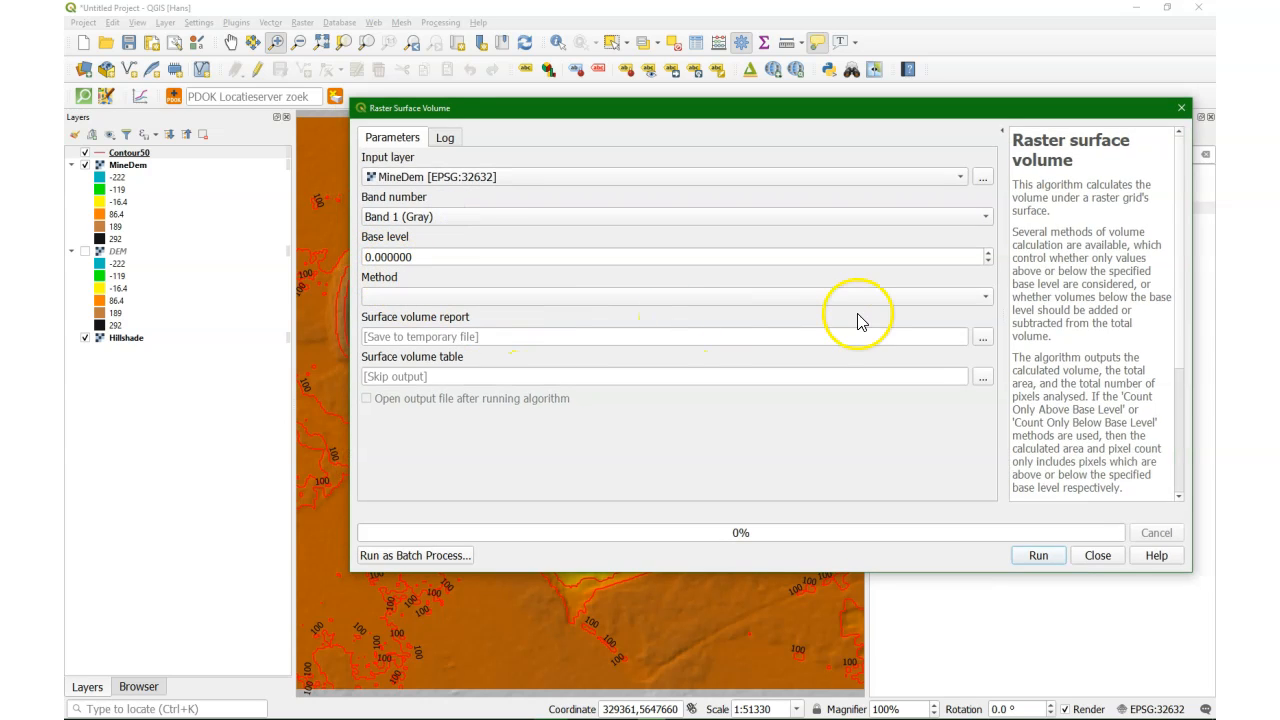
click(984, 296)
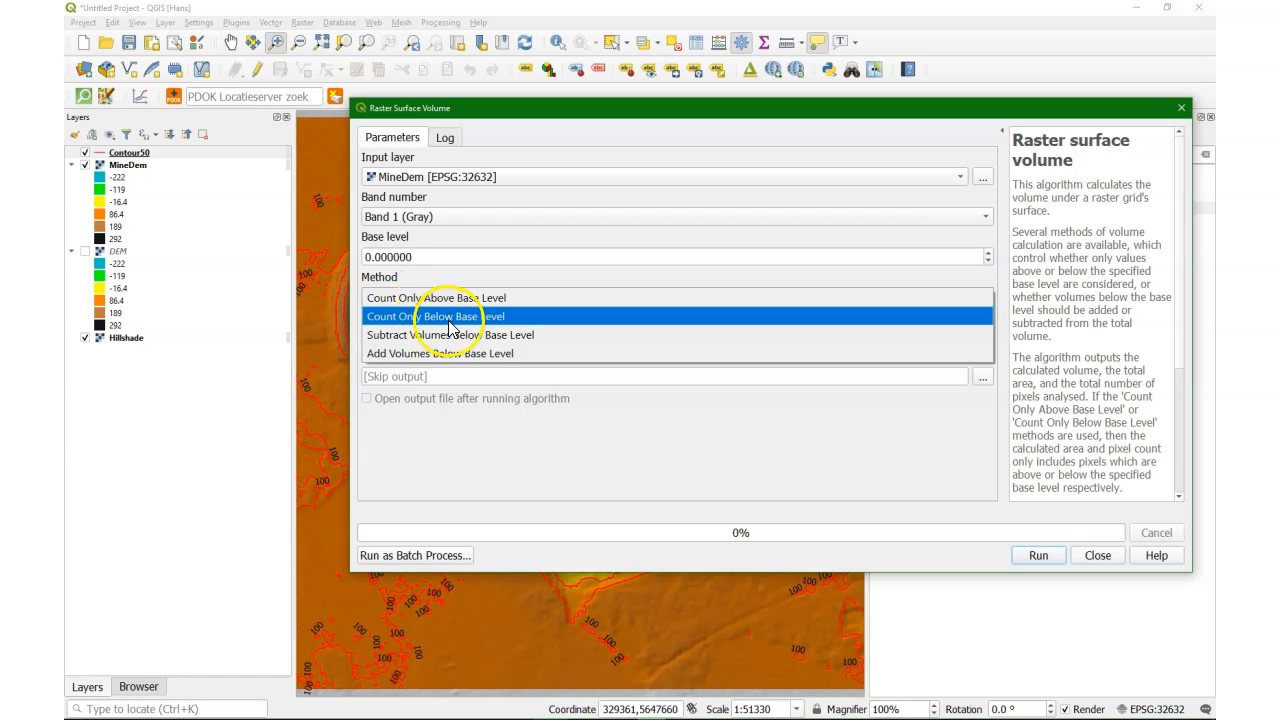
click(436, 316)
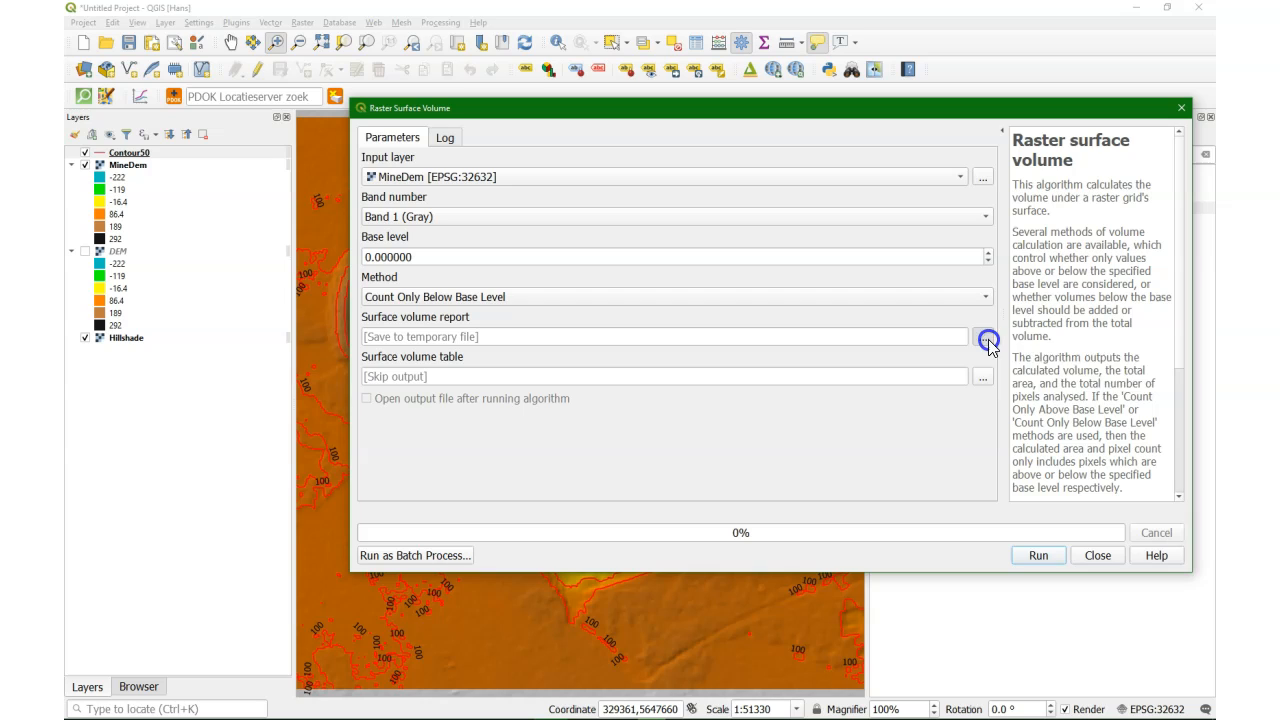
Step: Save the surface volume report to a file named Volume
click(984, 336)
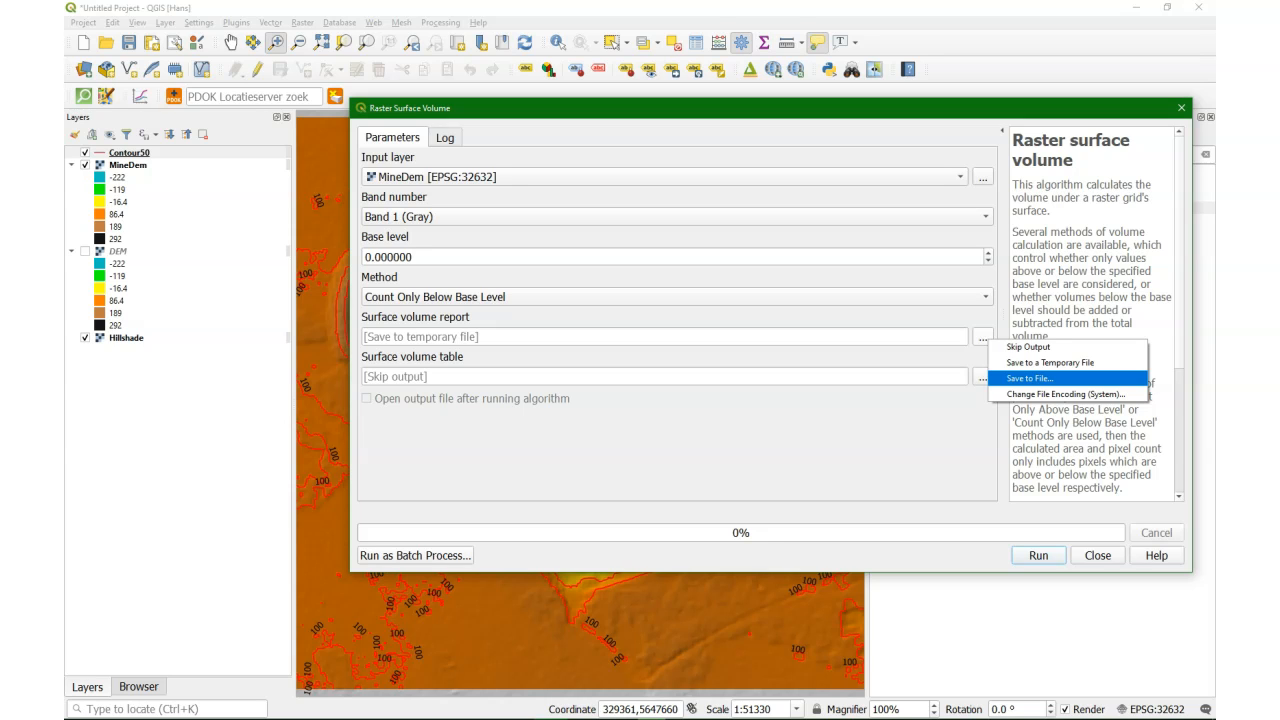
click(1030, 378)
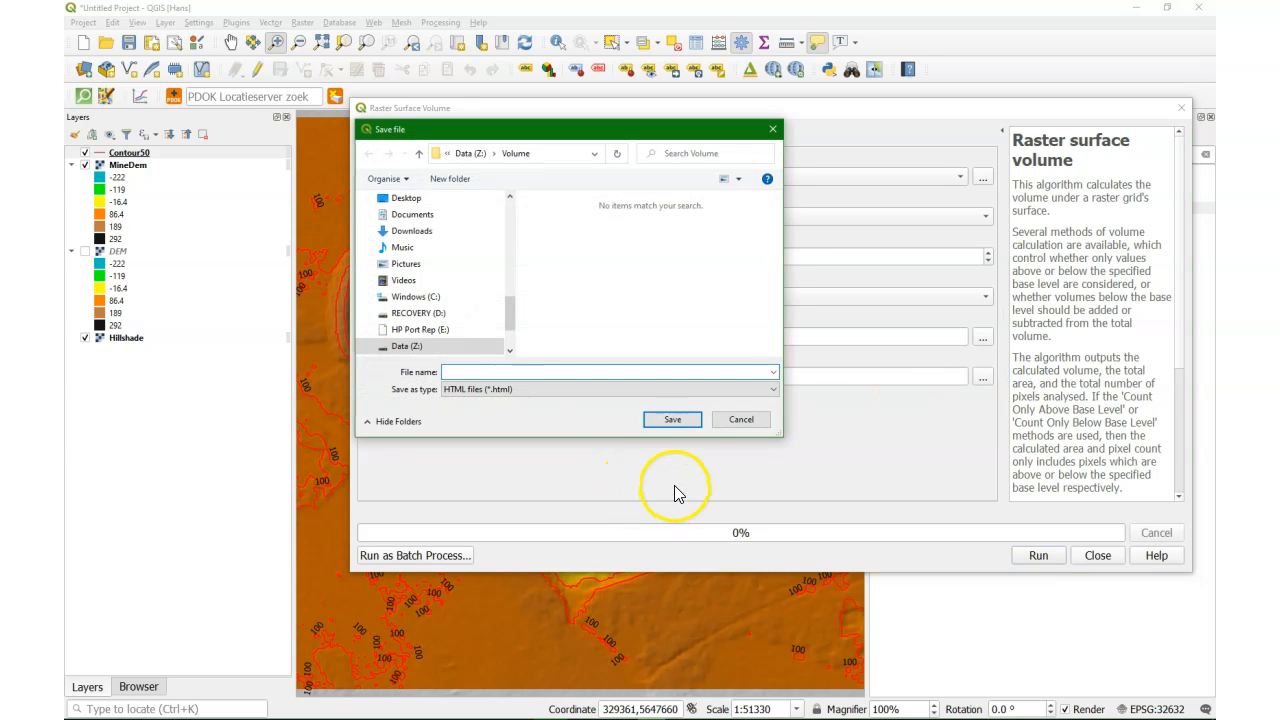
click(608, 370)
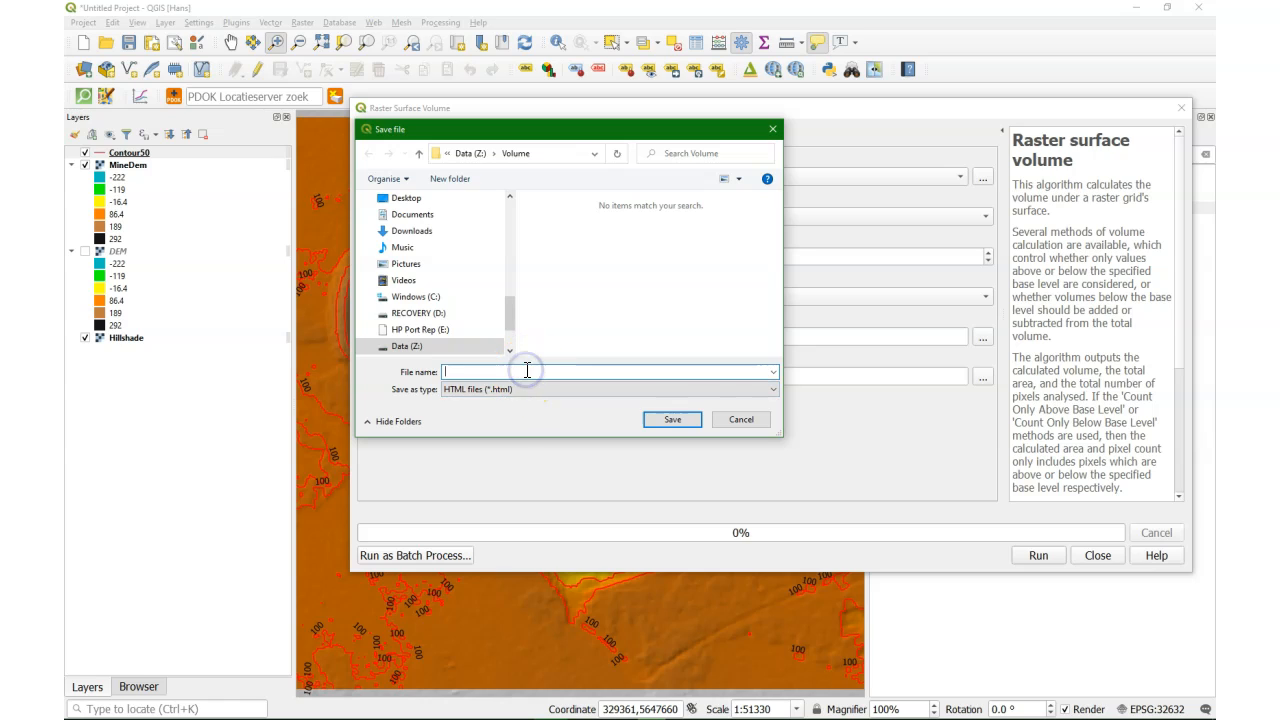
text(Vol)
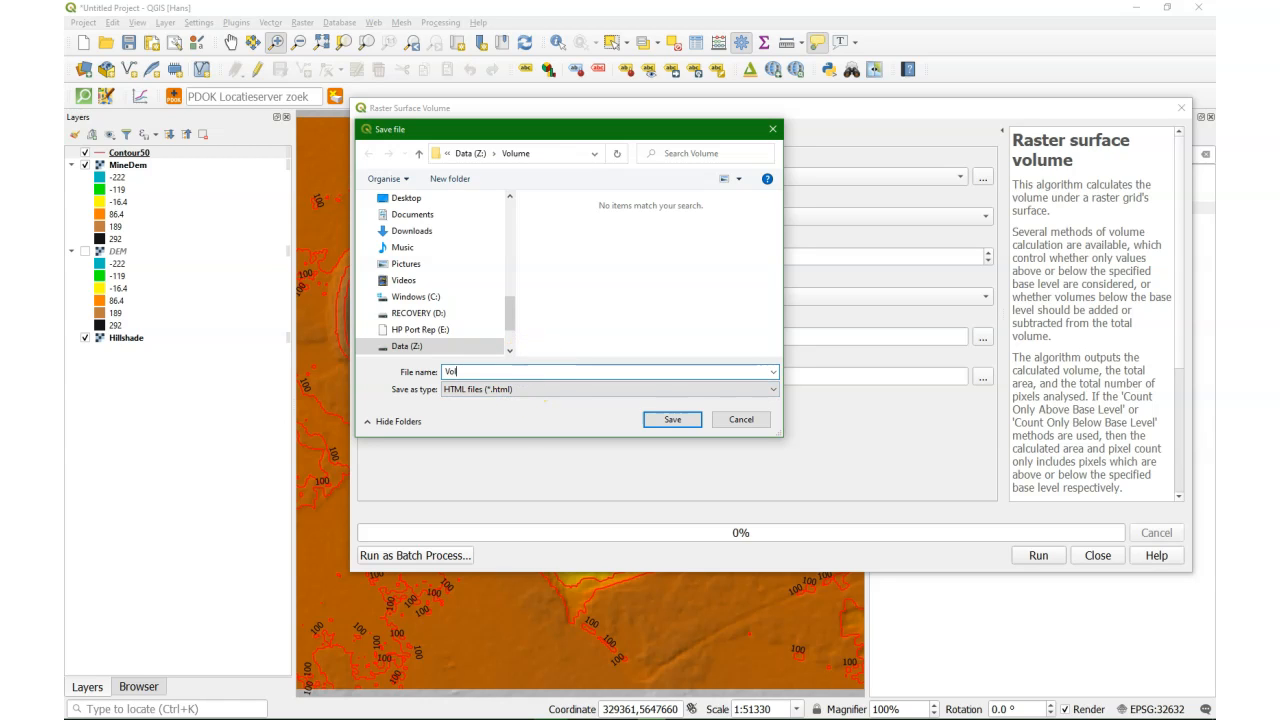
text(ume)
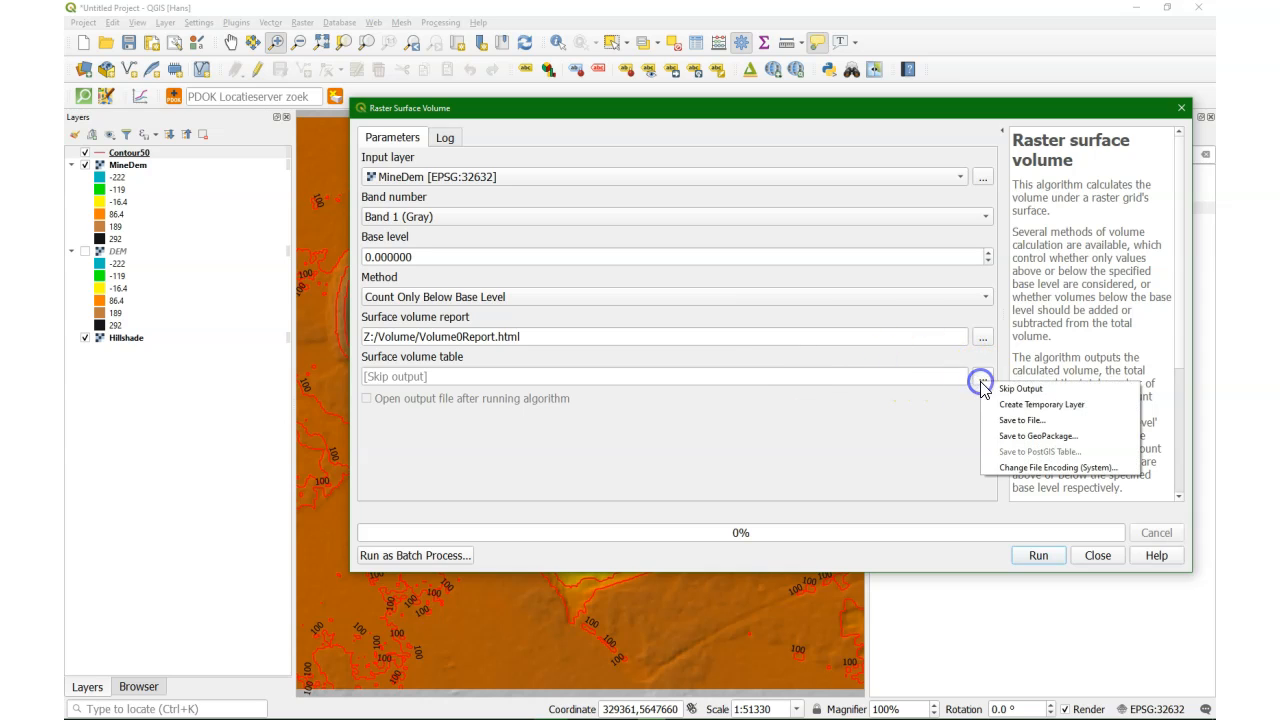
Step: Save the surface volume table to a file named Volume50Table
click(1022, 420)
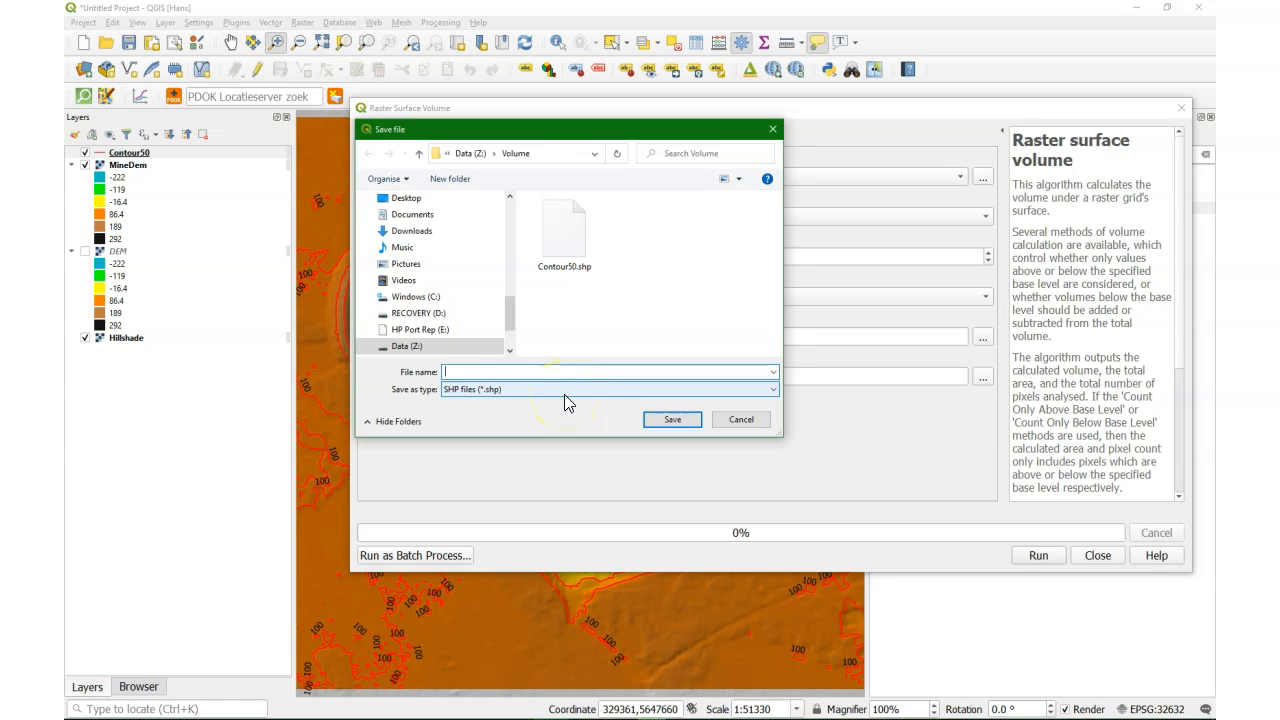
text(Volume)
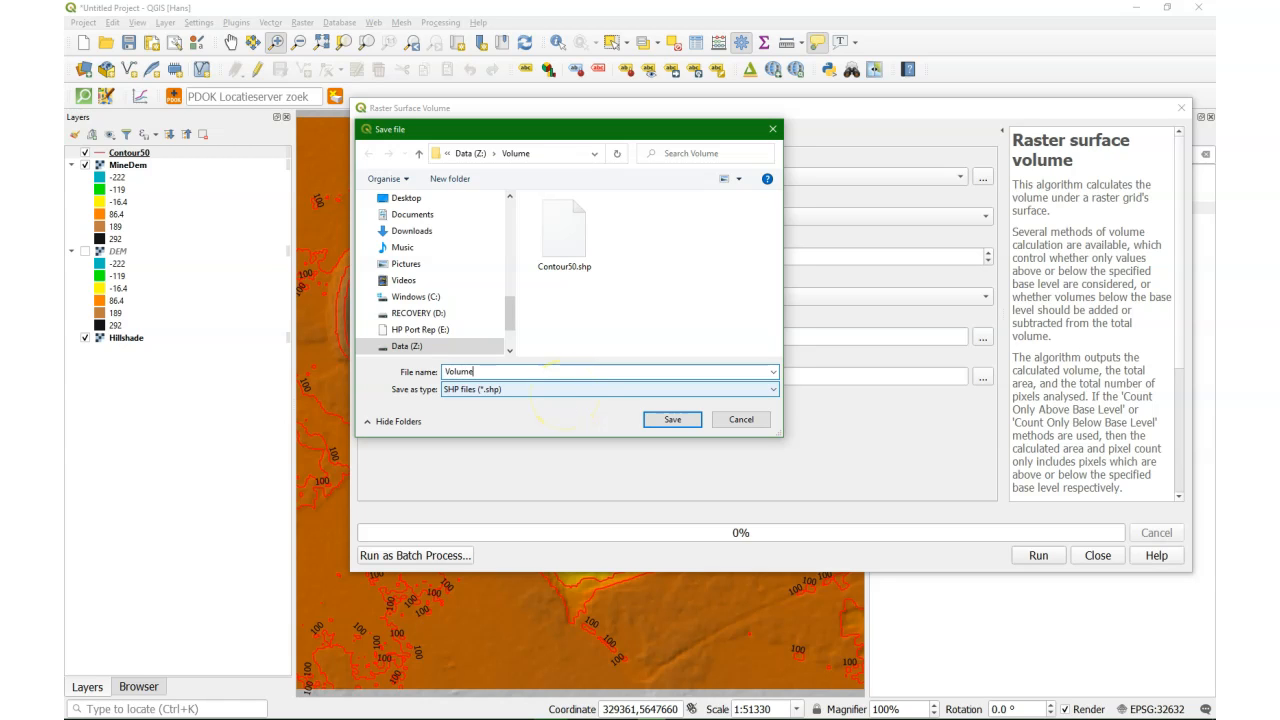
text(50T)
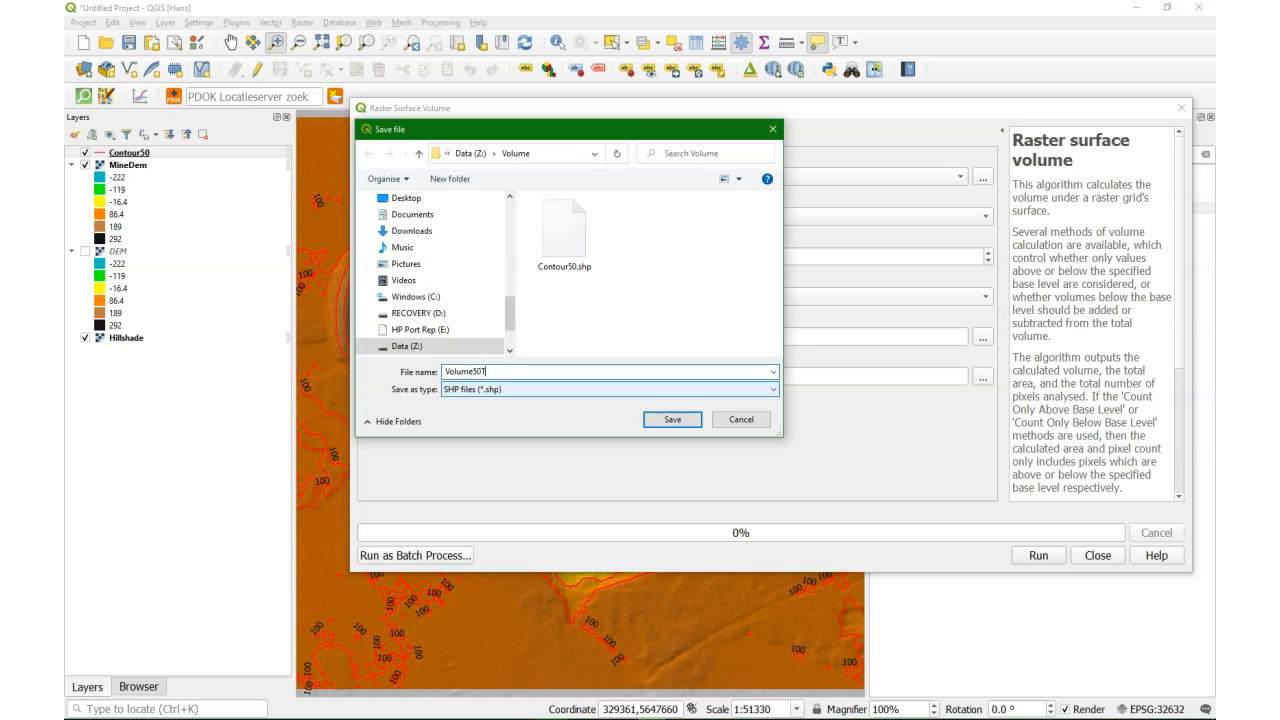
text(able)
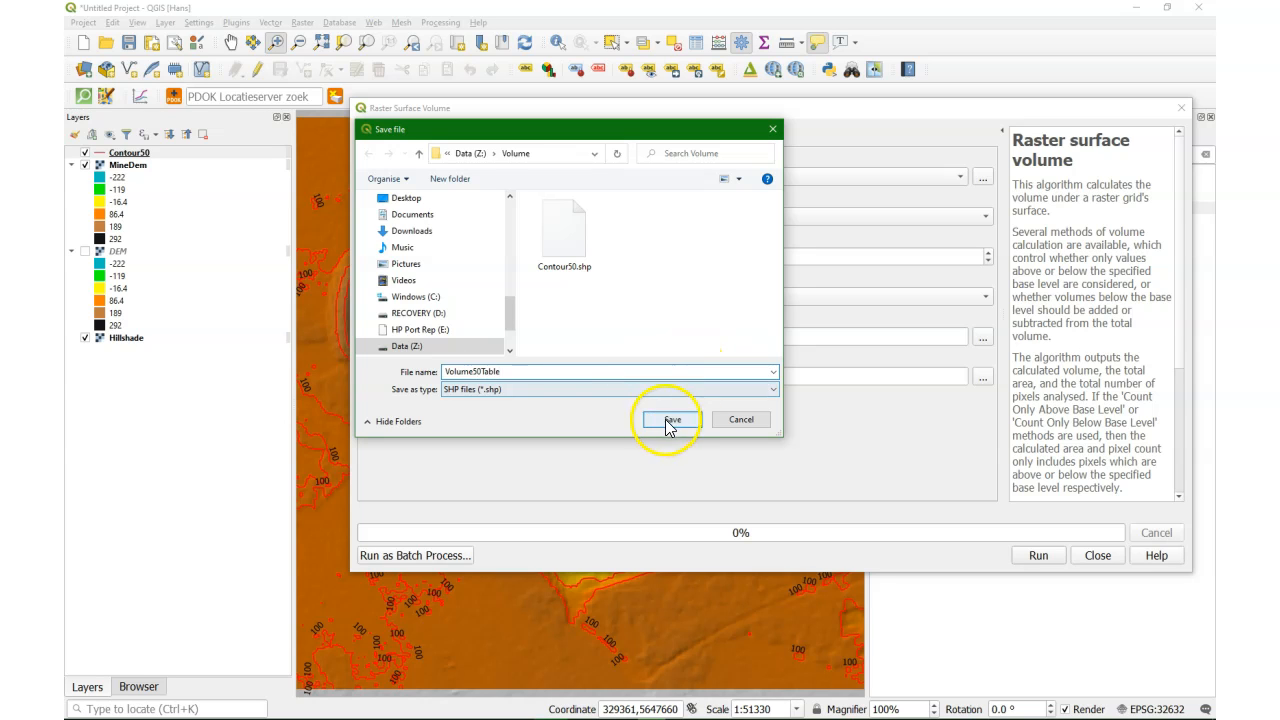
click(672, 420)
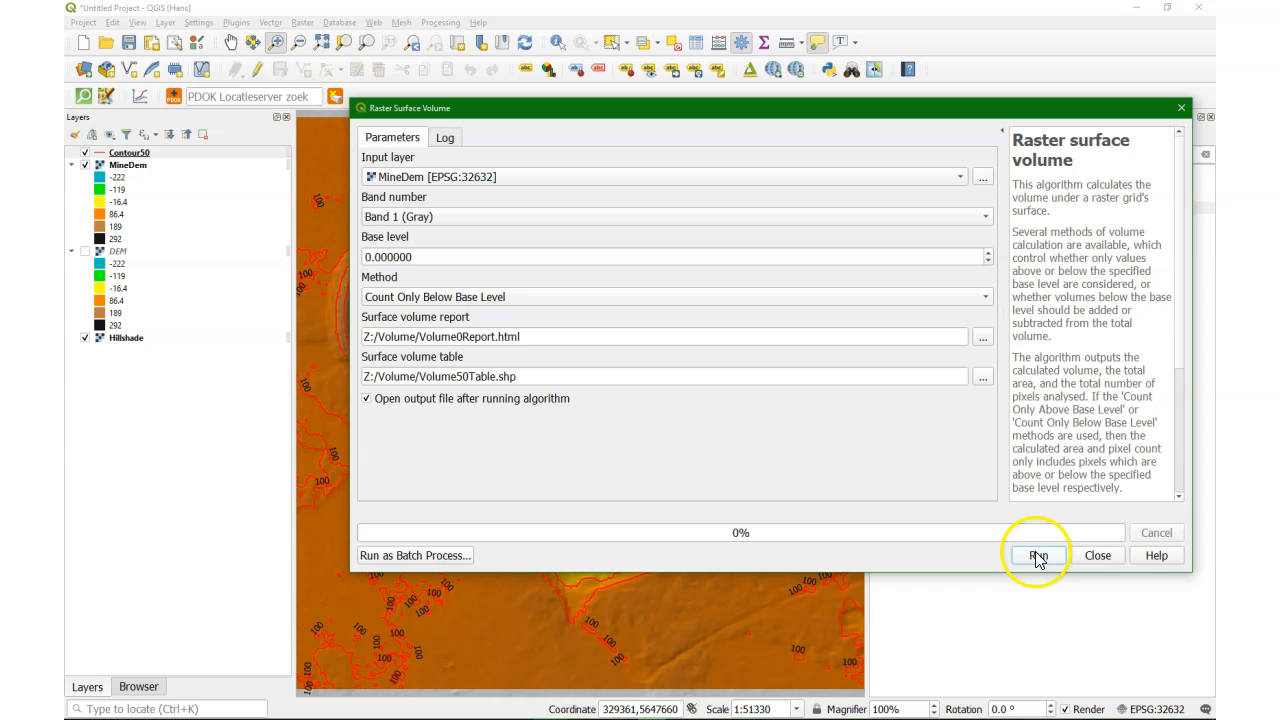
Step: Run the volume calculation, pick the result figure from the log and close the tool
click(1038, 556)
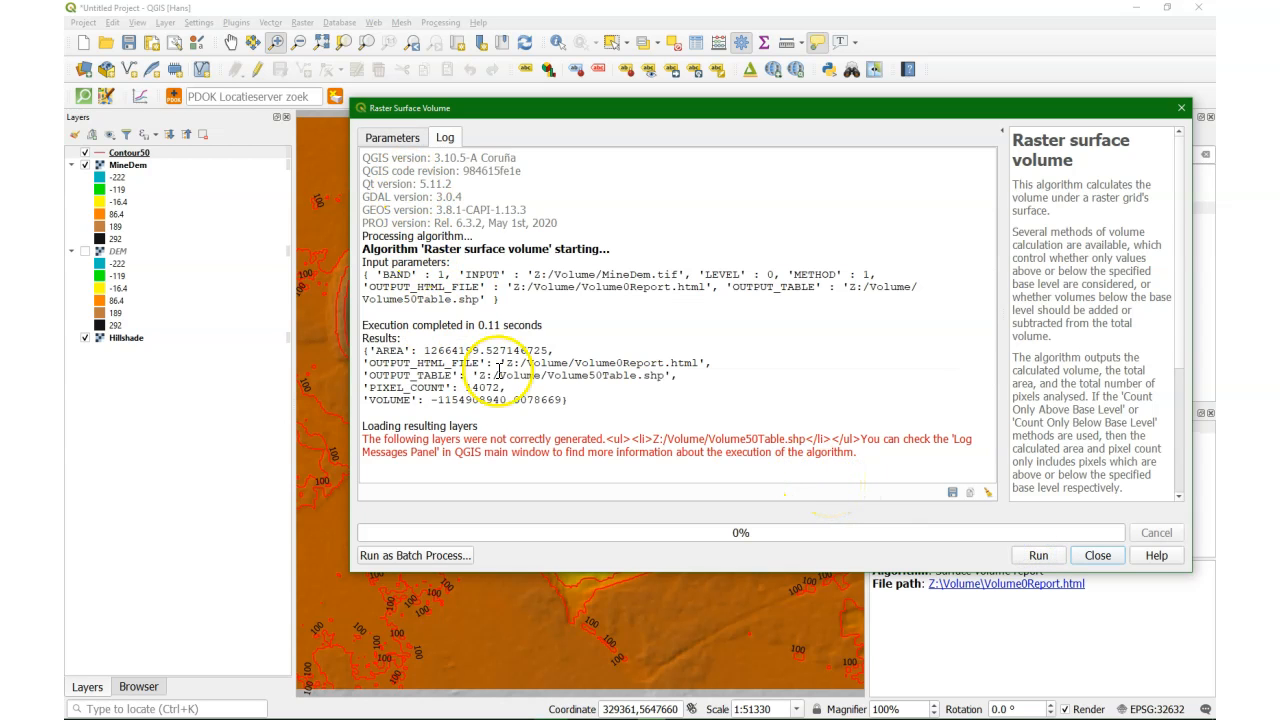
double_click(470, 400)
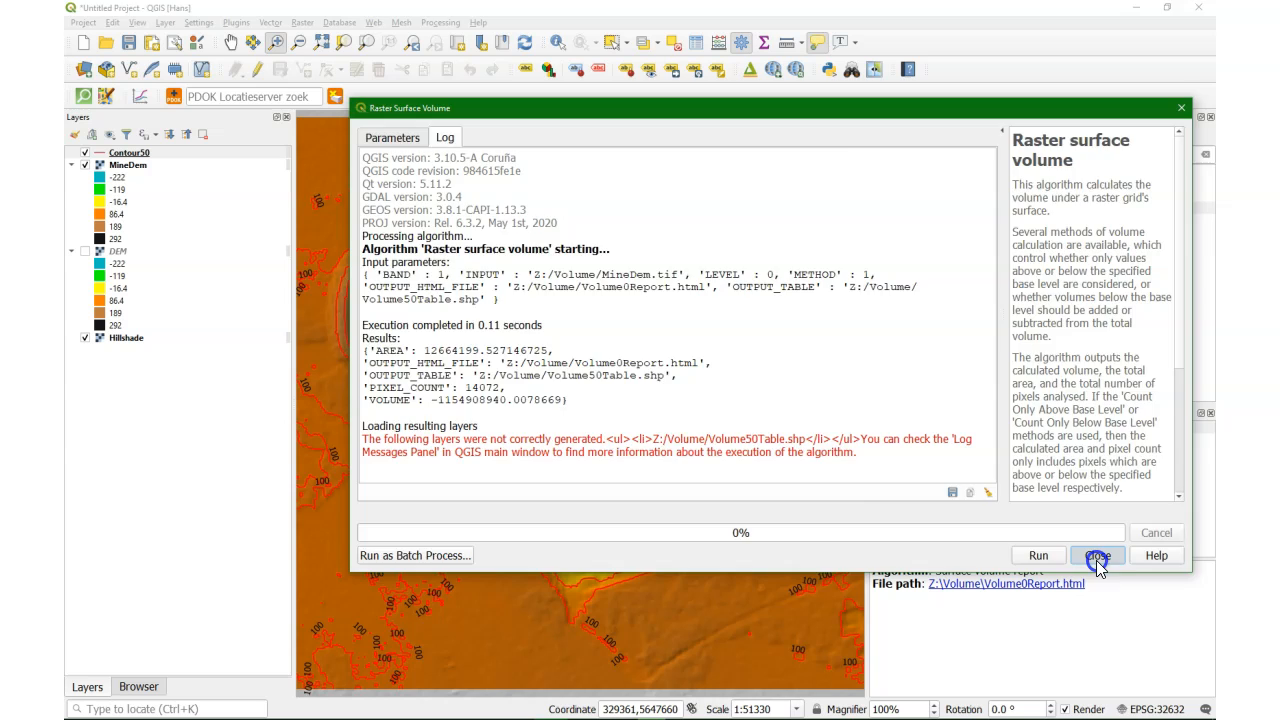
click(1096, 556)
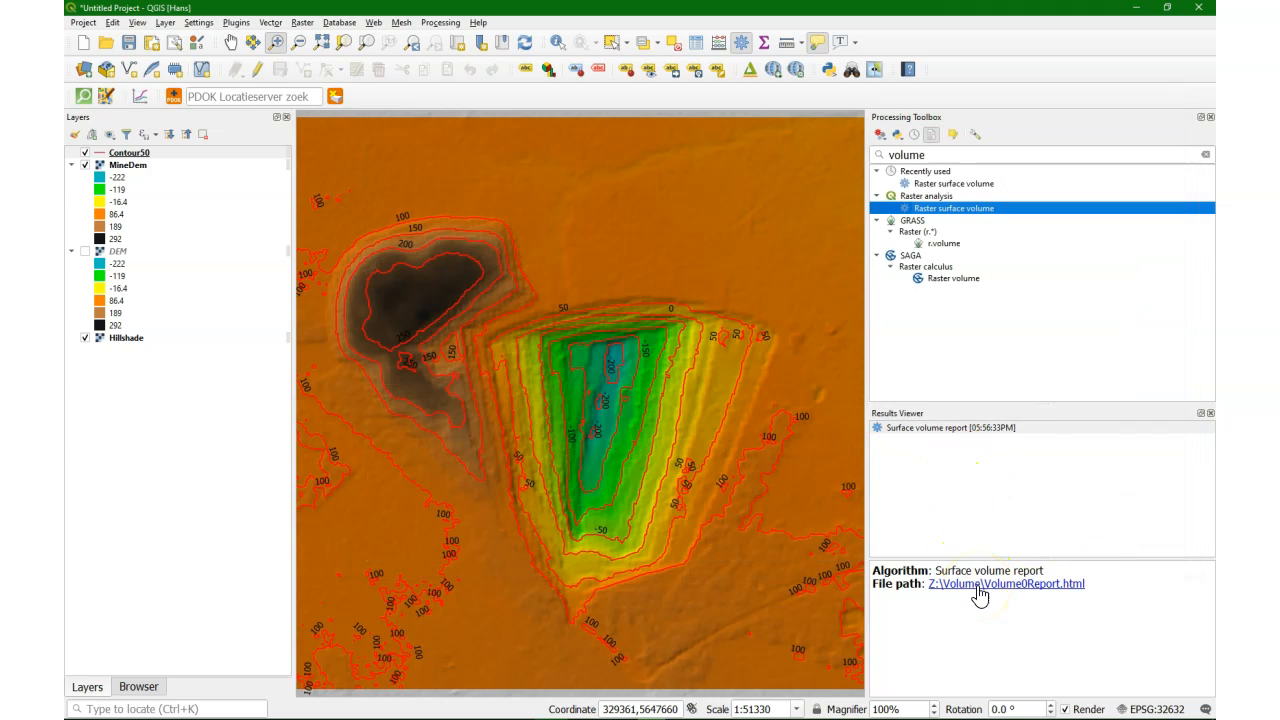
click(950, 428)
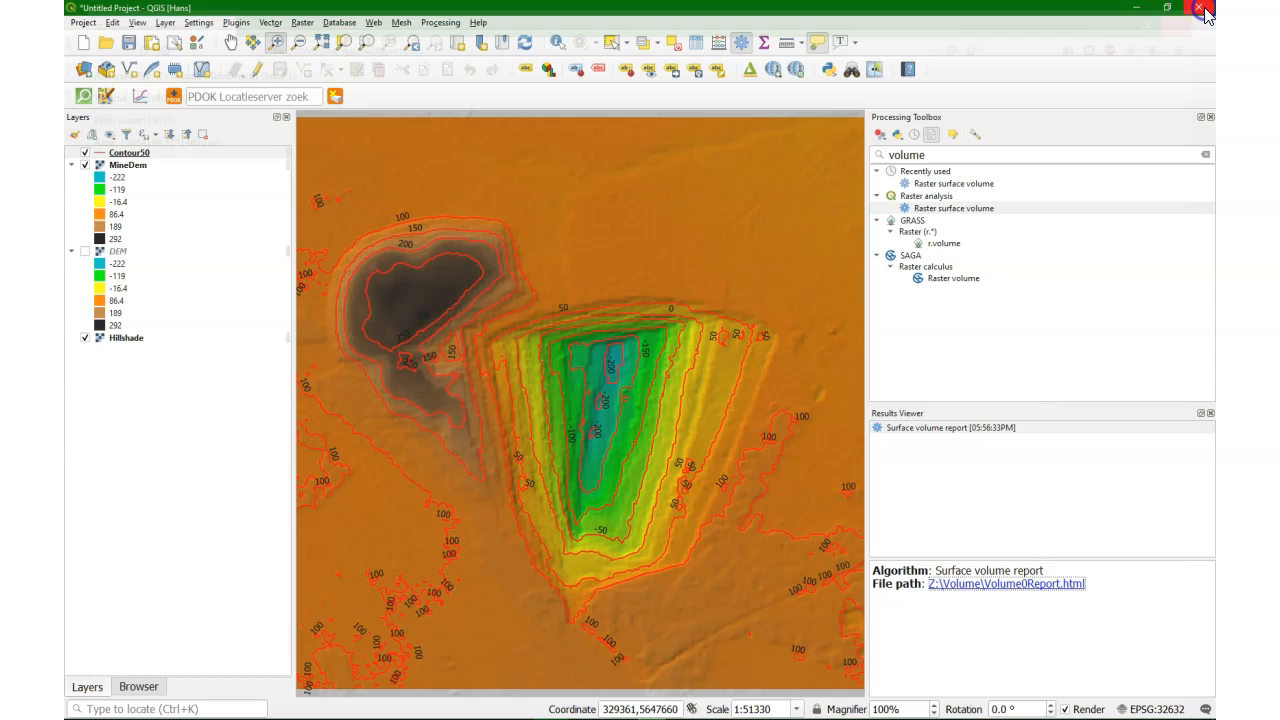
click(138, 686)
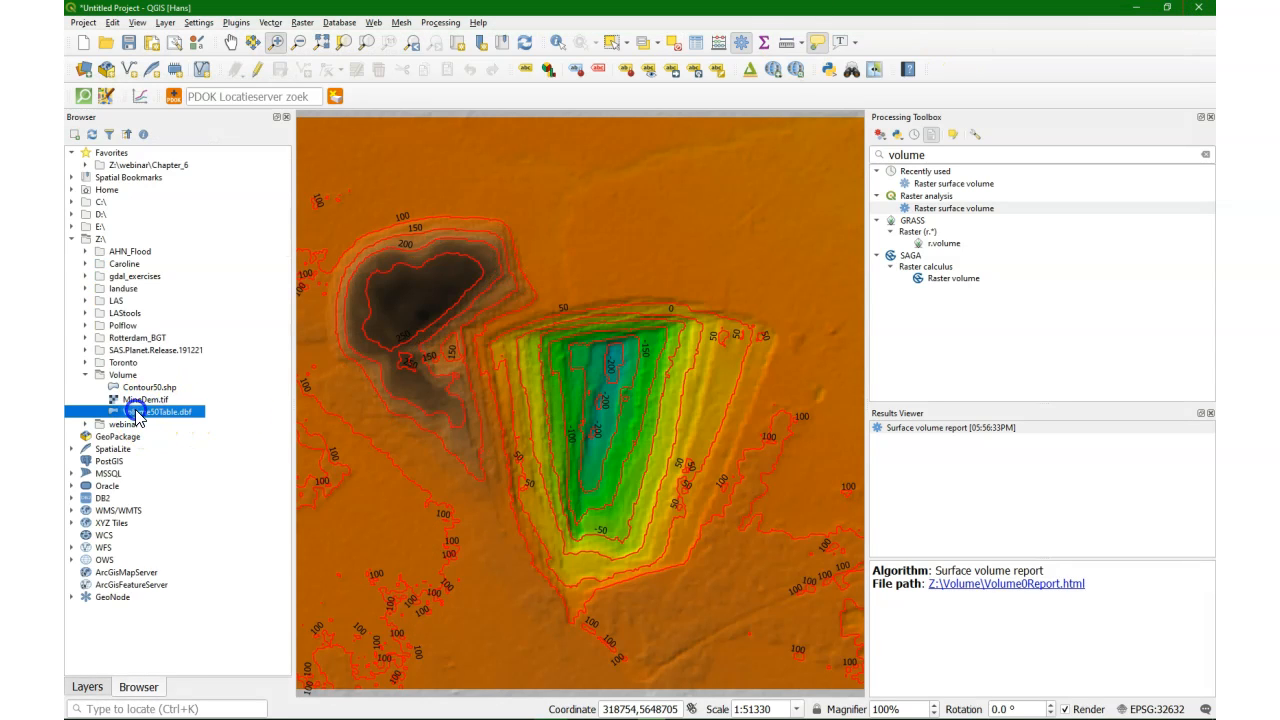
click(88, 686)
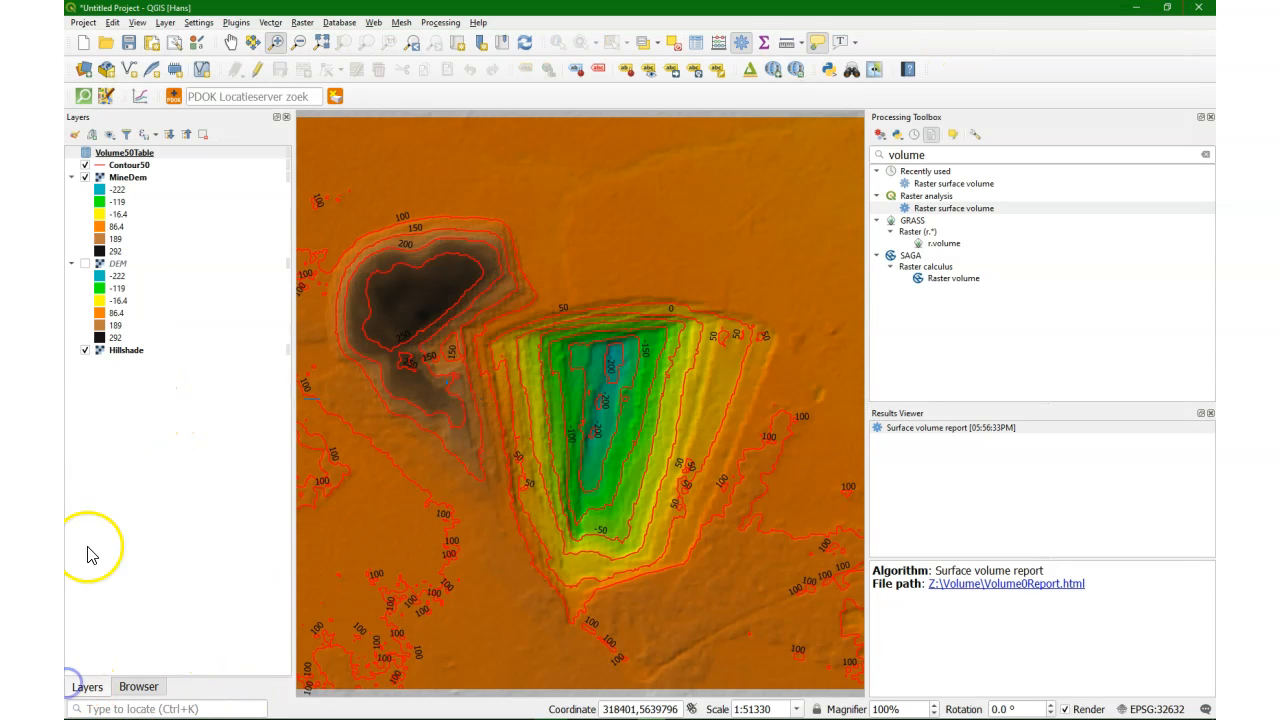
right_click(124, 152)
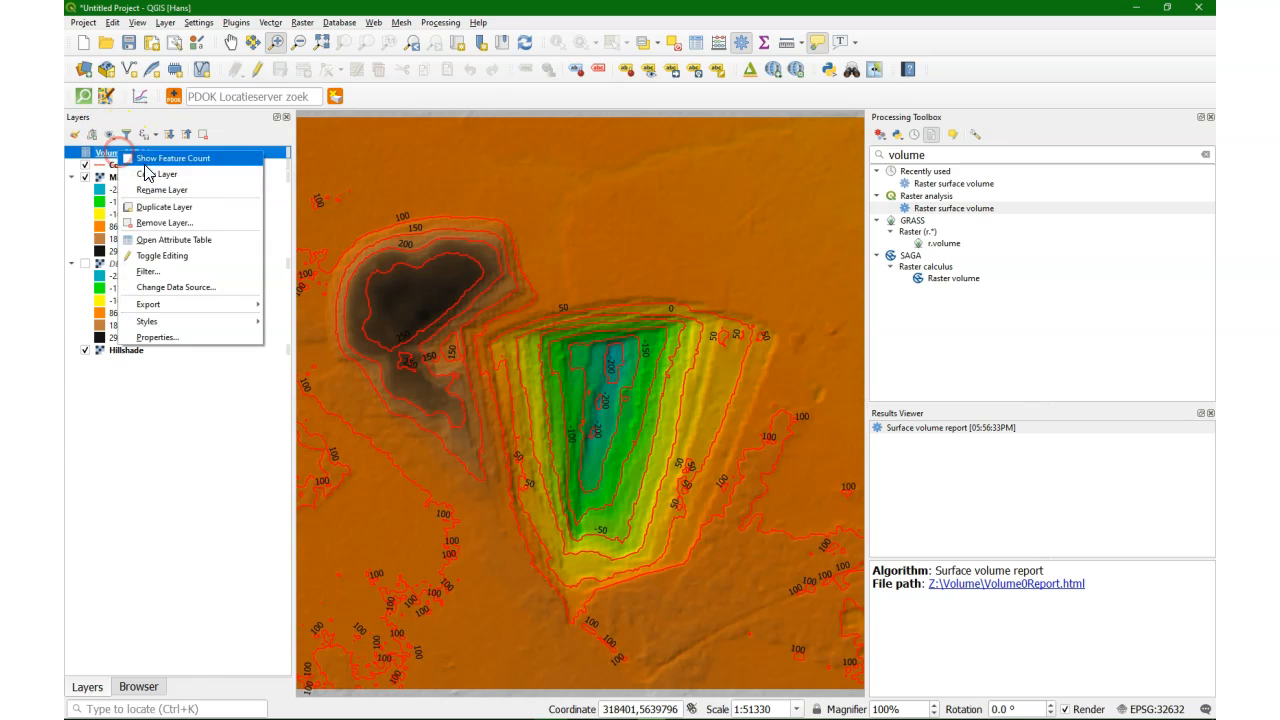
click(174, 240)
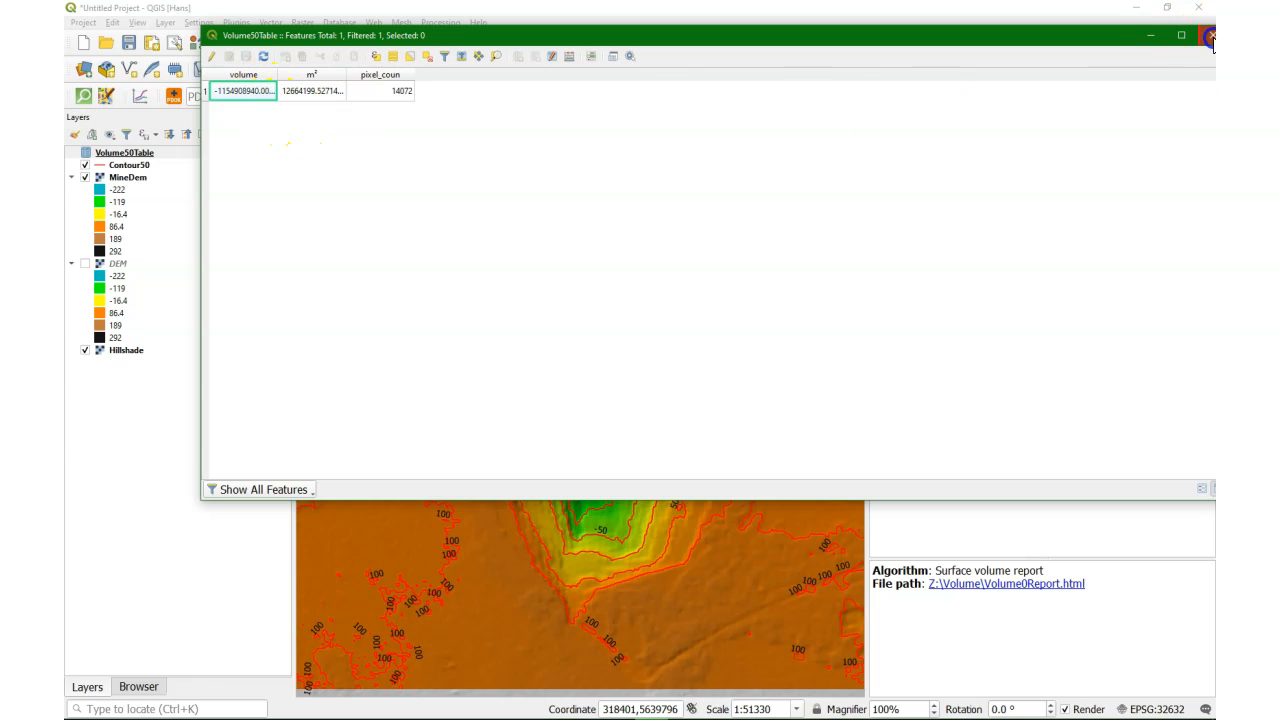
click(1210, 36)
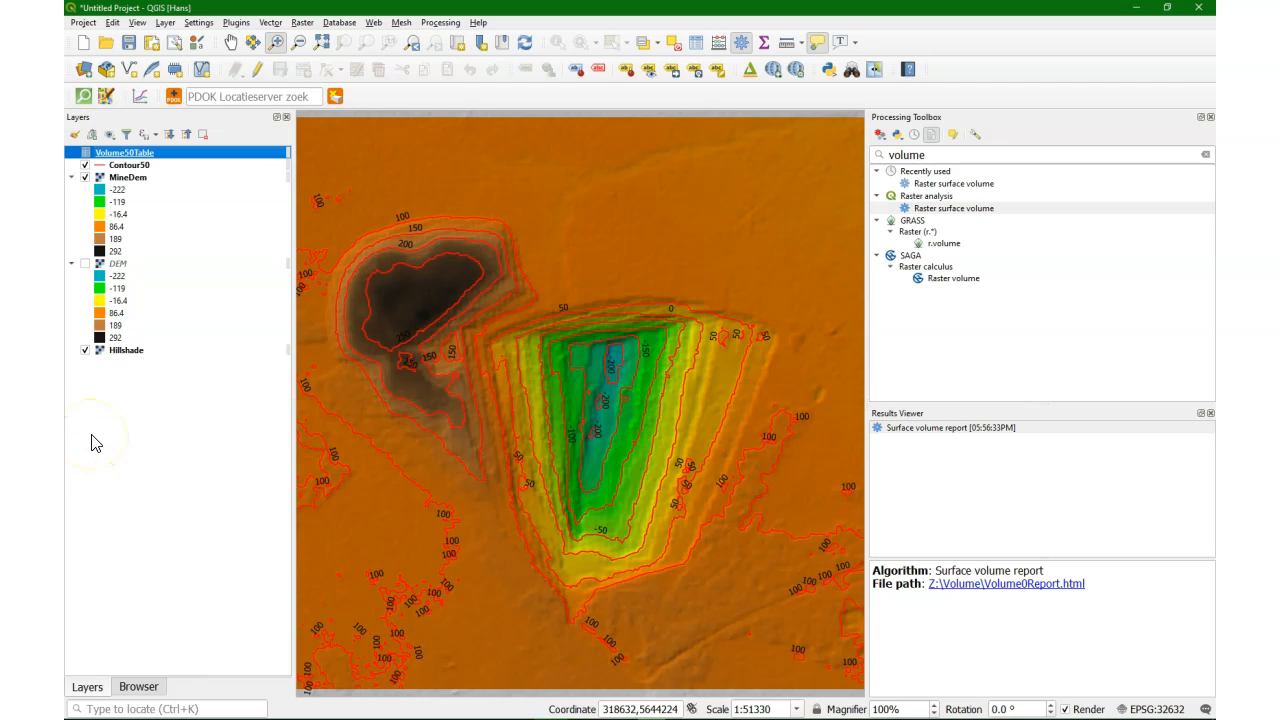
mouse_move(112, 436)
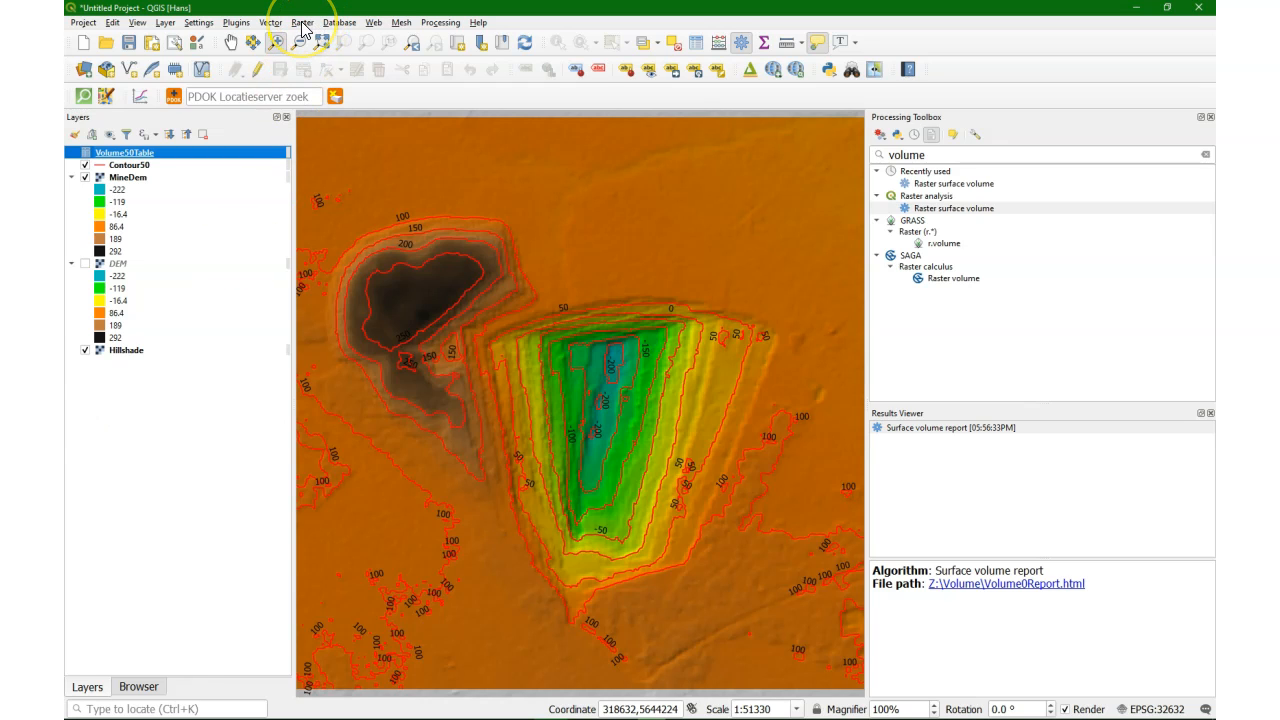
mouse_move(304, 30)
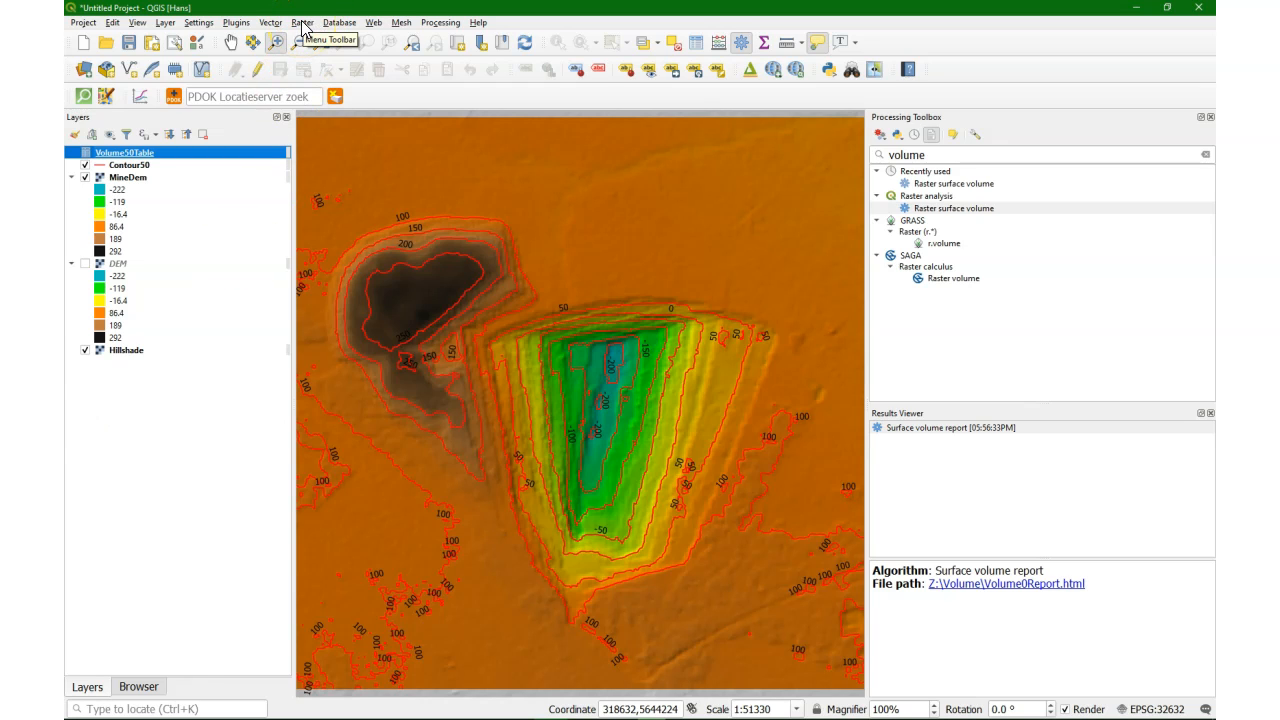
Step: In the Raster Calculator build the expression MineDem@1 <= 0
click(304, 22)
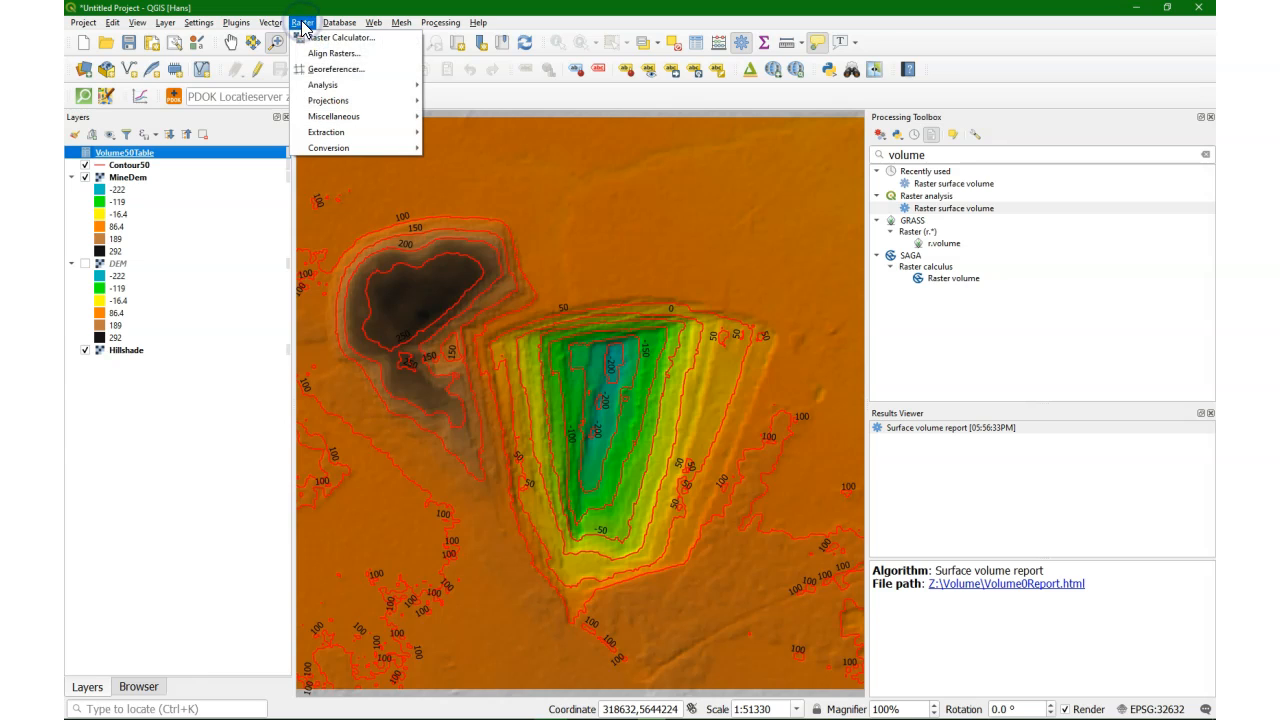
mouse_move(340, 38)
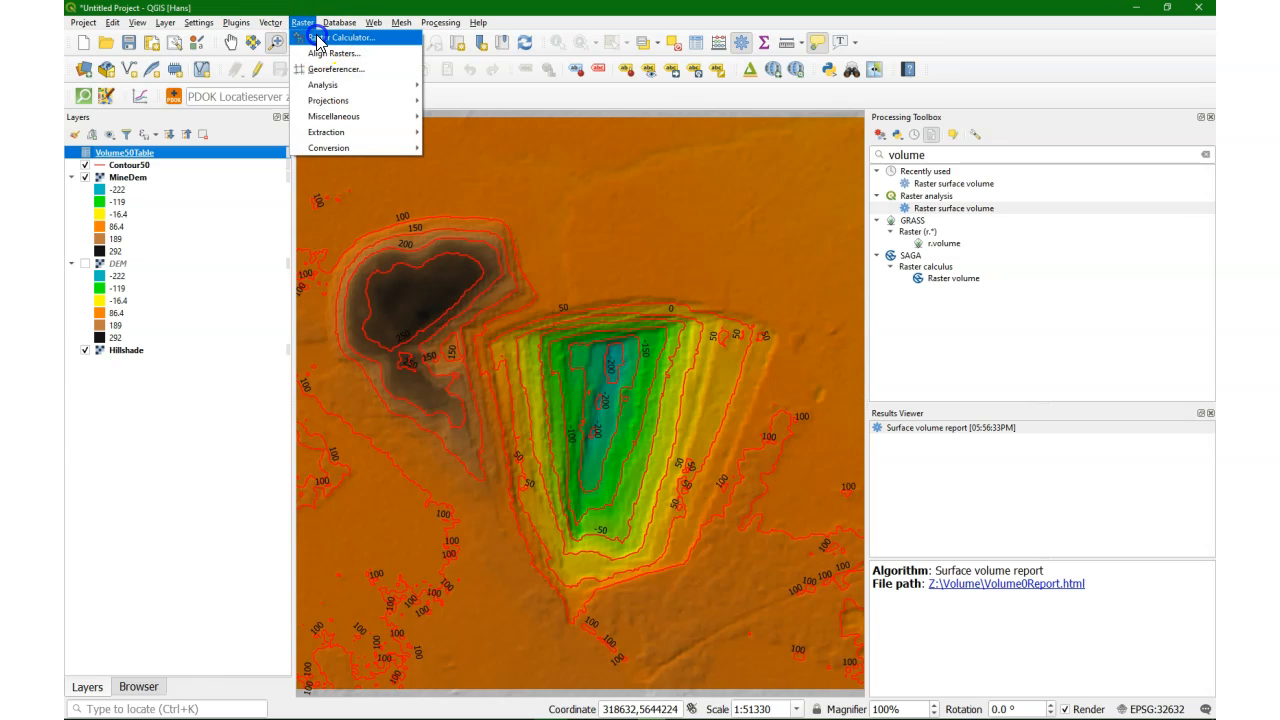
click(344, 38)
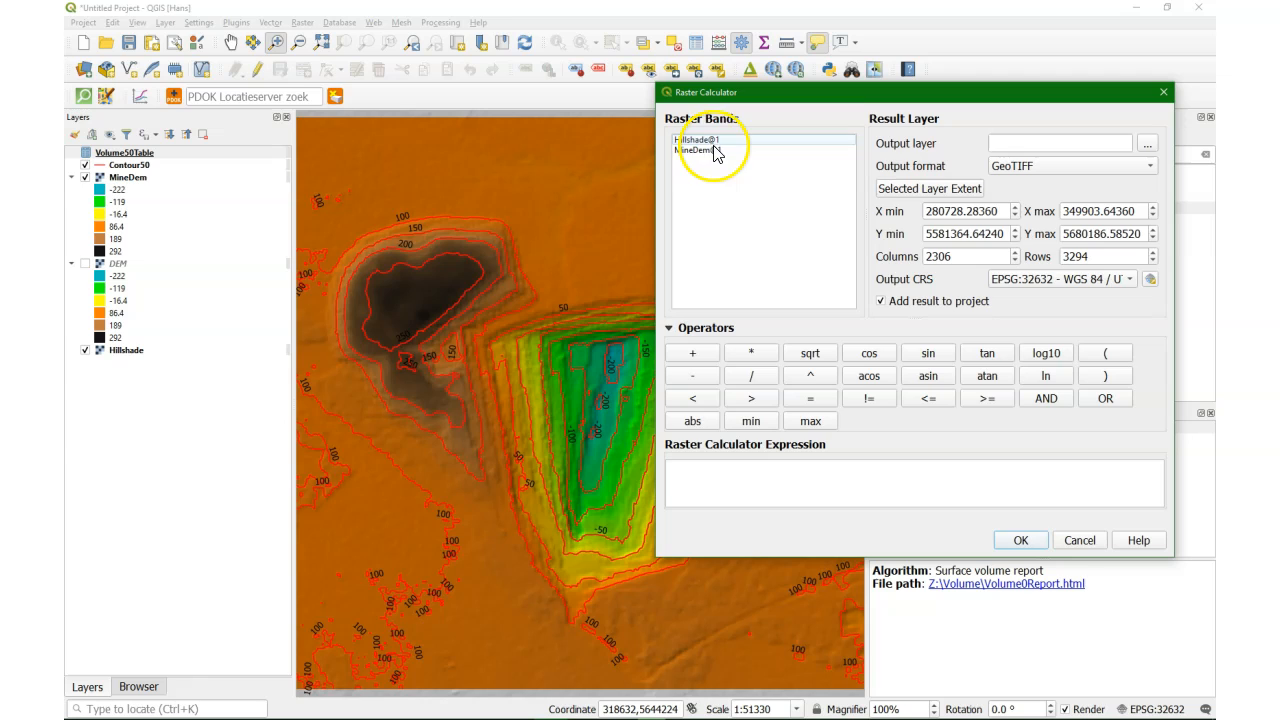
double_click(696, 150)
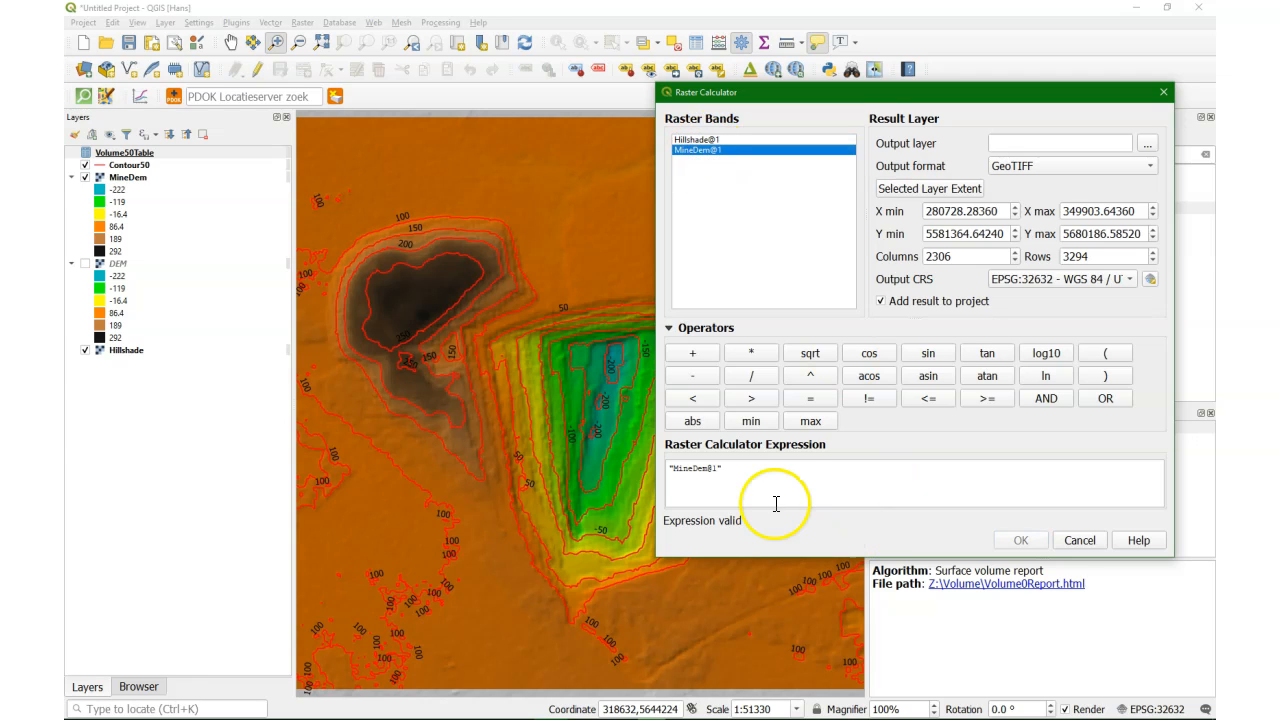
click(928, 398)
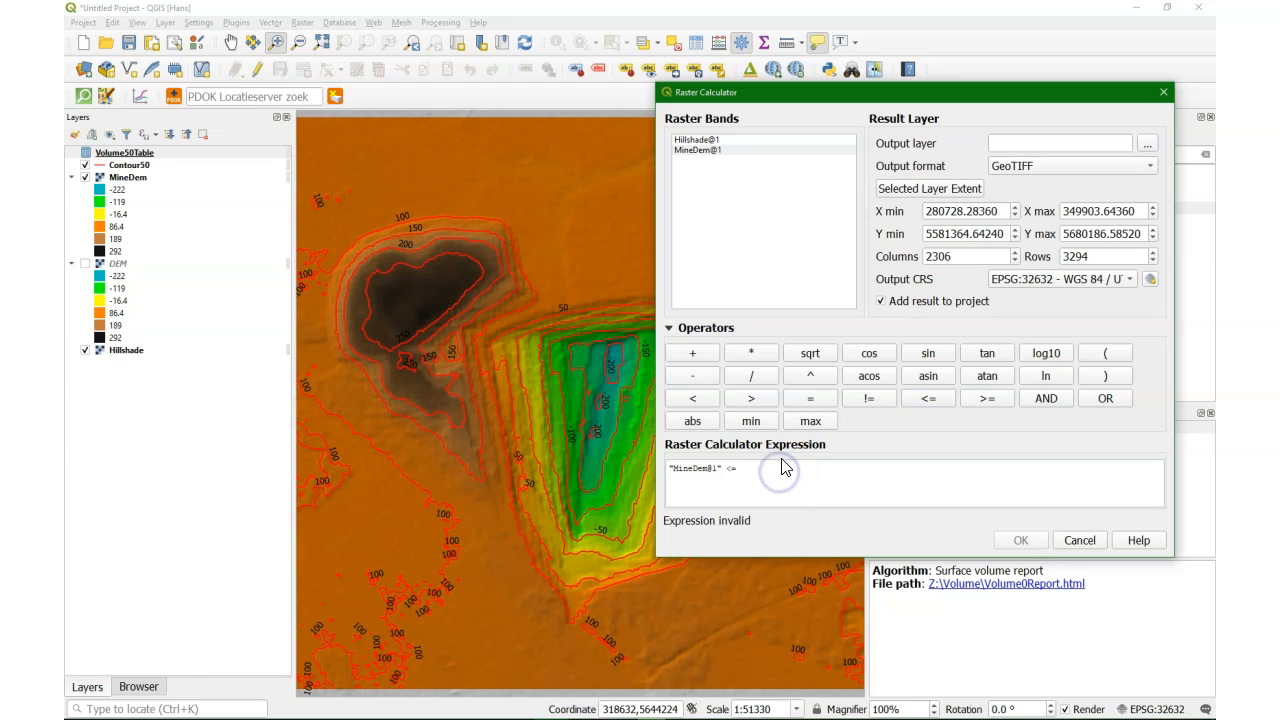
text(0)
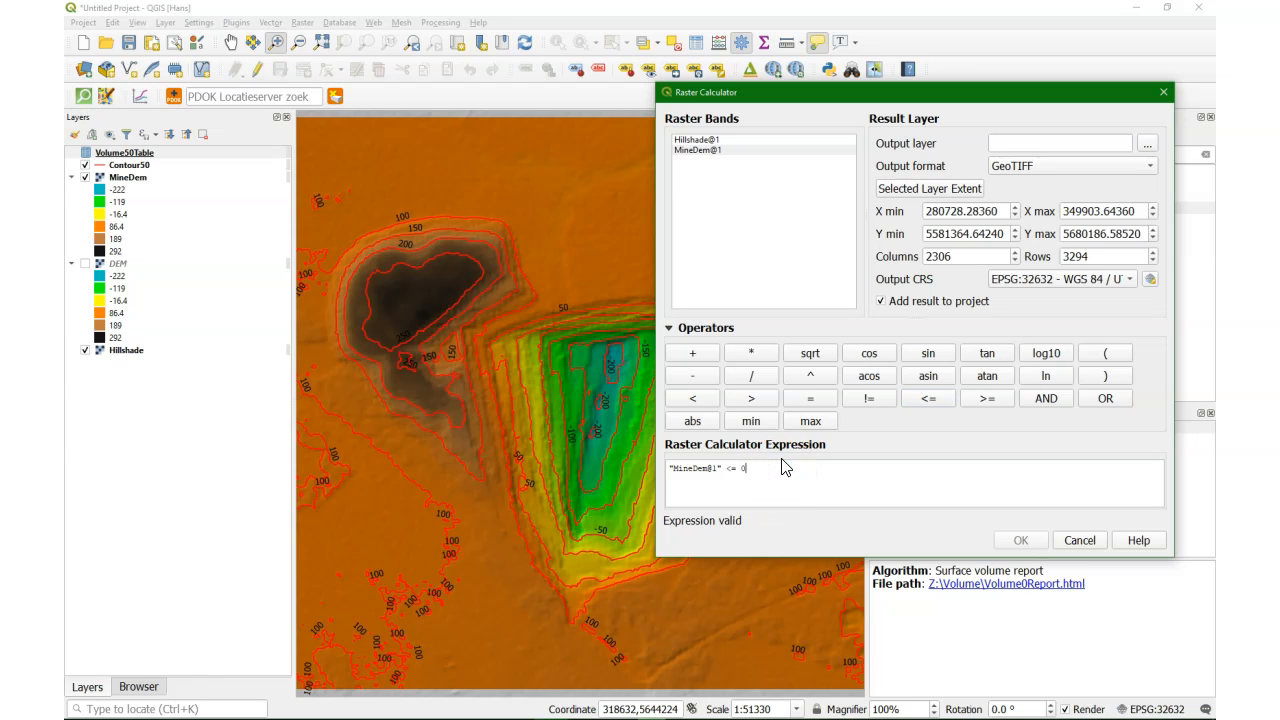
Step: Set the output to DEMLT0.tif and run the calculation to add the DEMLT0 layer
click(1148, 144)
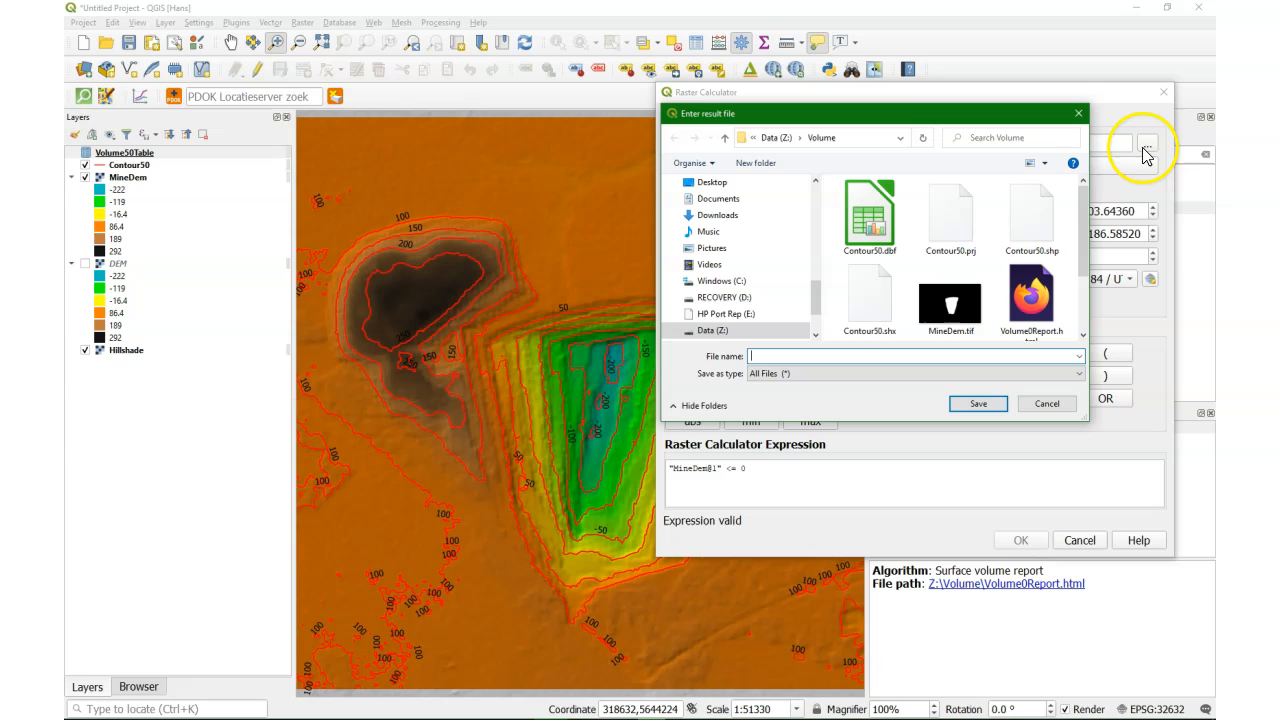
mouse_move(778, 374)
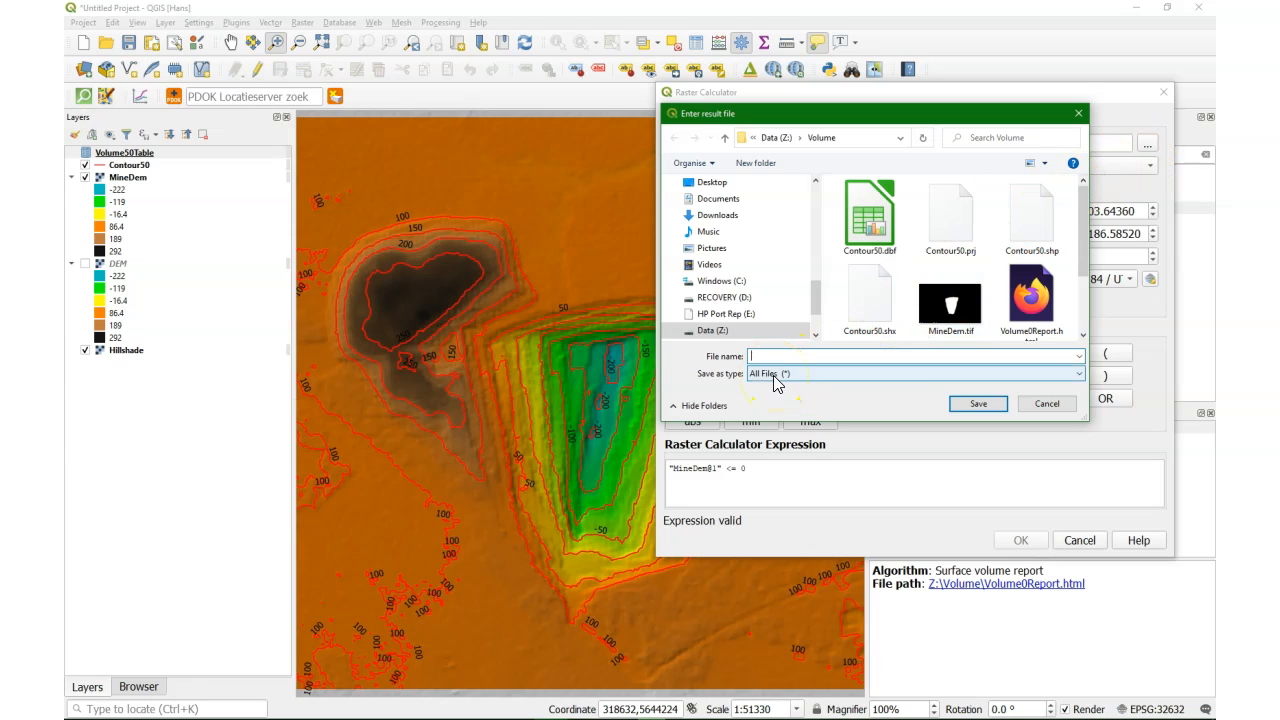
text(DEM)
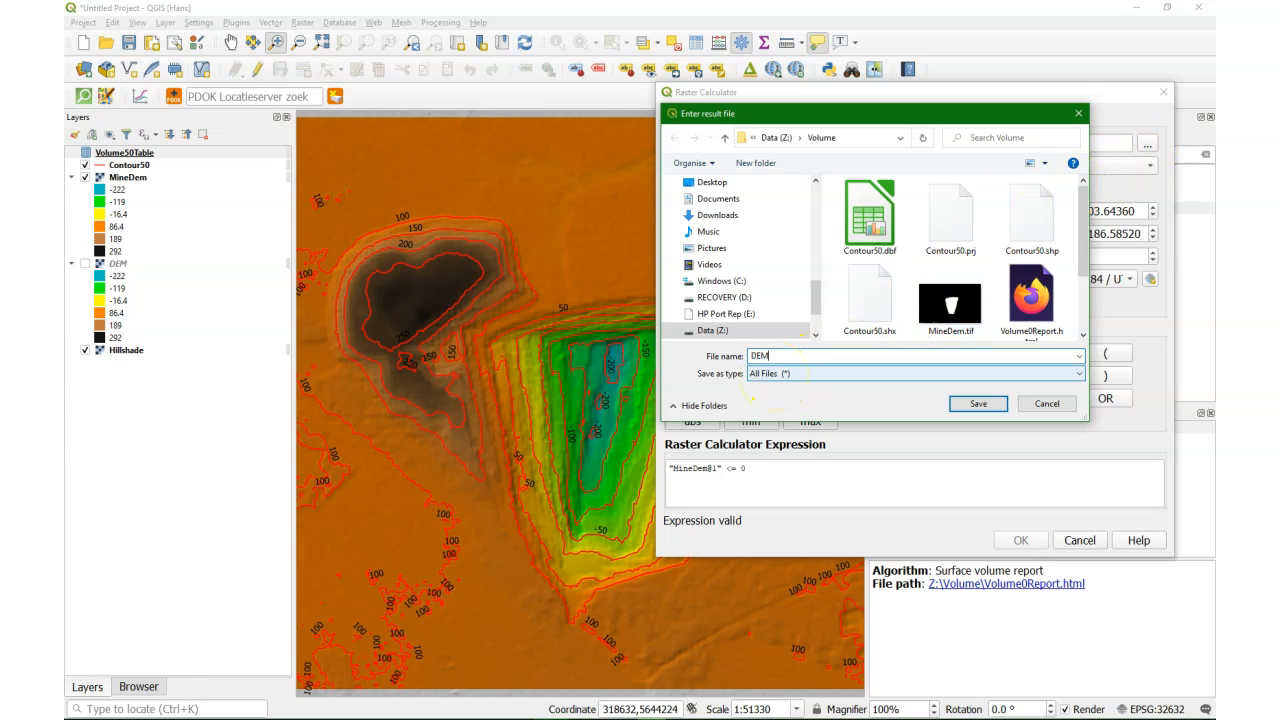
text(L)
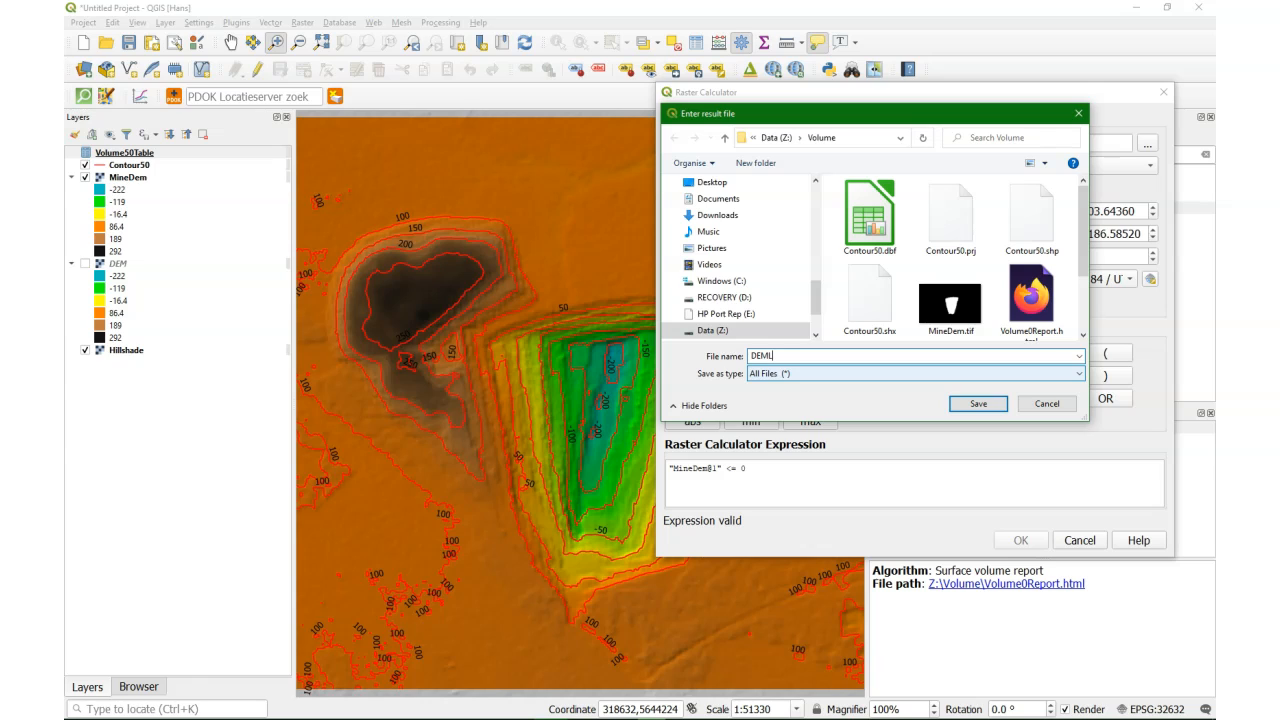
text(T0)
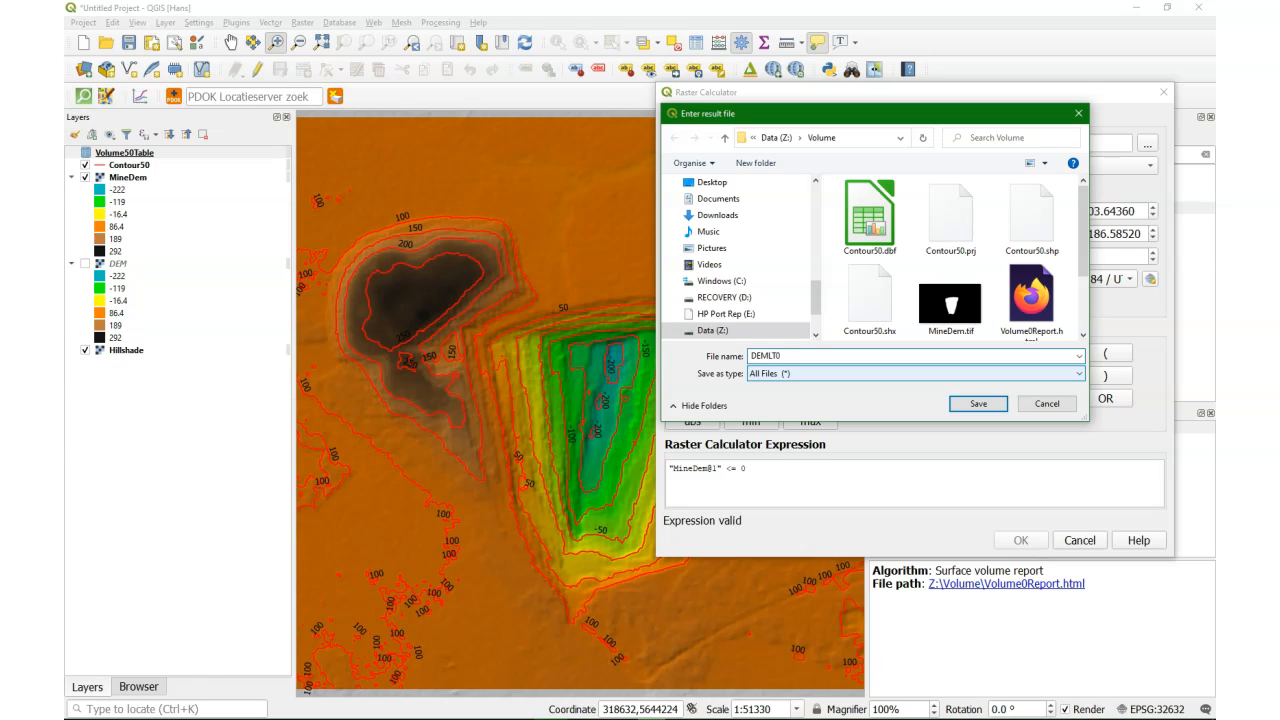
text(.tif)
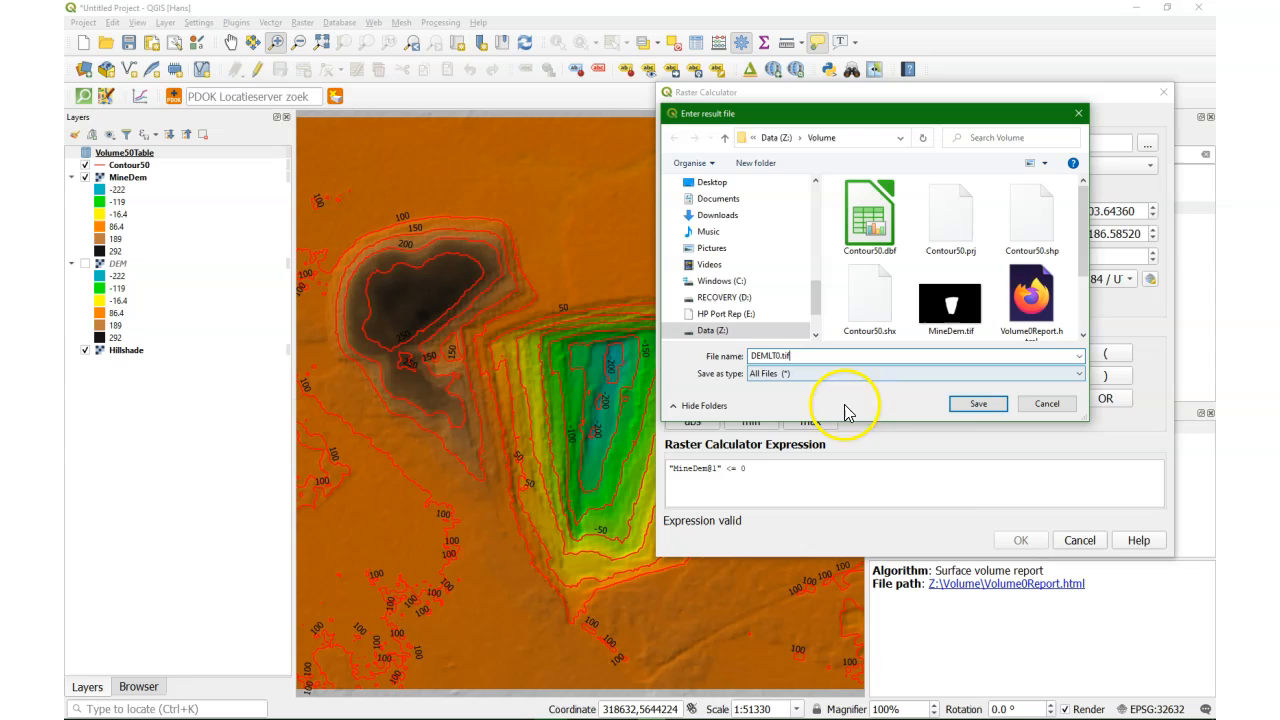
click(978, 404)
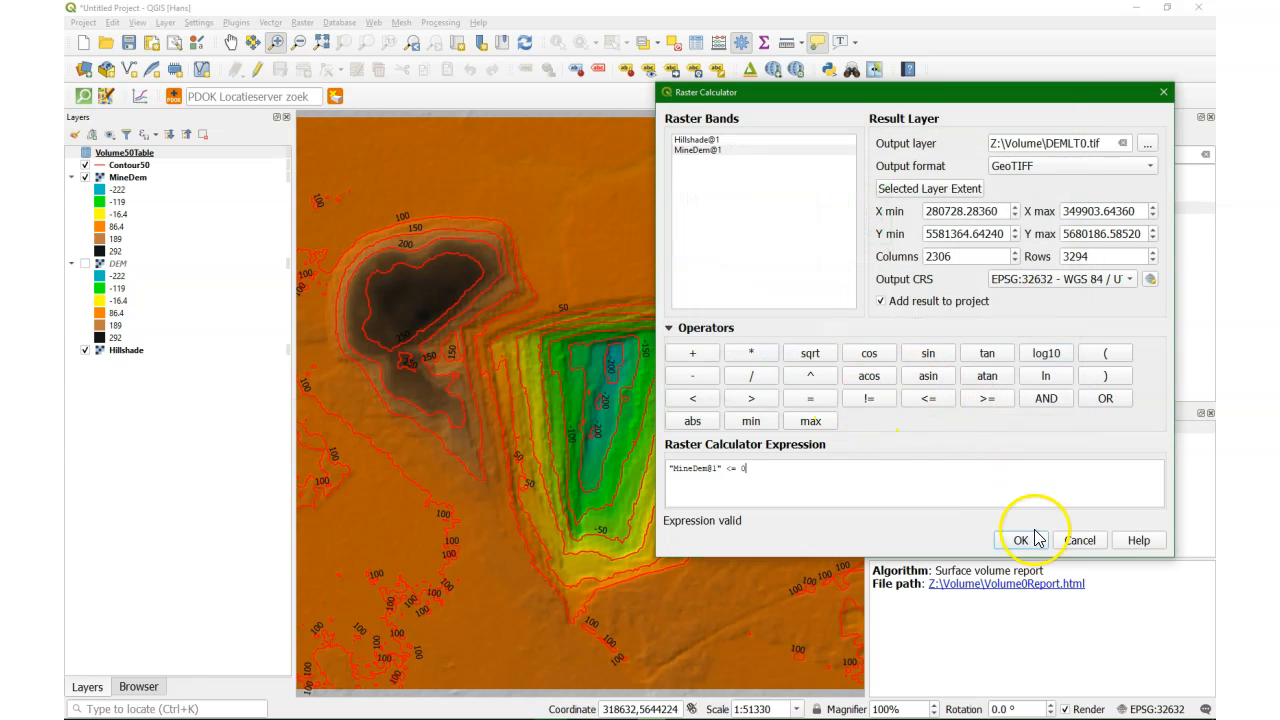
click(1020, 540)
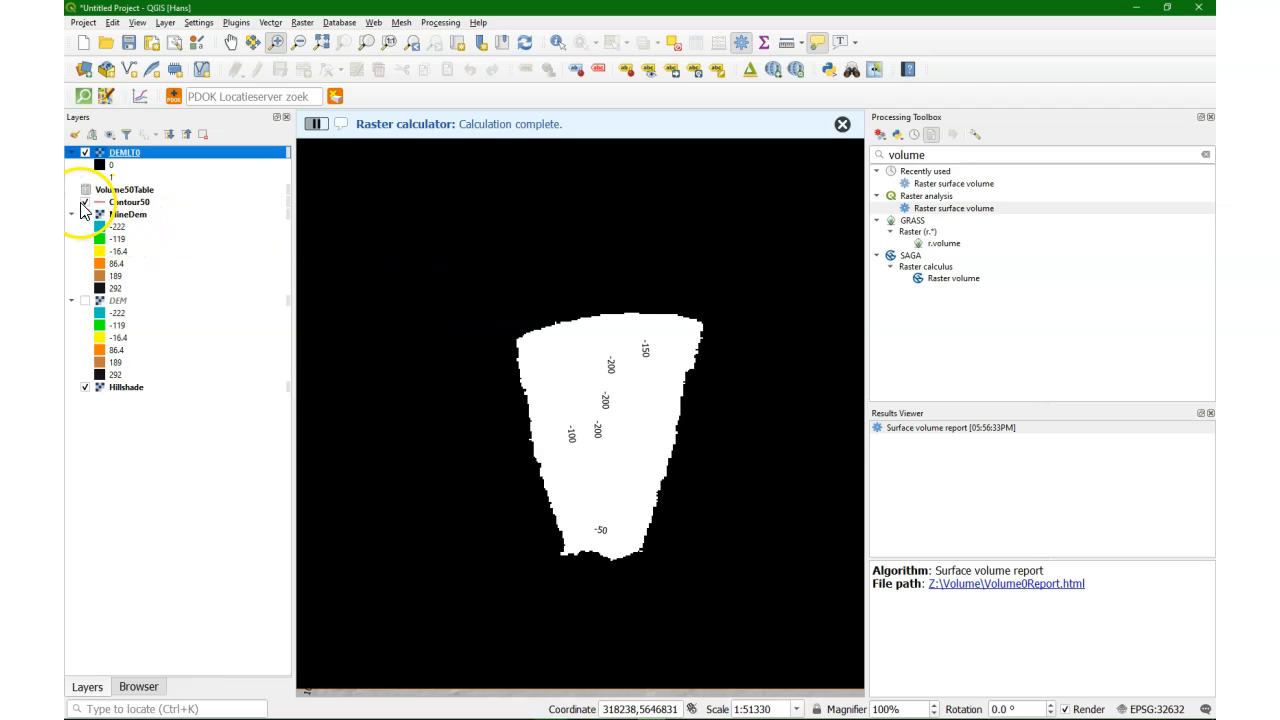
Step: Hide Contour50 and start Polygonize on DEMLT0 with output named LT0Boundary
click(84, 202)
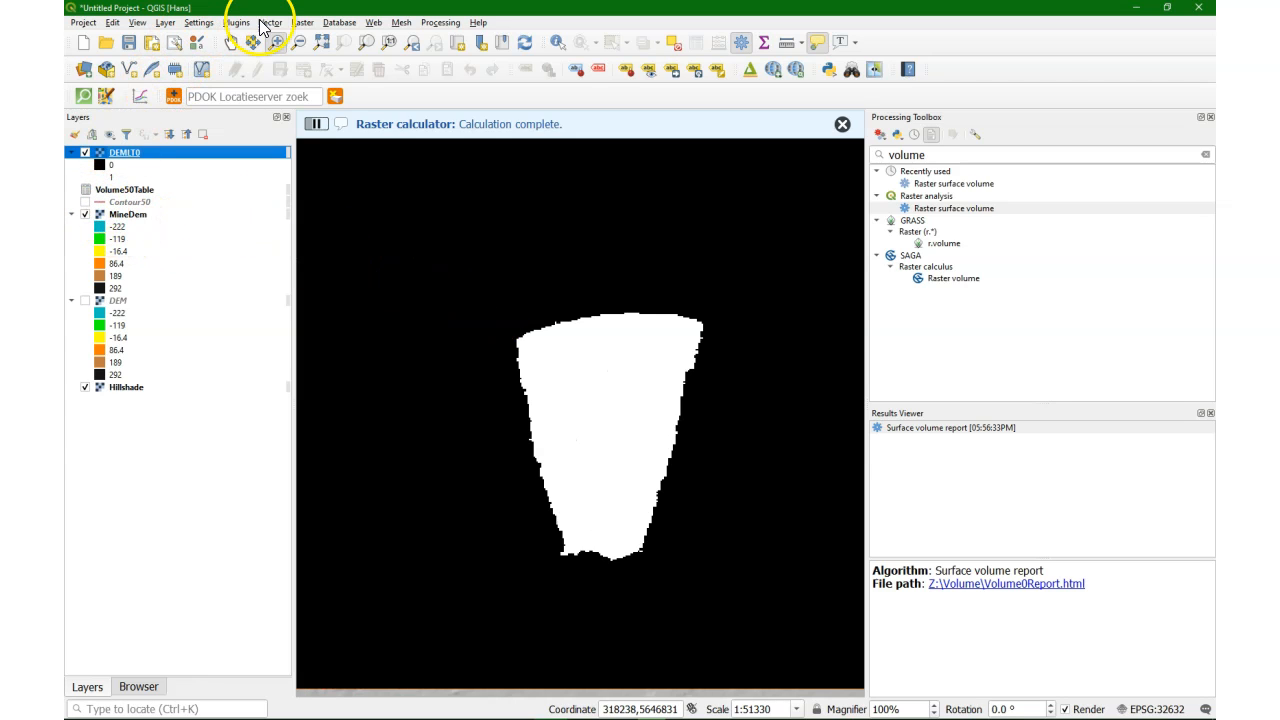
click(302, 22)
text(LT0)
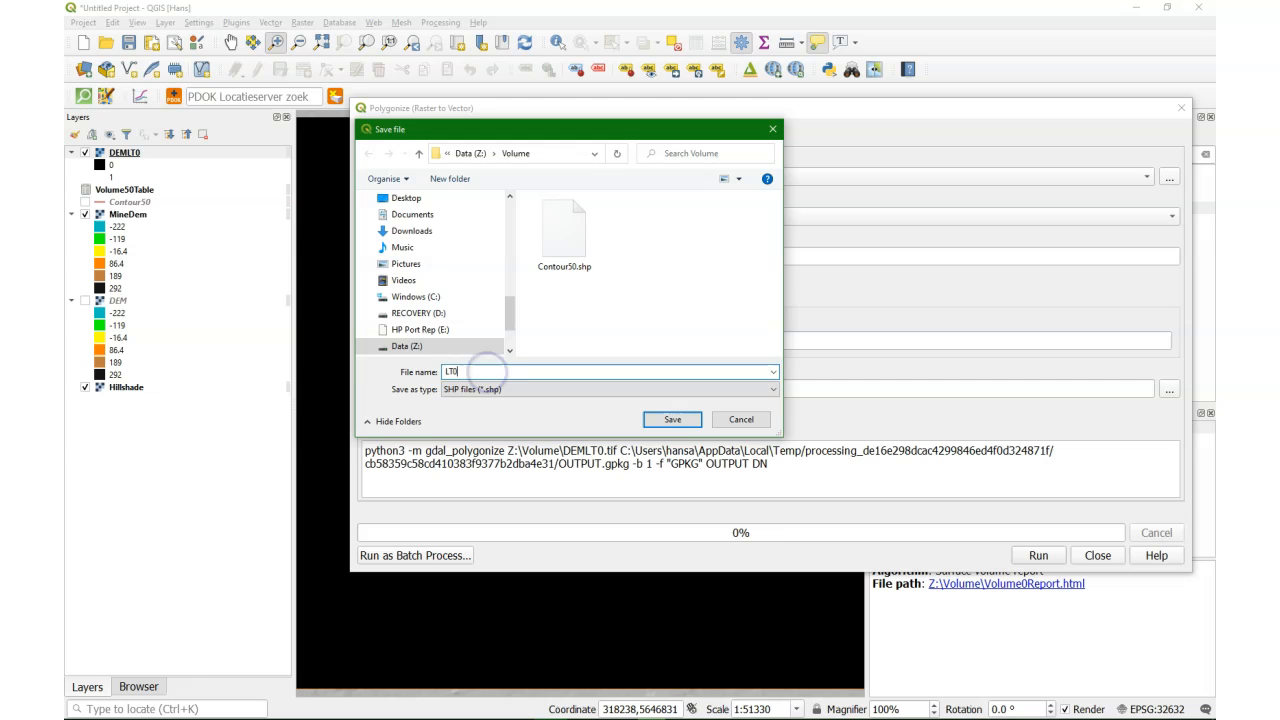
text(Boundary)
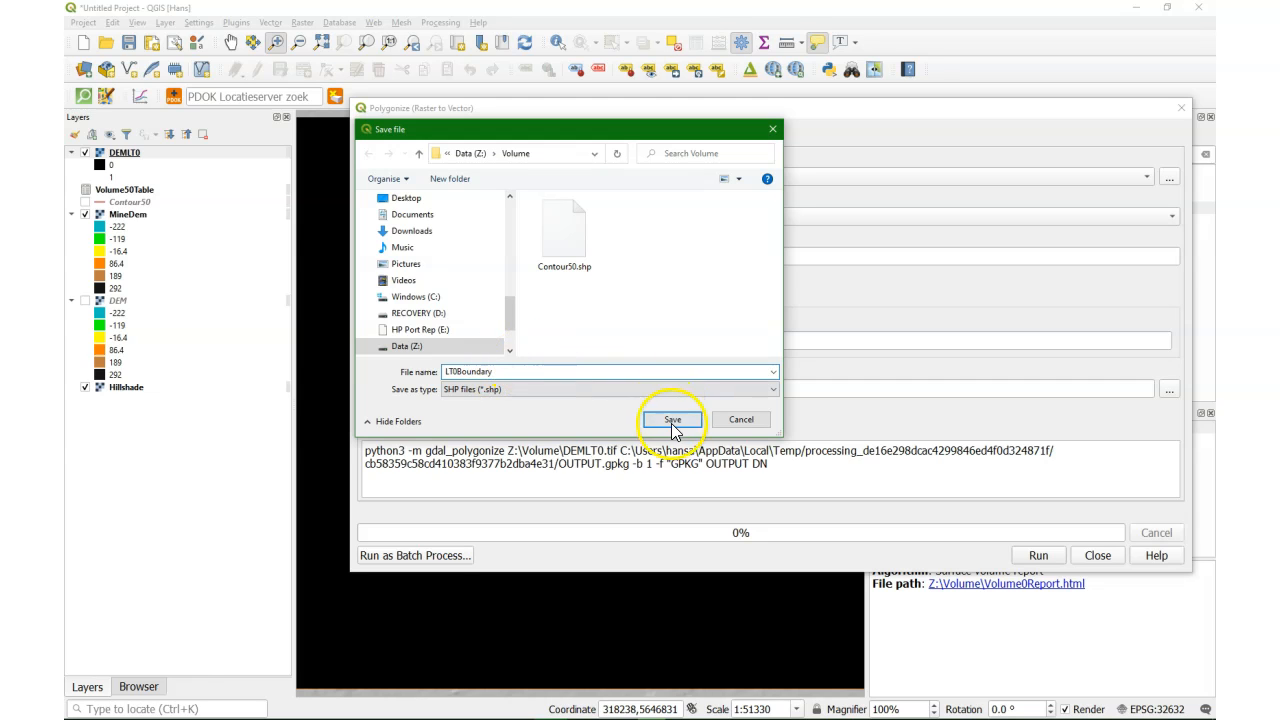
Step: Confirm LT0Boundary.shp, run the raster-to-polygon conversion and close the tool
click(672, 420)
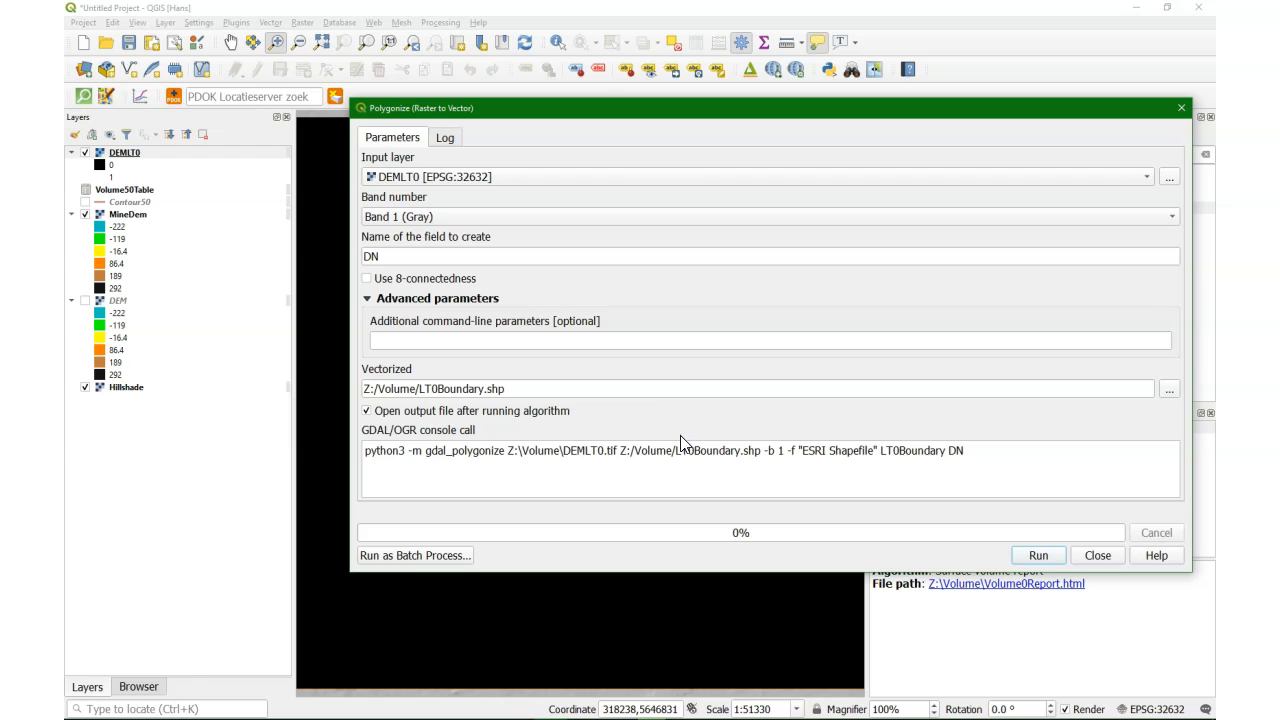
click(1038, 556)
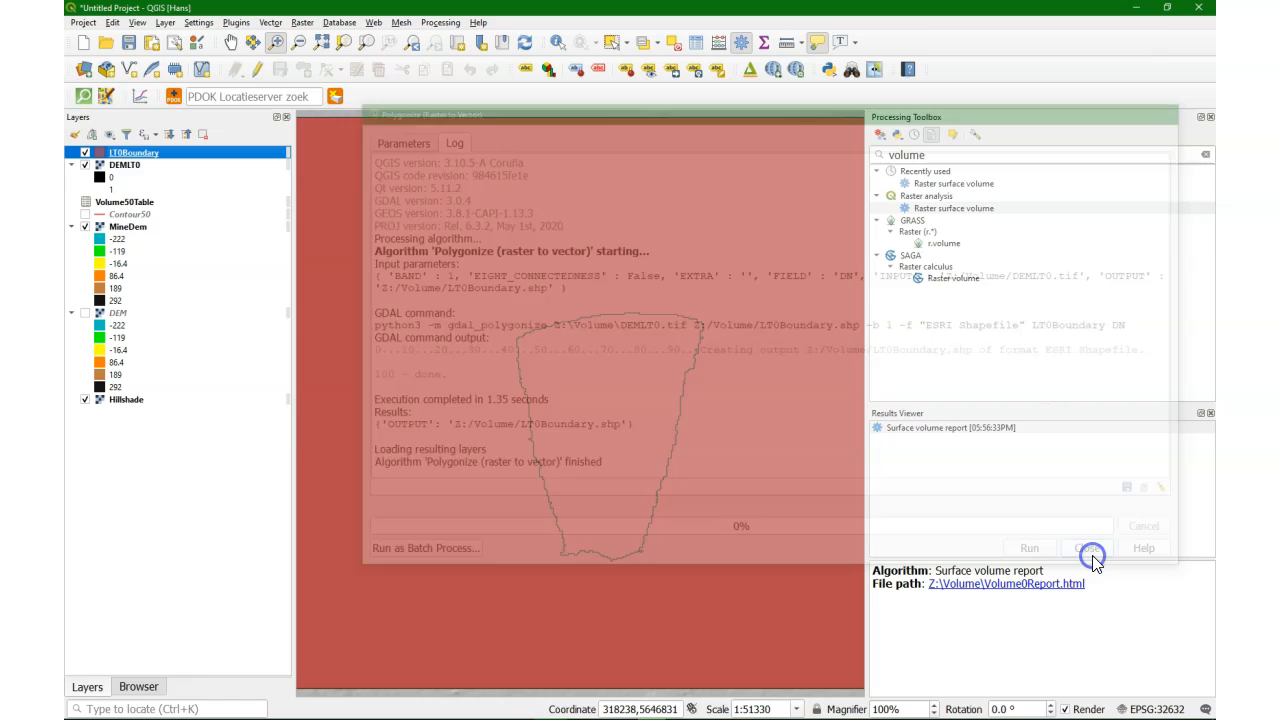
click(1088, 548)
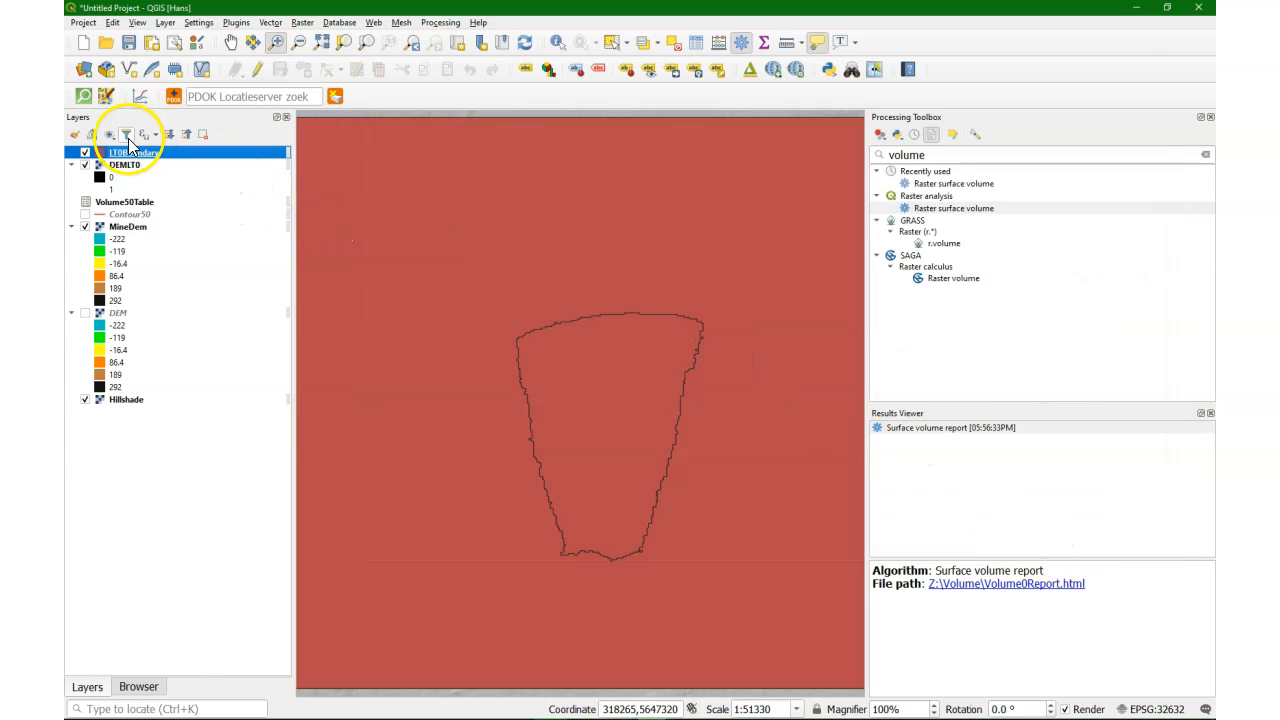
Step: In the LT0Boundary attribute table select and delete the two extra boundary features
click(112, 134)
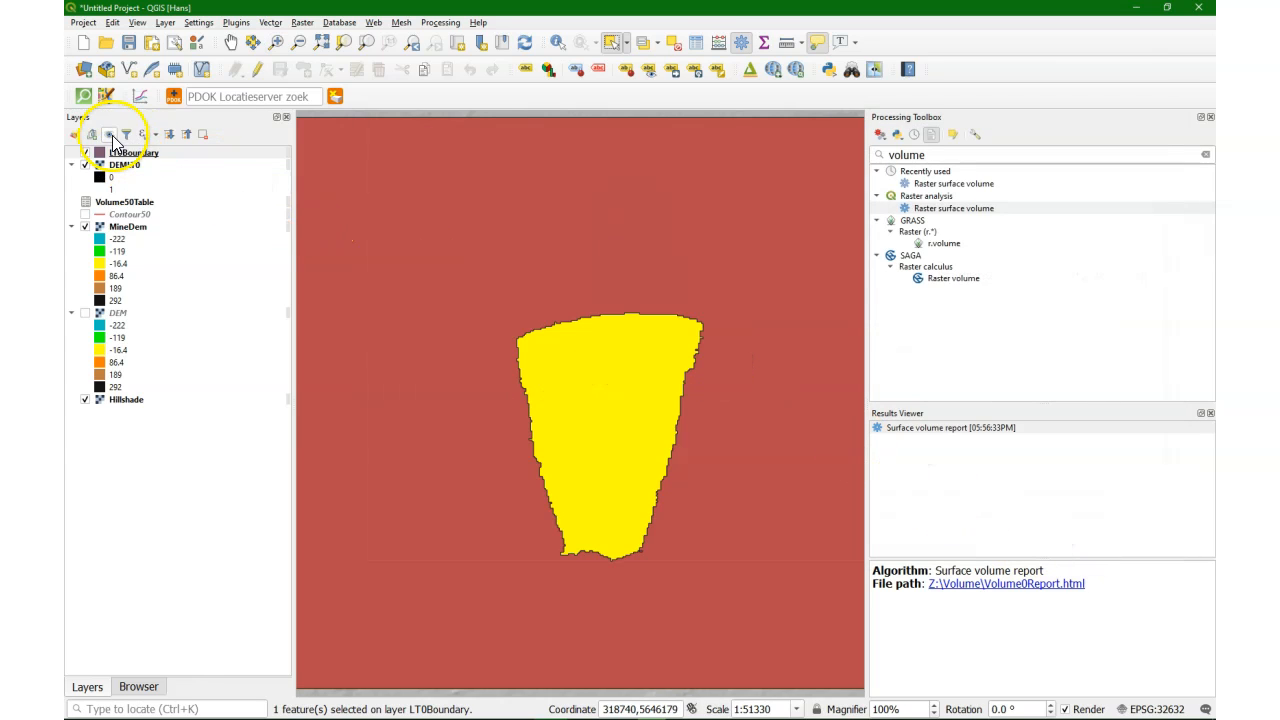
click(110, 136)
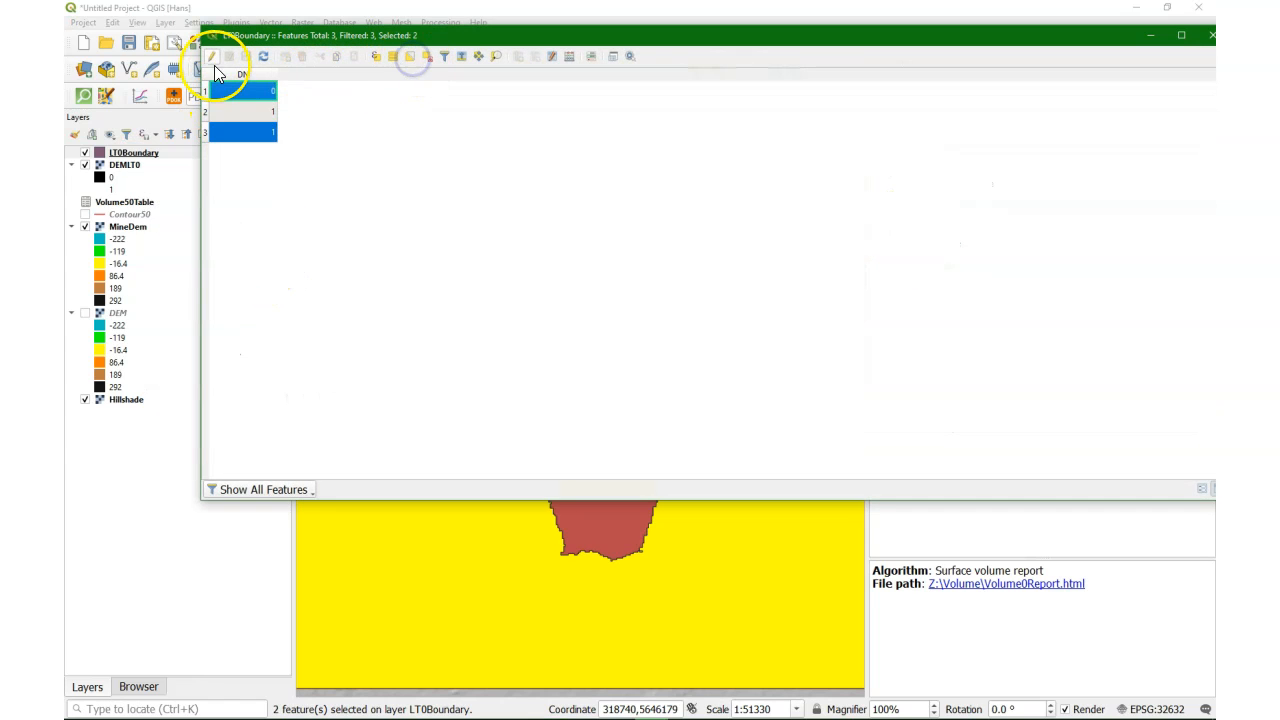
click(212, 56)
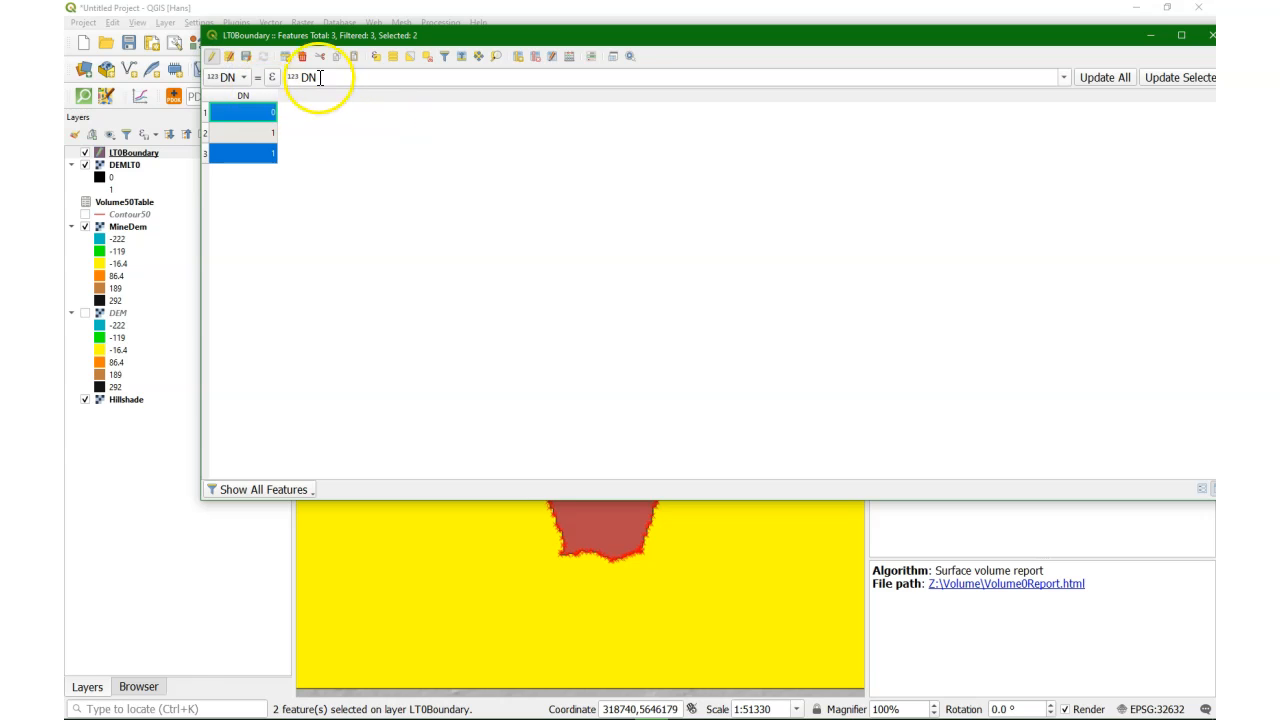
click(300, 56)
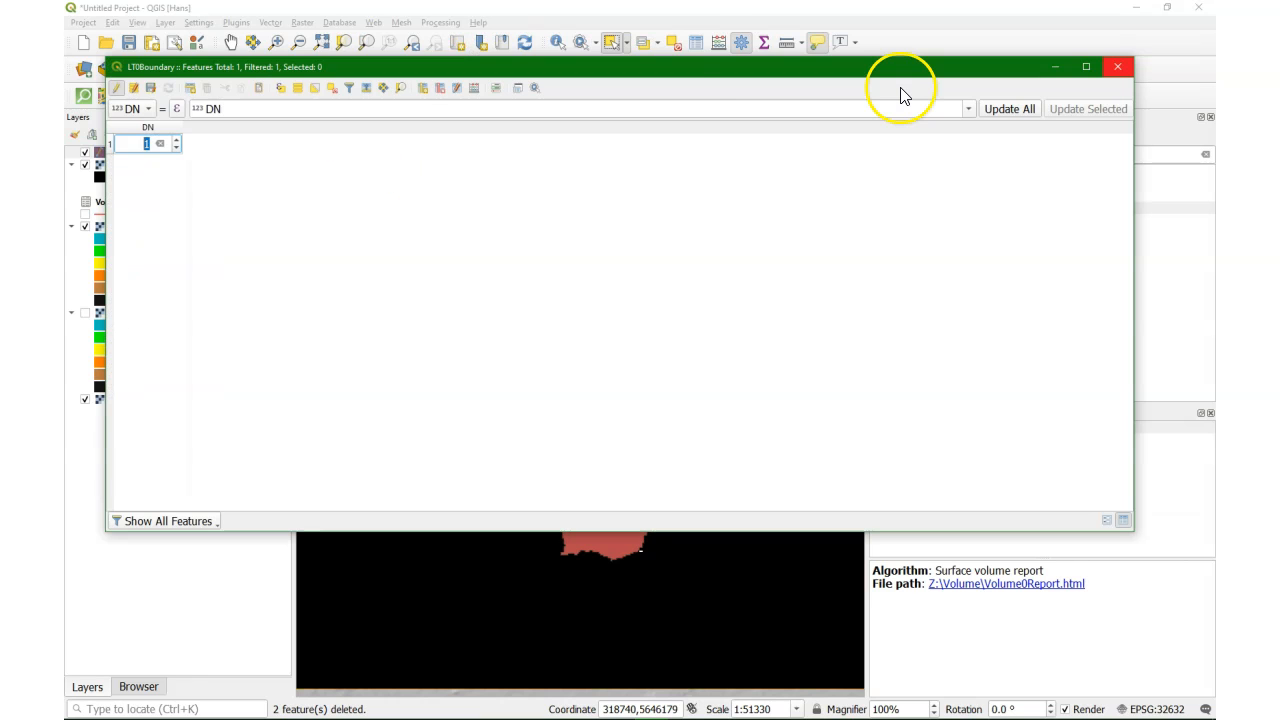
Step: Save the deletions, close the table and hide DEM70 to show MineDem under the boundary
click(132, 88)
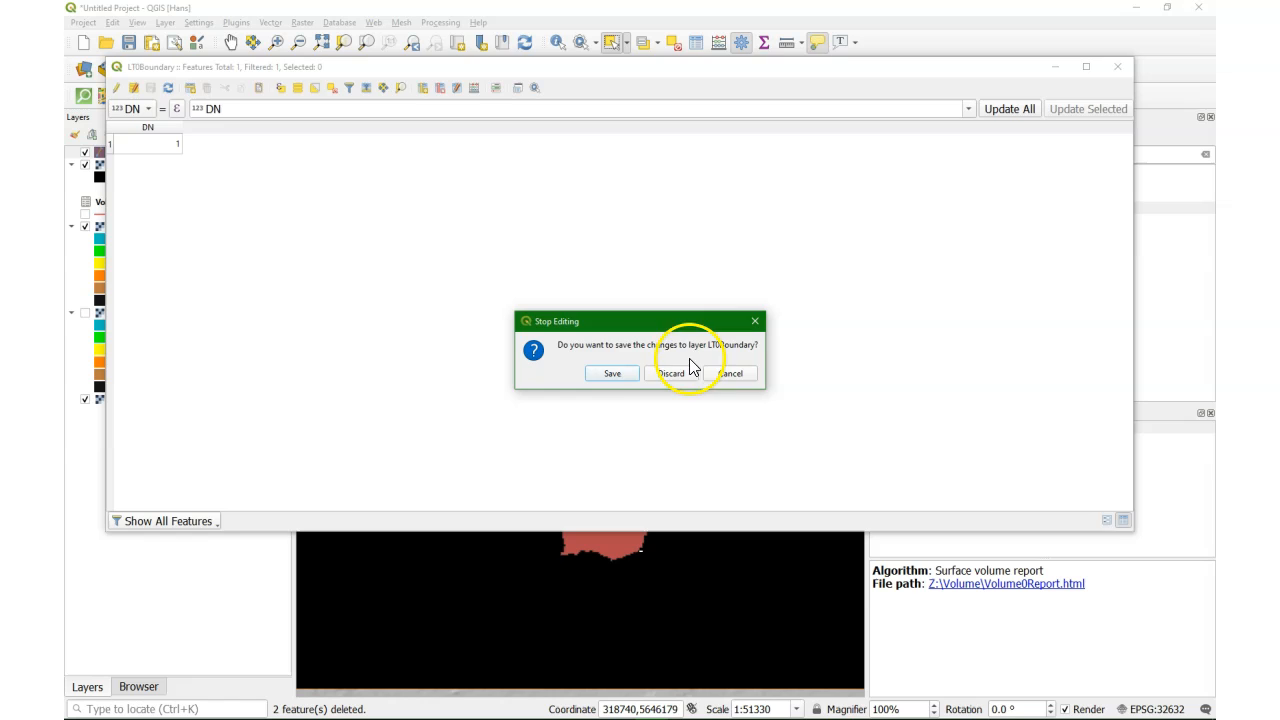
click(670, 374)
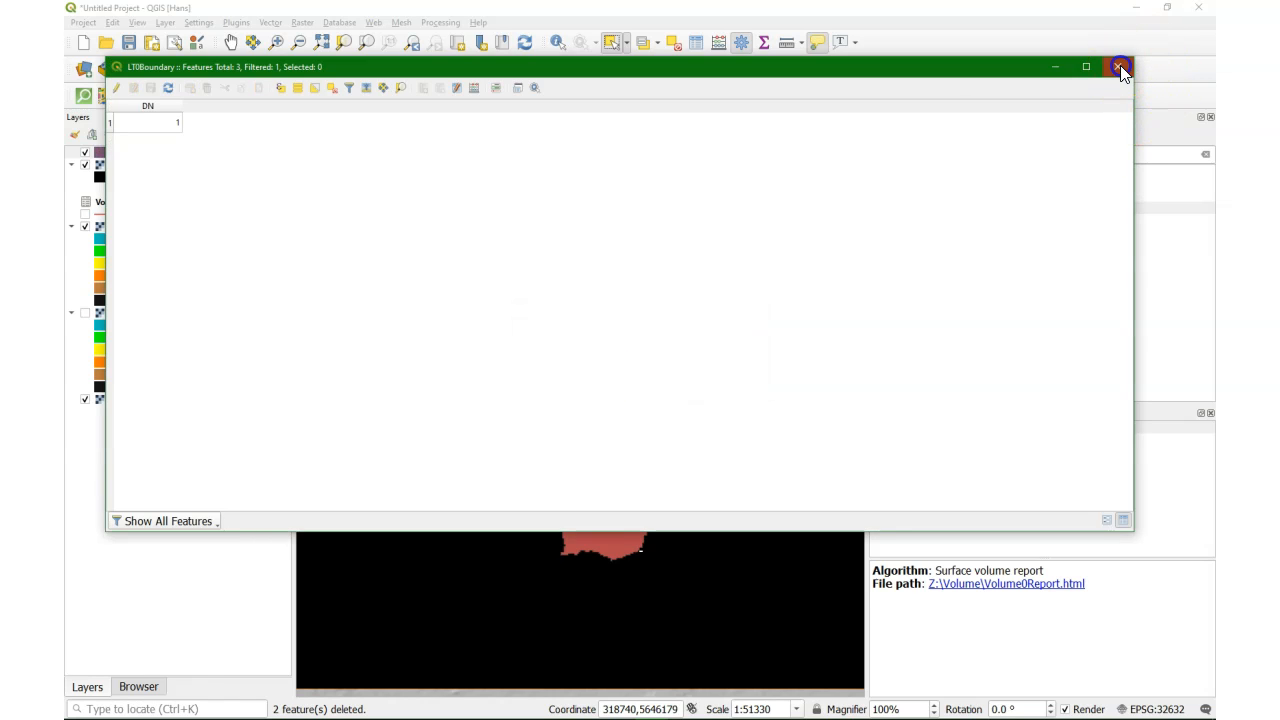
click(1120, 68)
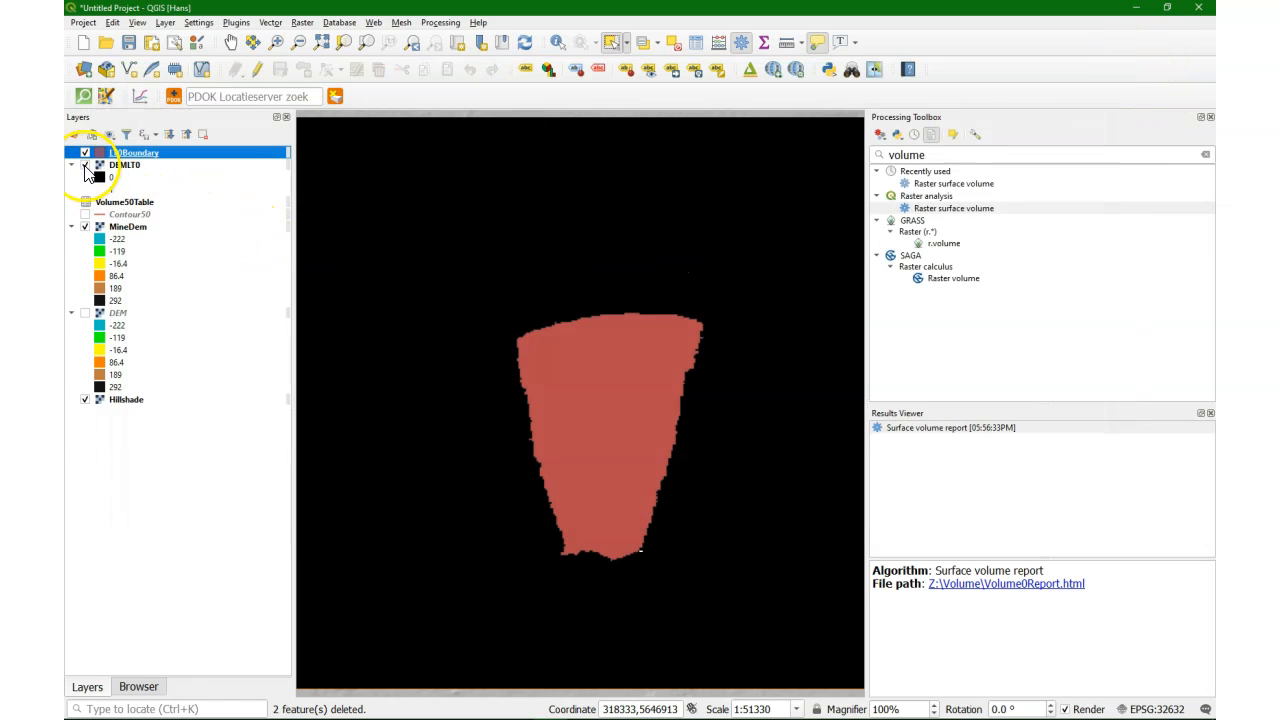
click(84, 164)
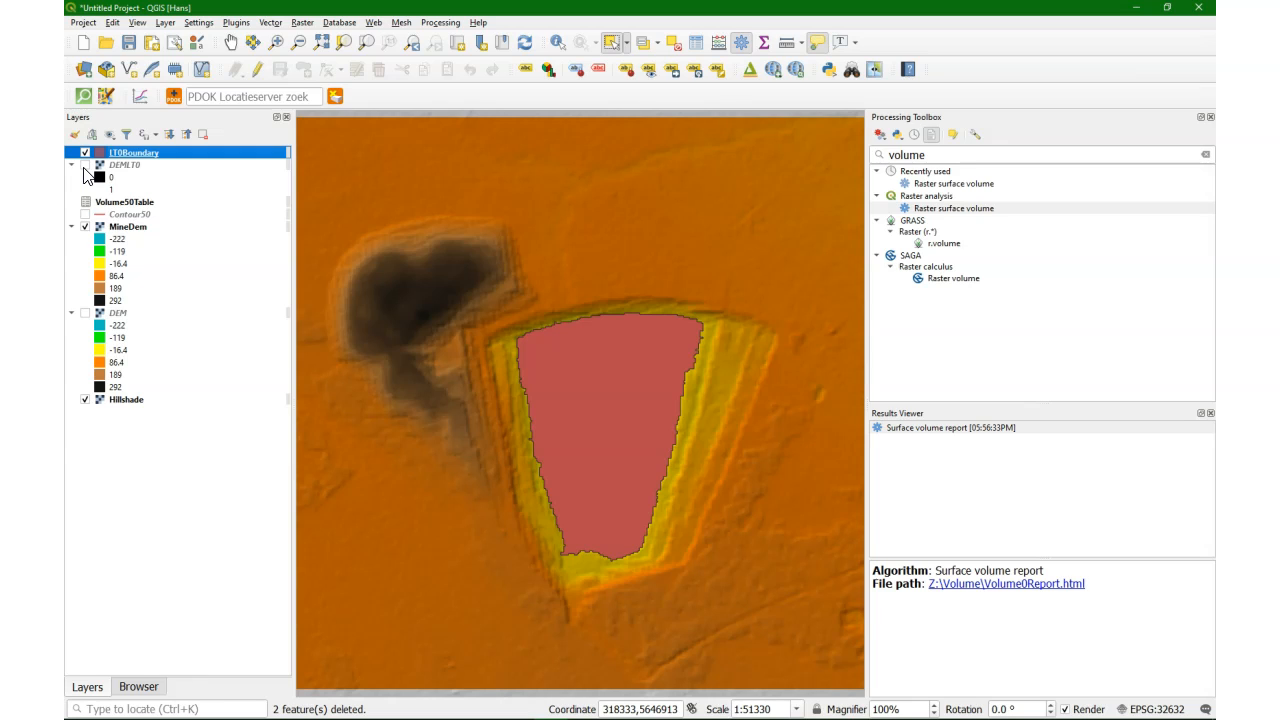
mouse_move(144, 124)
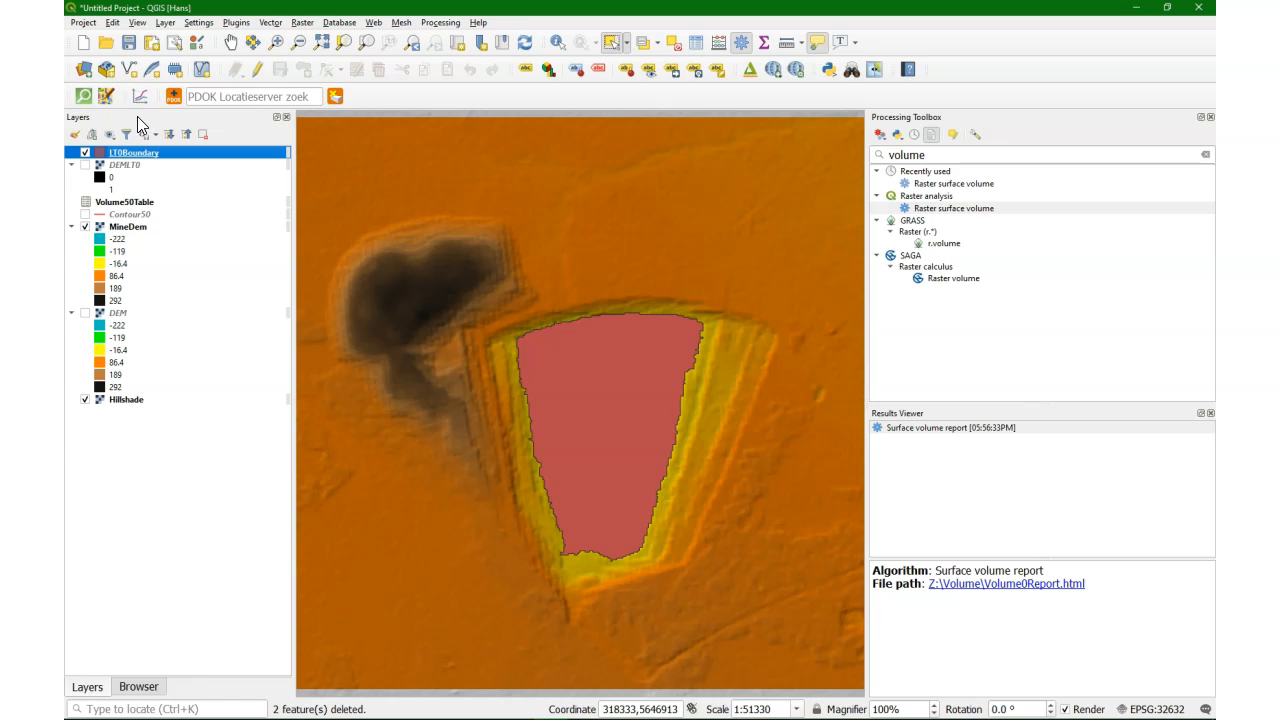
Step: In the Raster Calculator, build the mask term ( "MineDem@1" <= 0 ) * for cells at or below zero
click(302, 22)
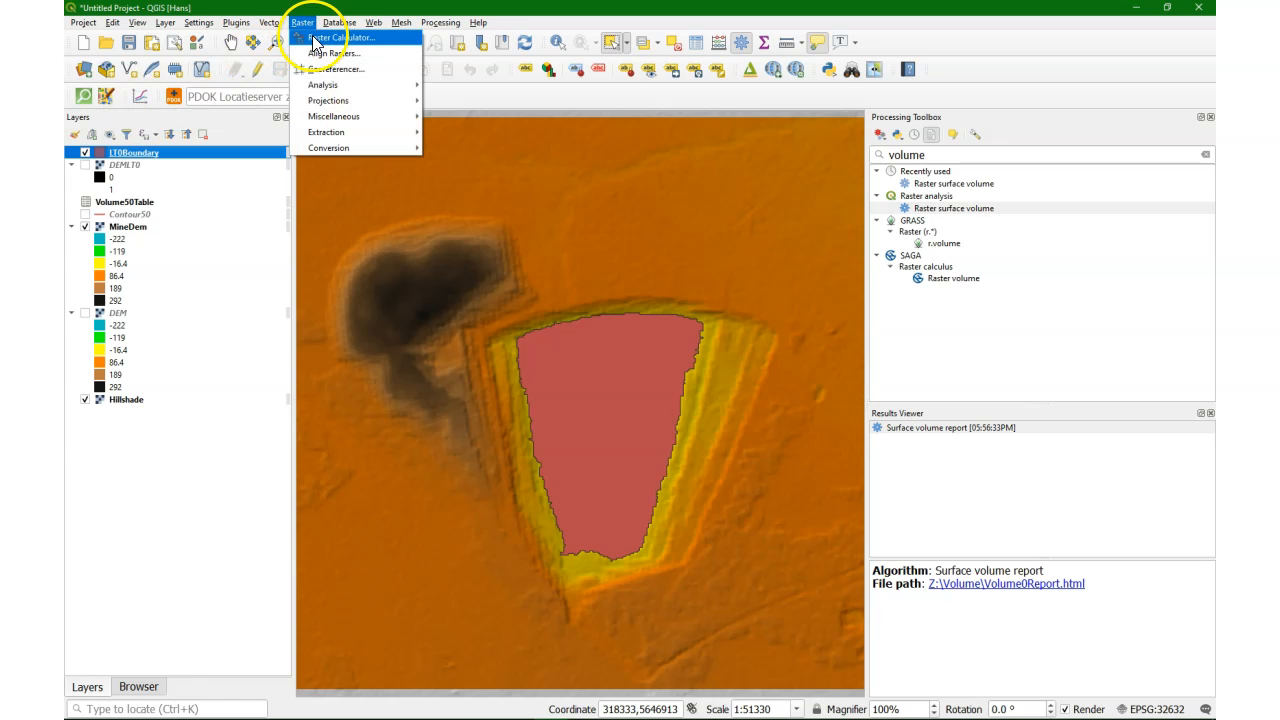
click(344, 36)
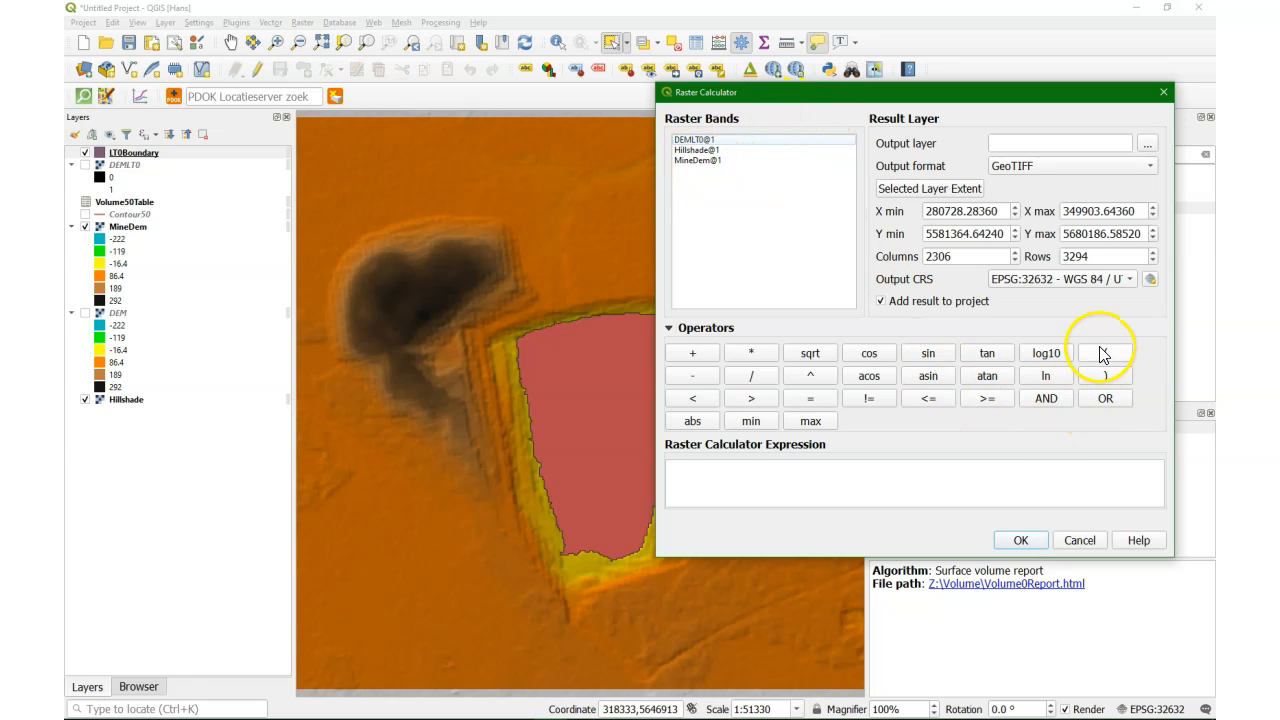
click(1104, 352)
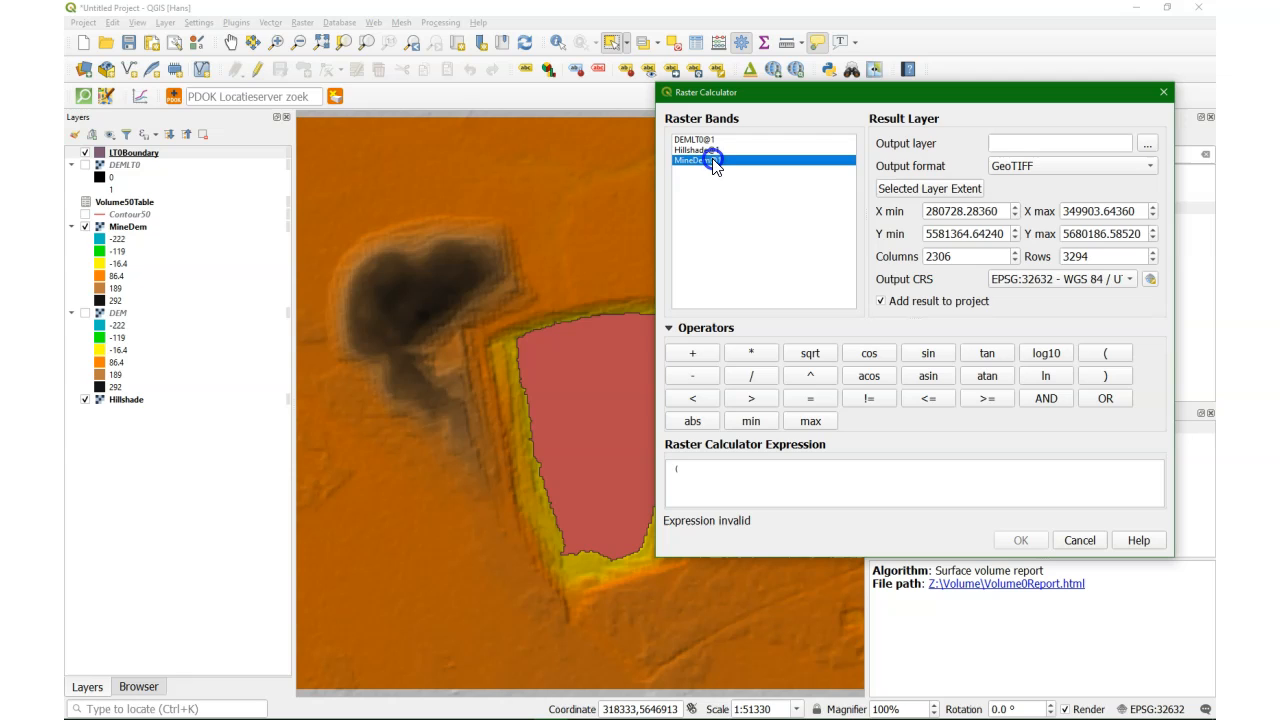
double_click(696, 160)
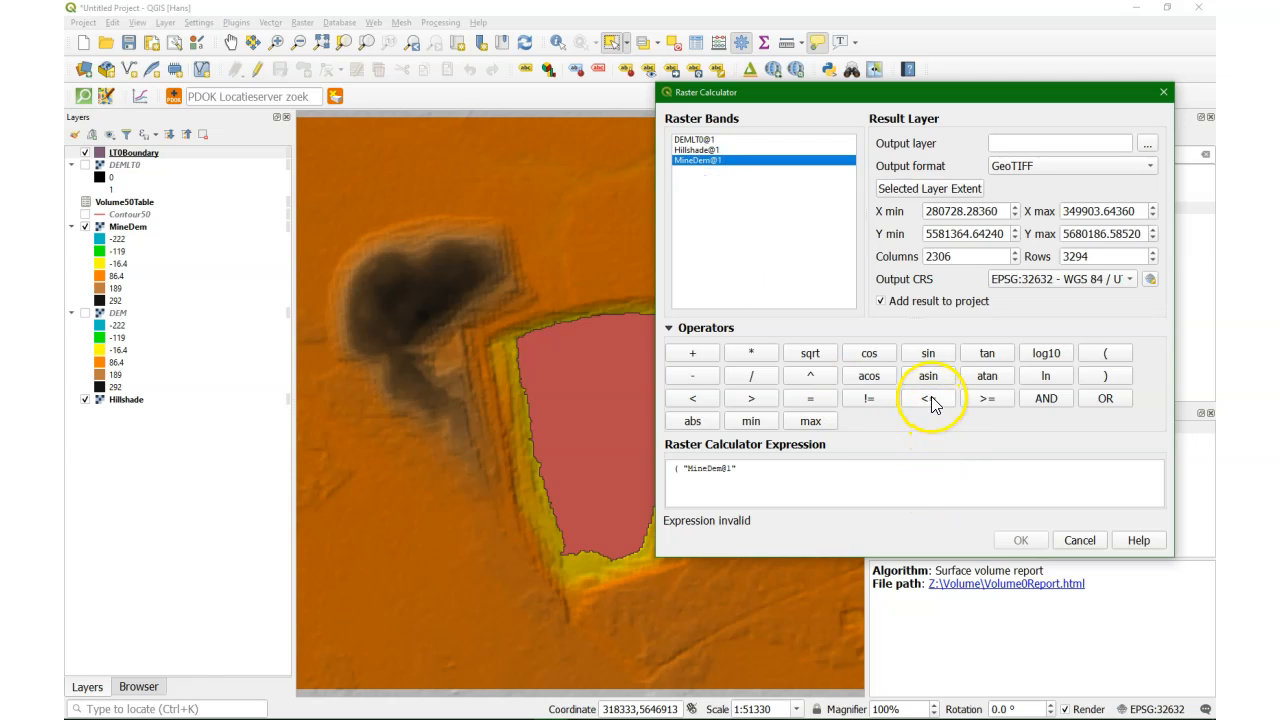
click(928, 398)
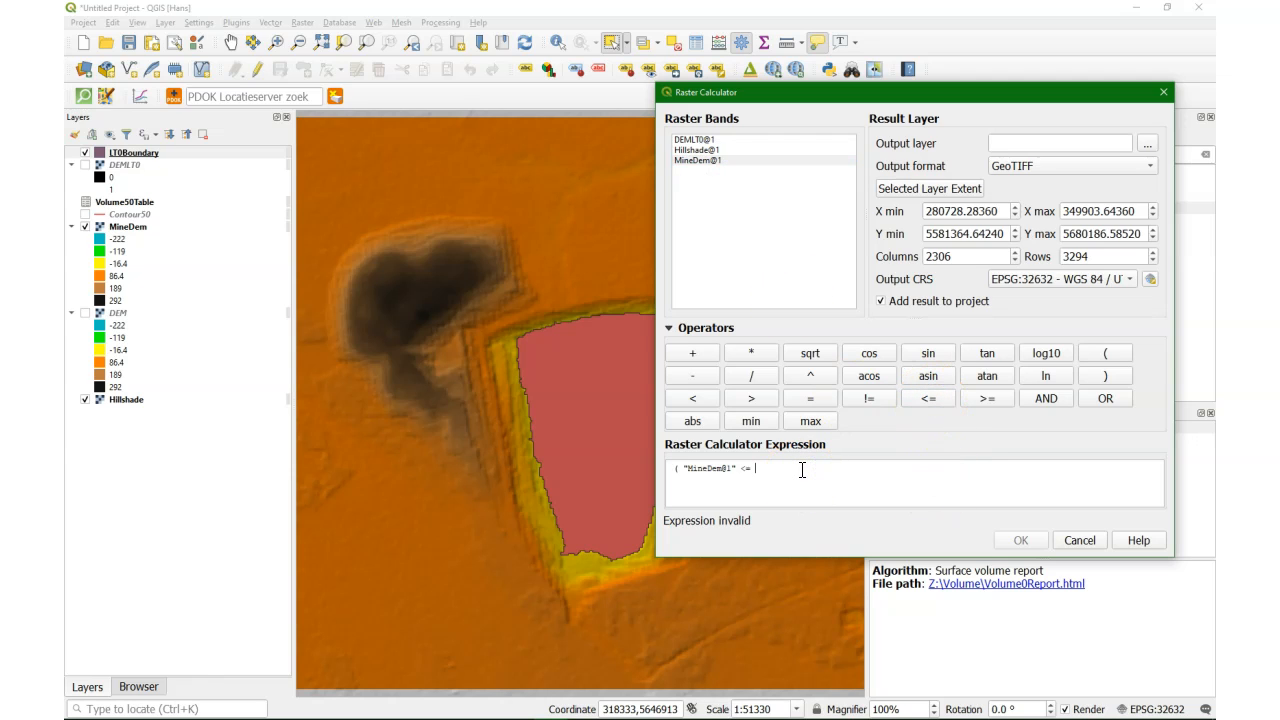
text(0)
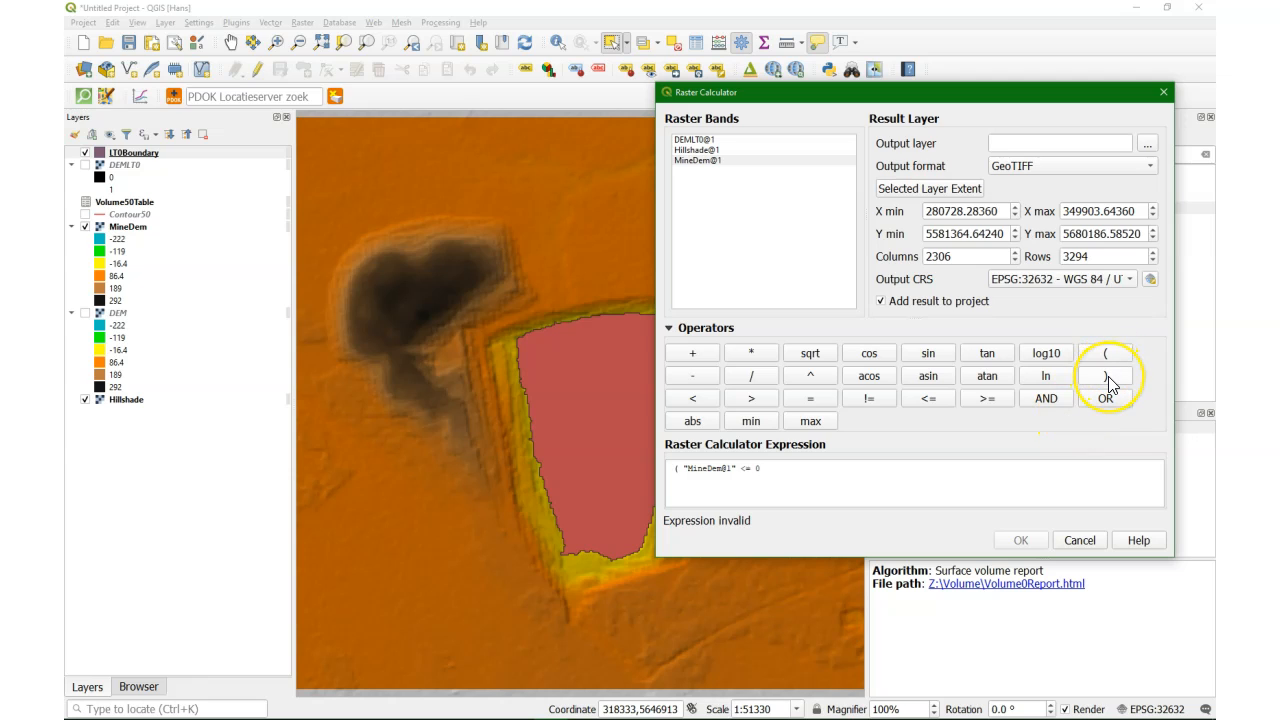
click(1104, 376)
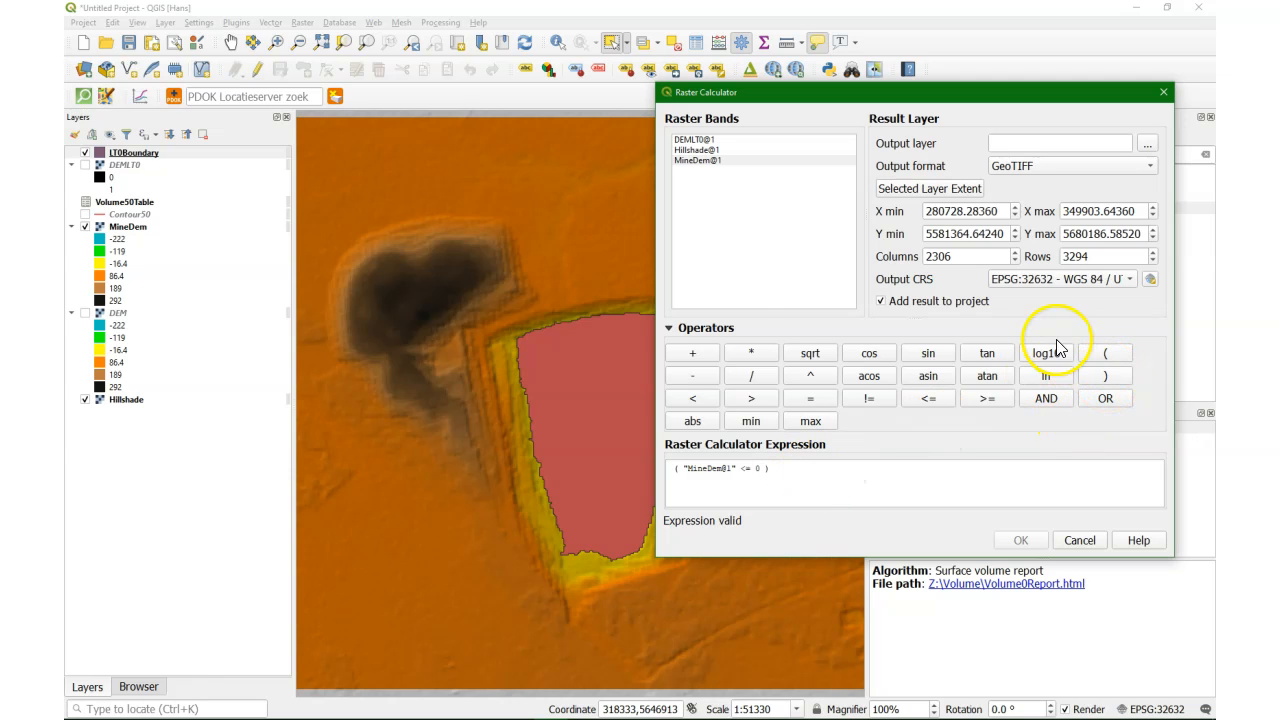
click(752, 352)
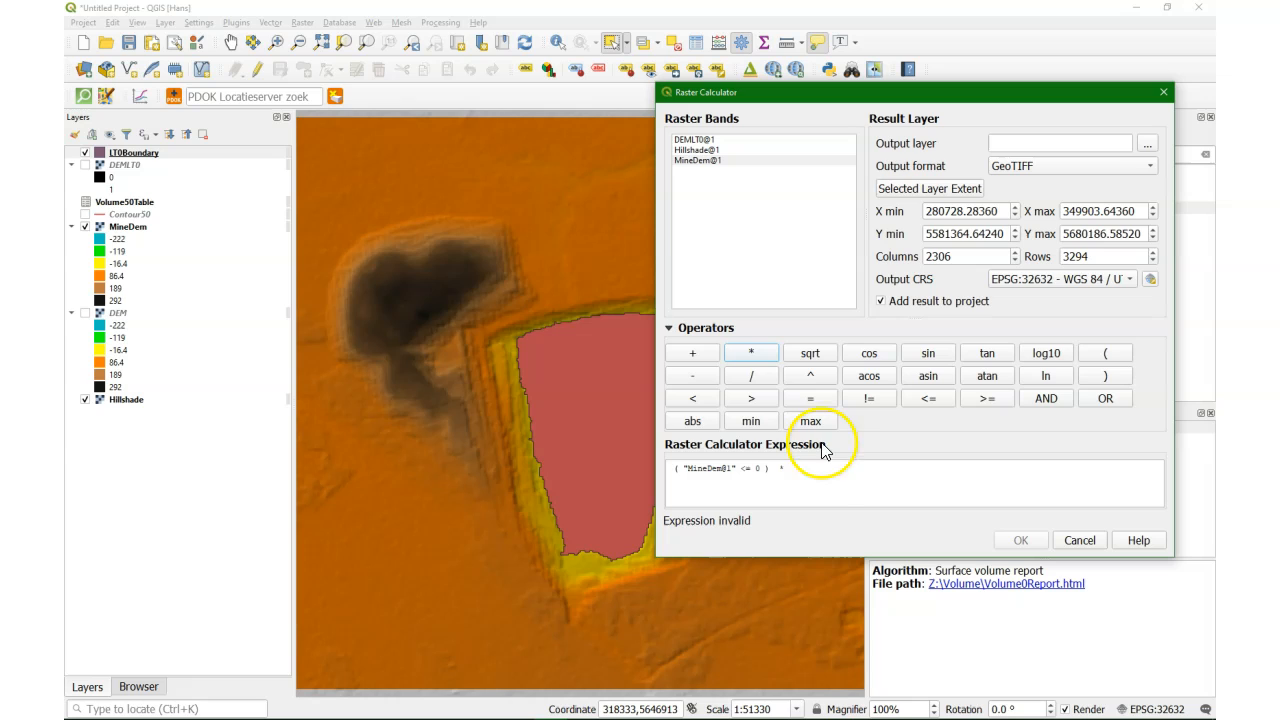
Step: Complete the expression with ( 0 - "MineDem@1" ) * 30 * 30 for per-cell depth volumes
click(1104, 352)
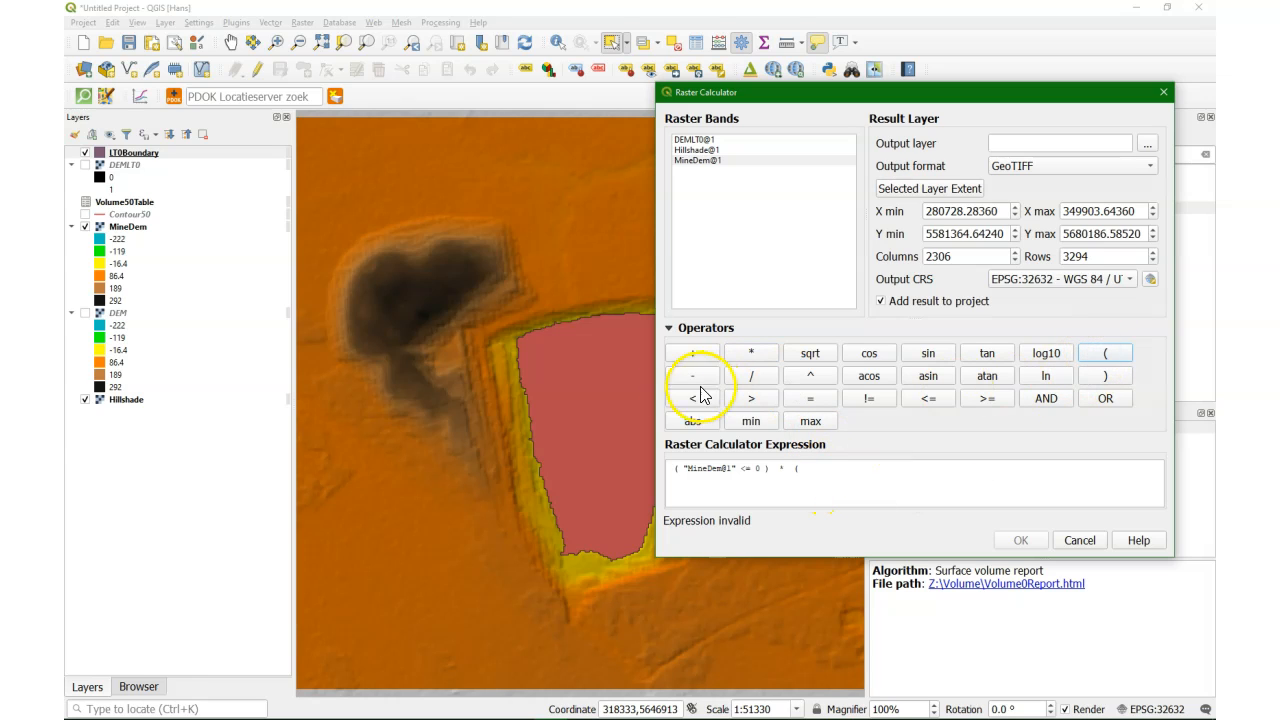
click(1104, 352)
text( 0)
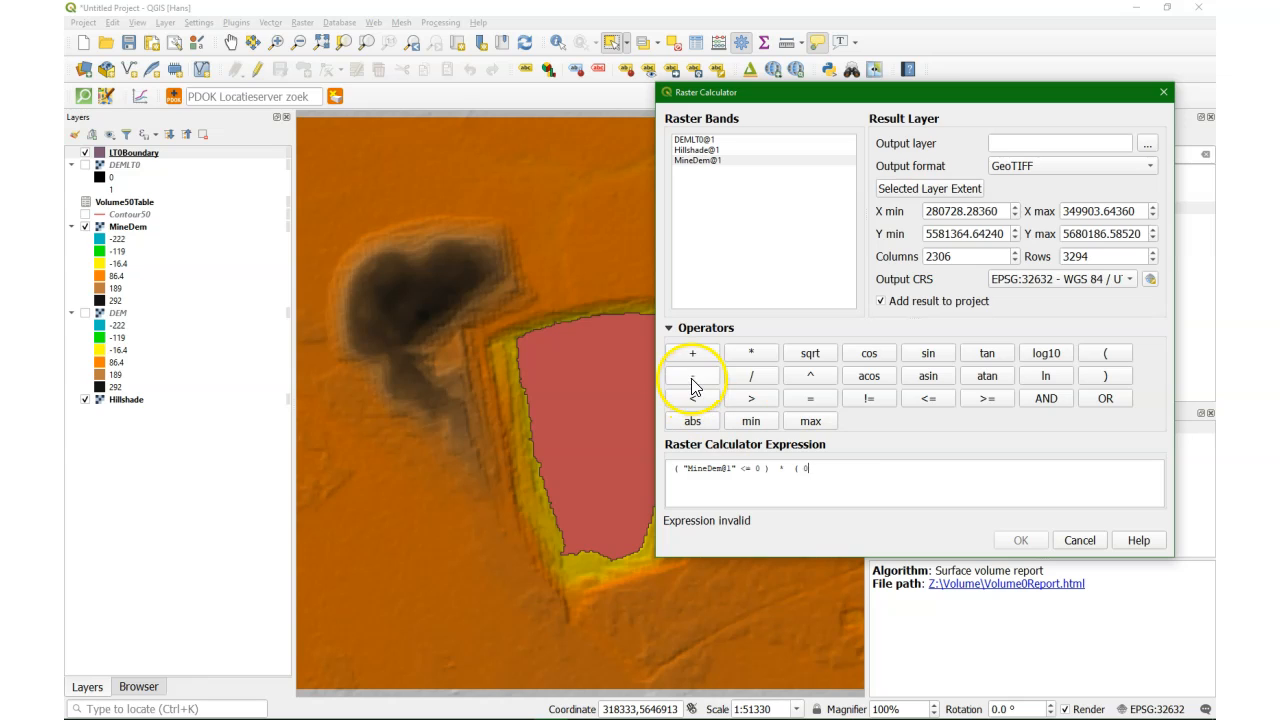
click(692, 376)
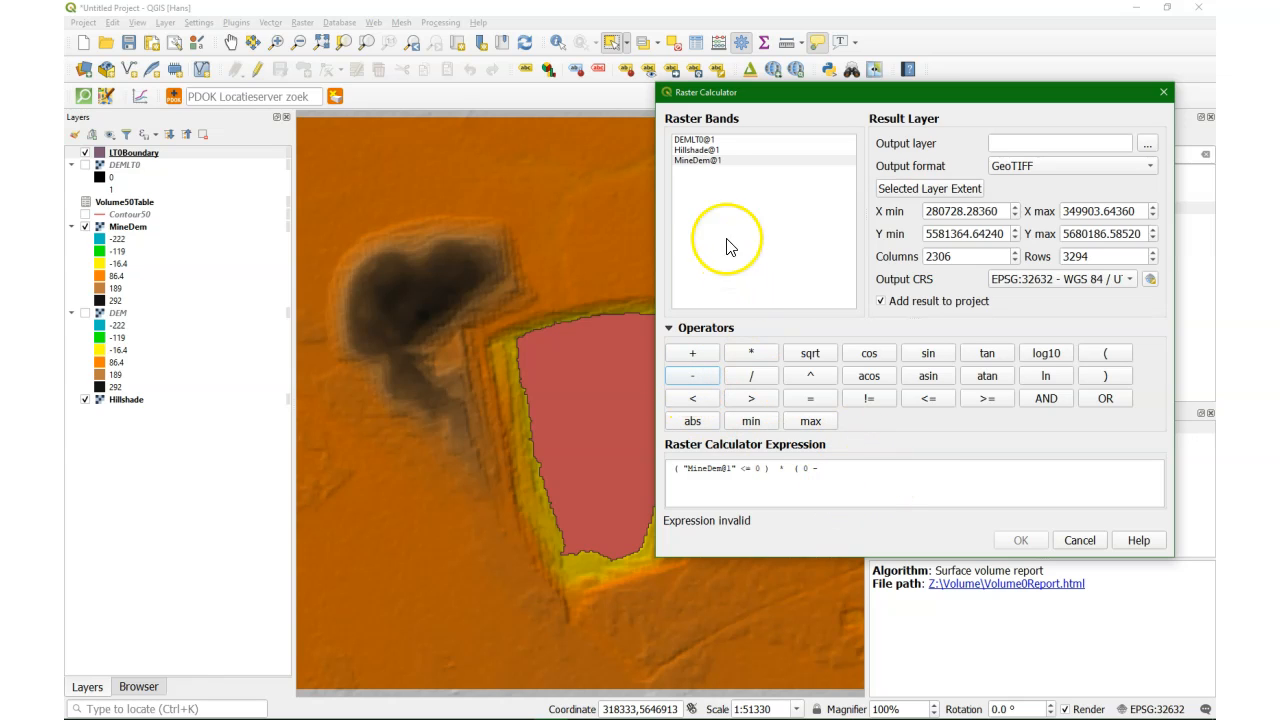
double_click(696, 160)
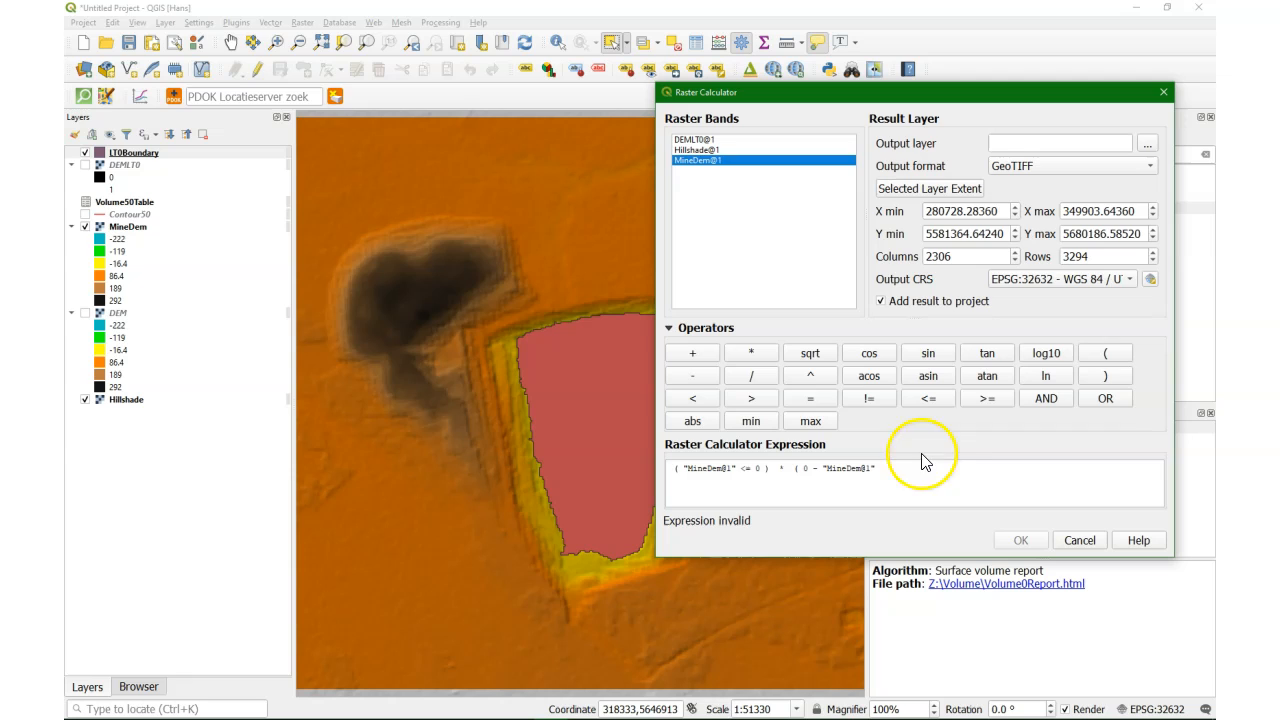
click(752, 352)
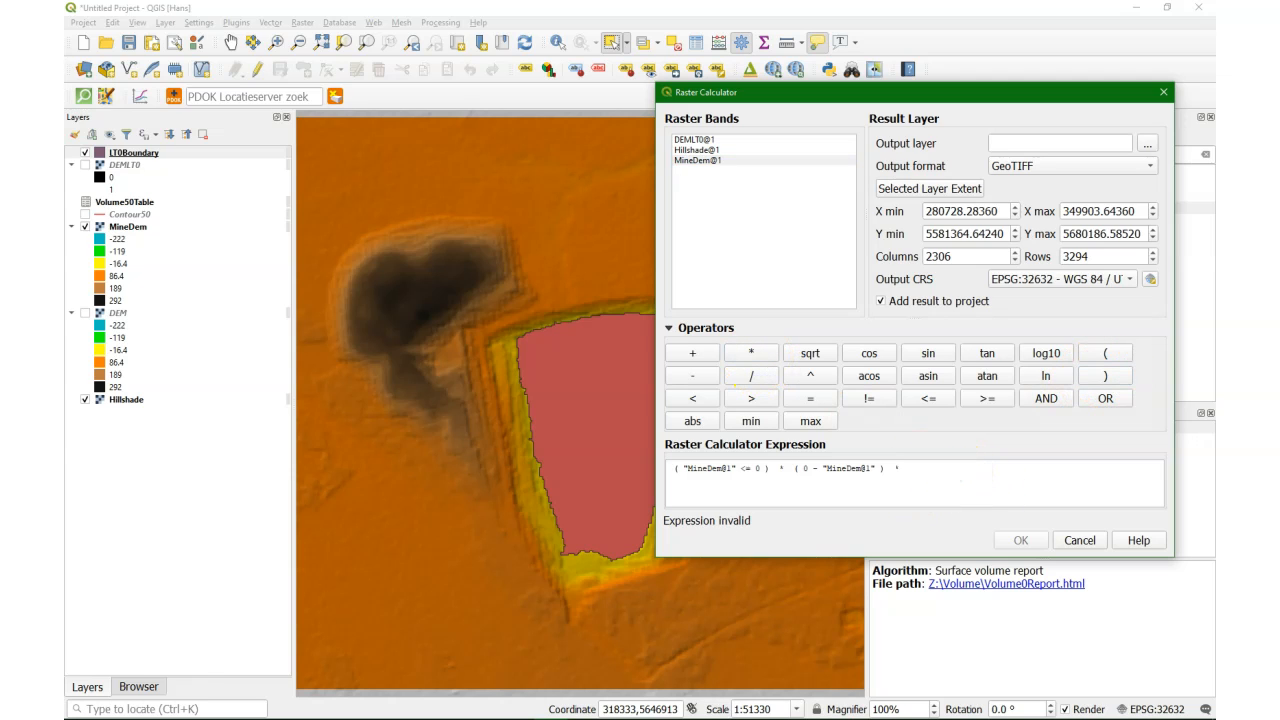
text(30)
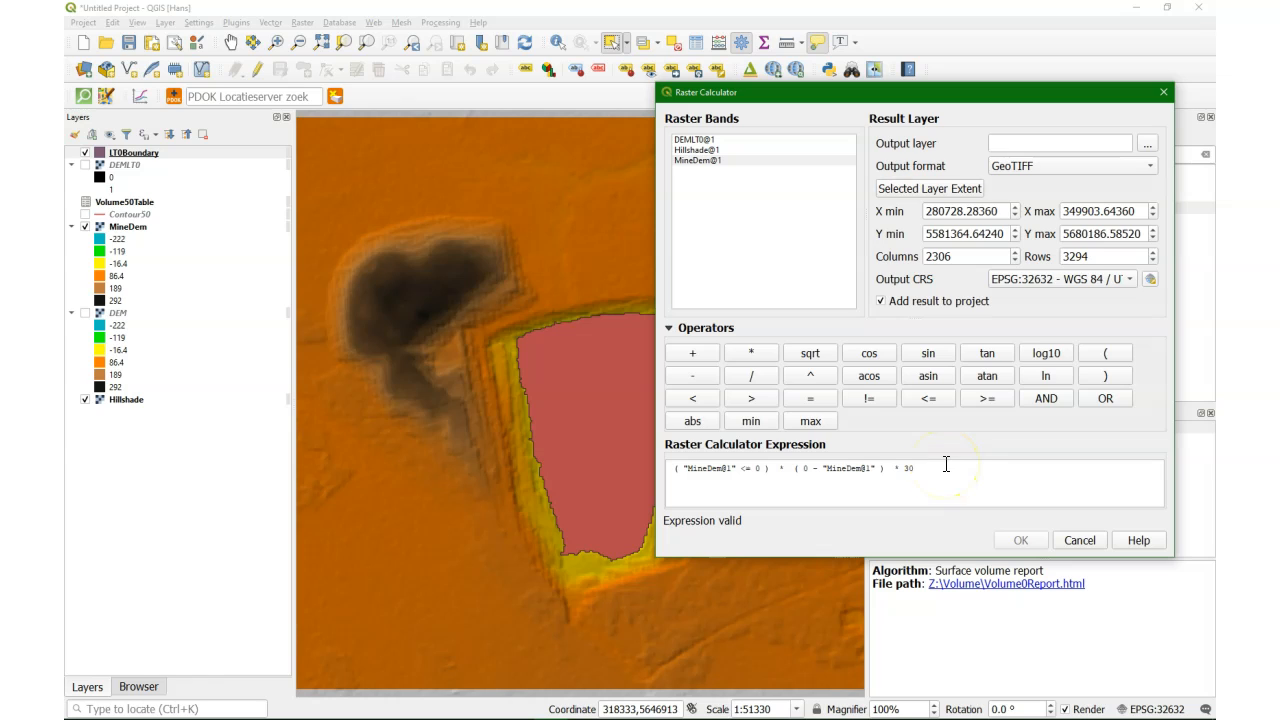
text(*)
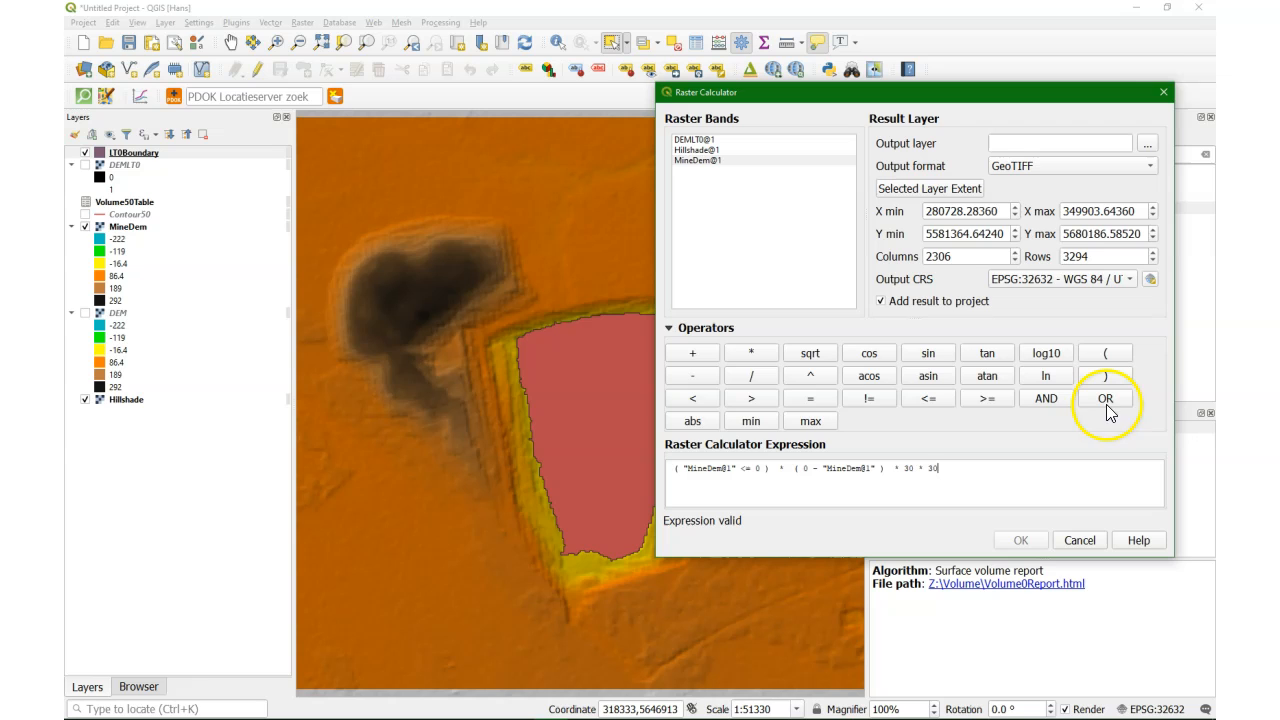
click(1148, 144)
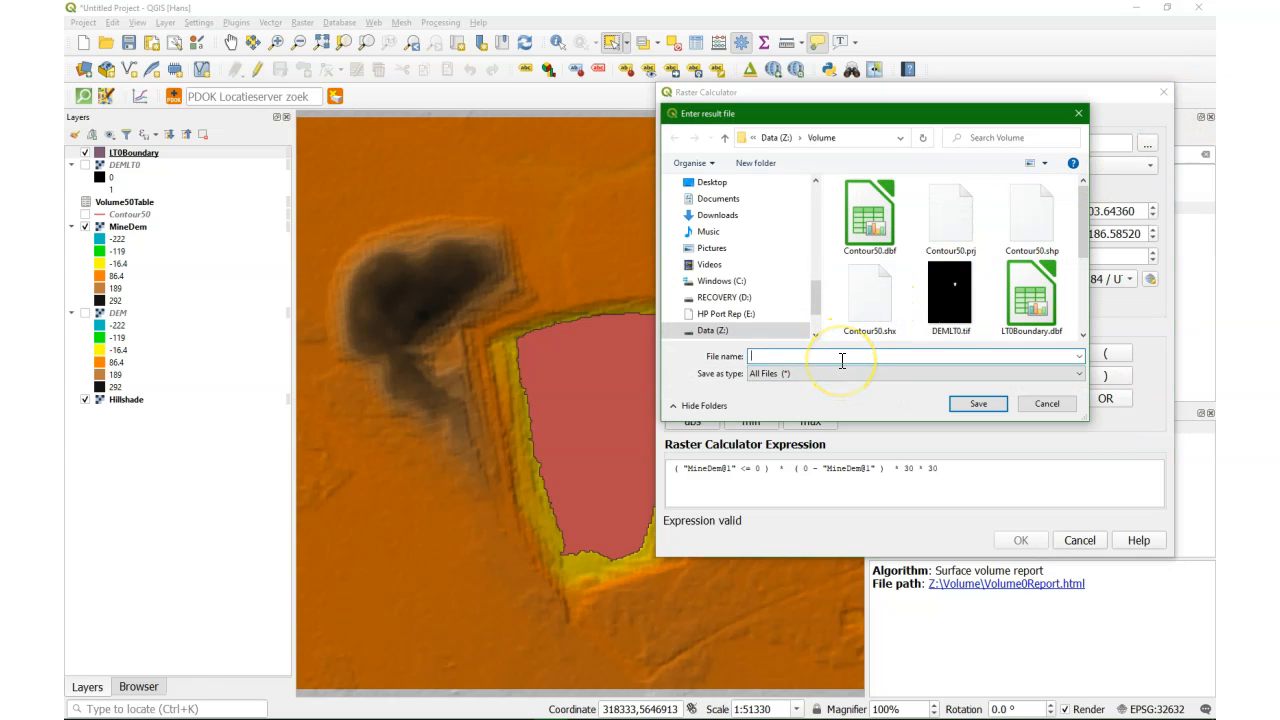
Step: Save the output as PixelVolumes.tif in the Volume folder and run the raster calculation
text(PixelVolumes.t)
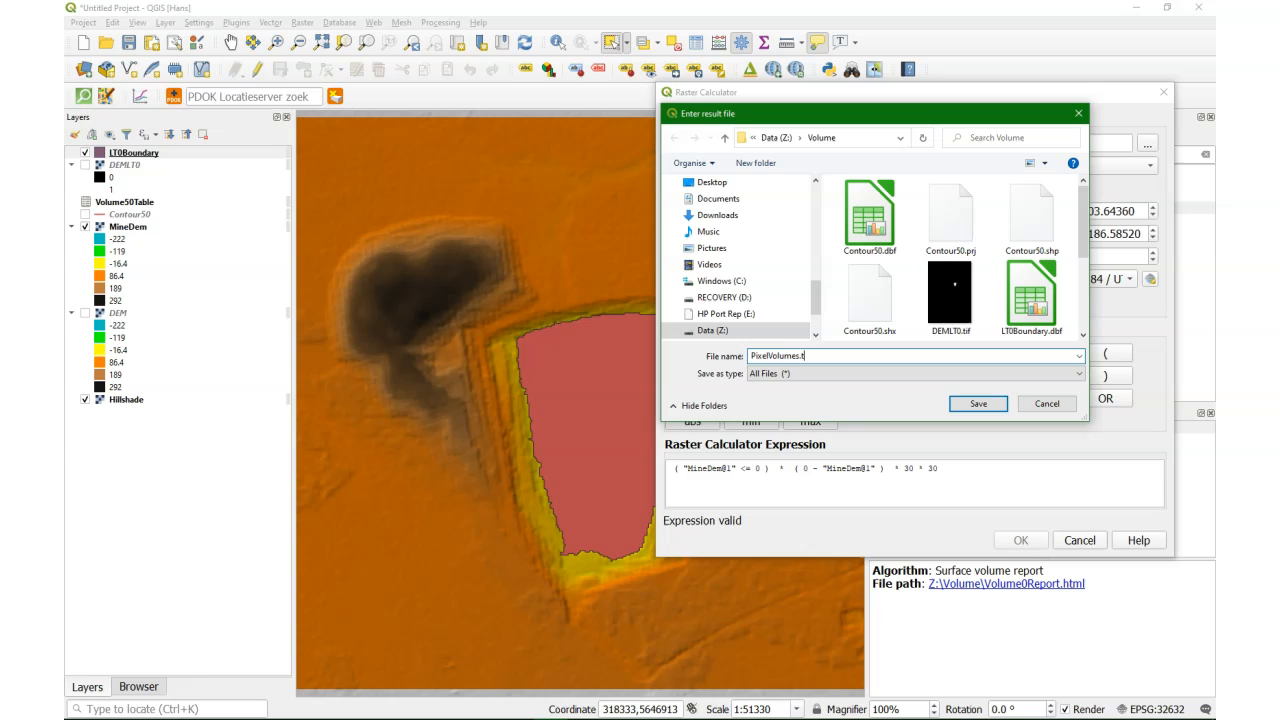
click(976, 402)
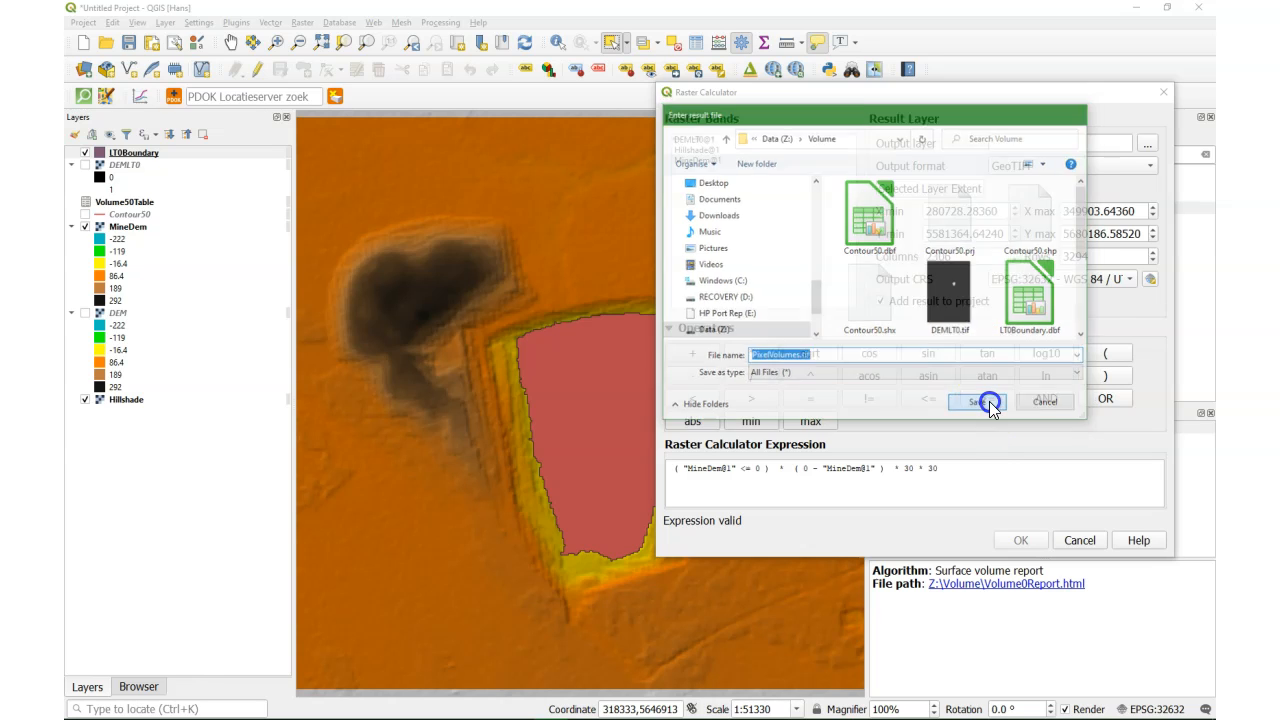
click(974, 400)
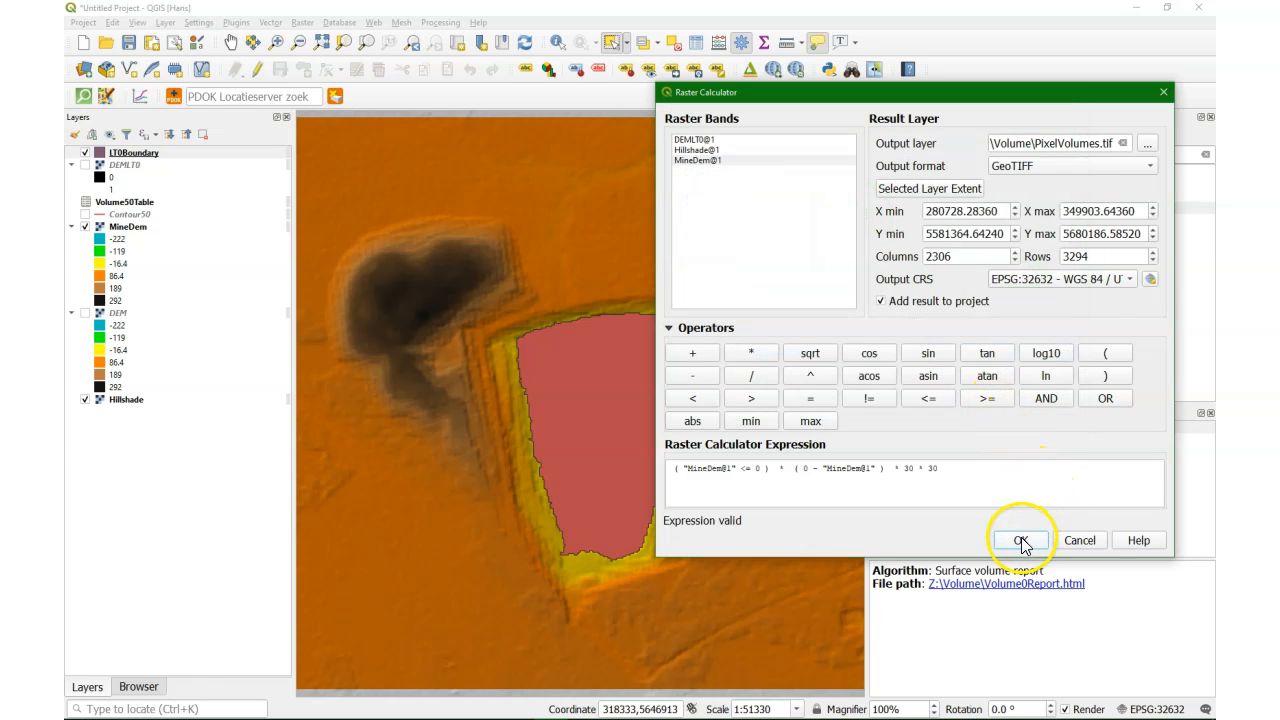
click(1022, 540)
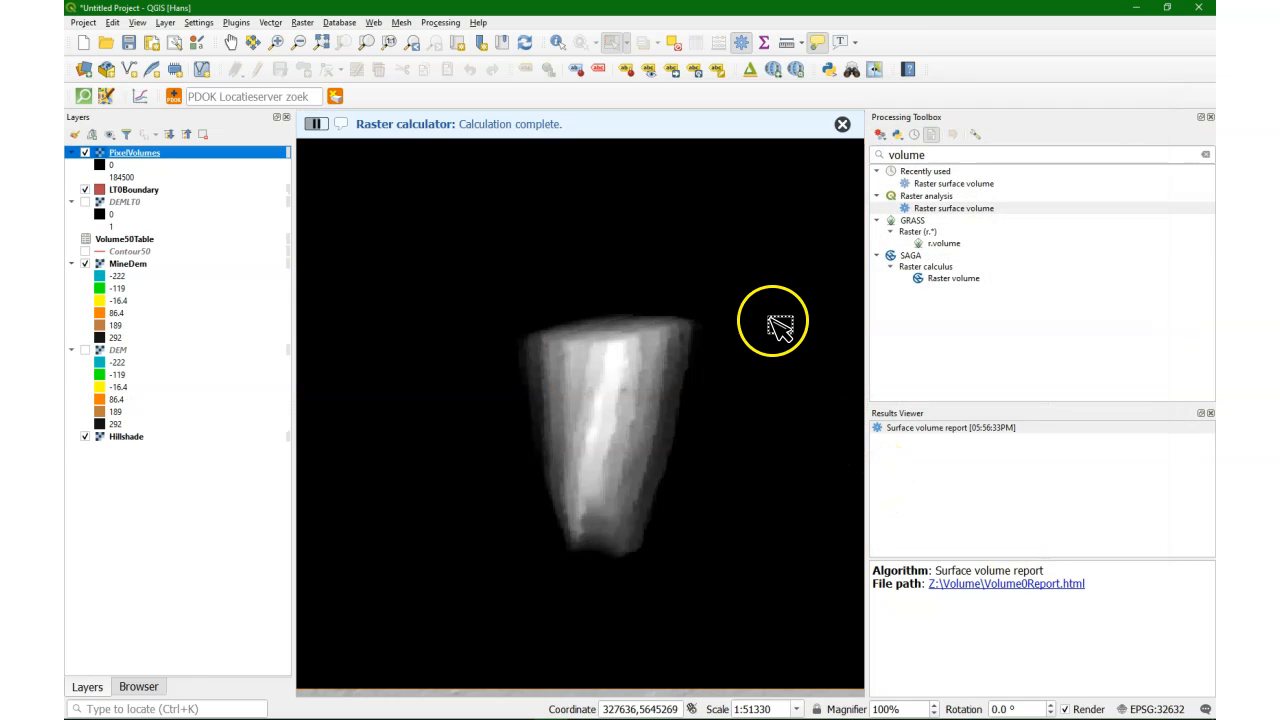
mouse_move(432, 312)
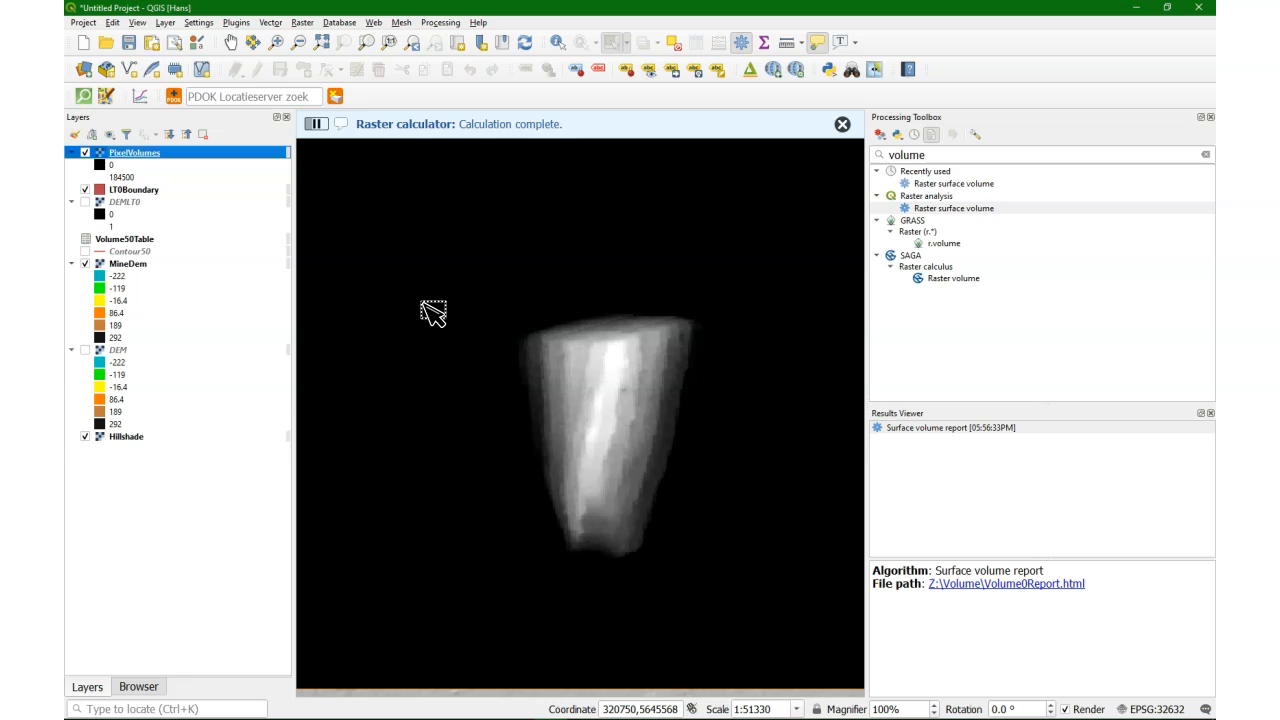
Step: Change LTBoundary's symbol from Simple fill to Outline: Simple line so PixelVolumes shows through
click(842, 124)
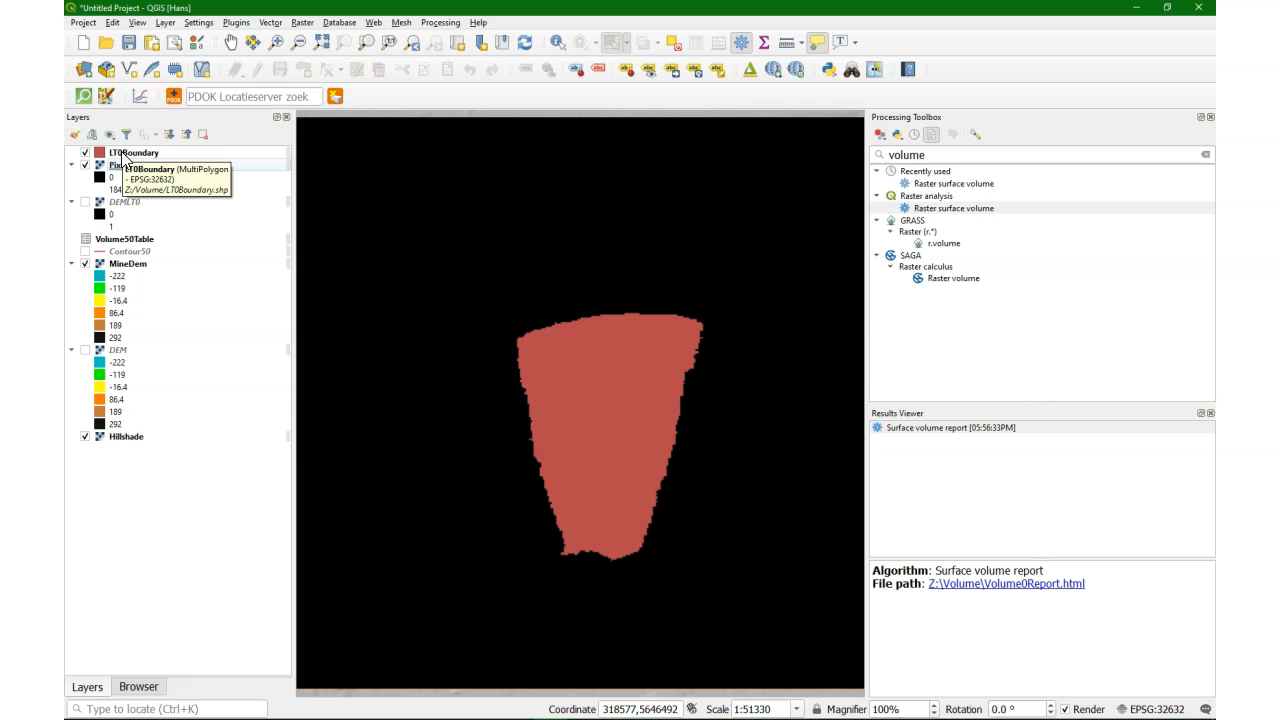
click(132, 152)
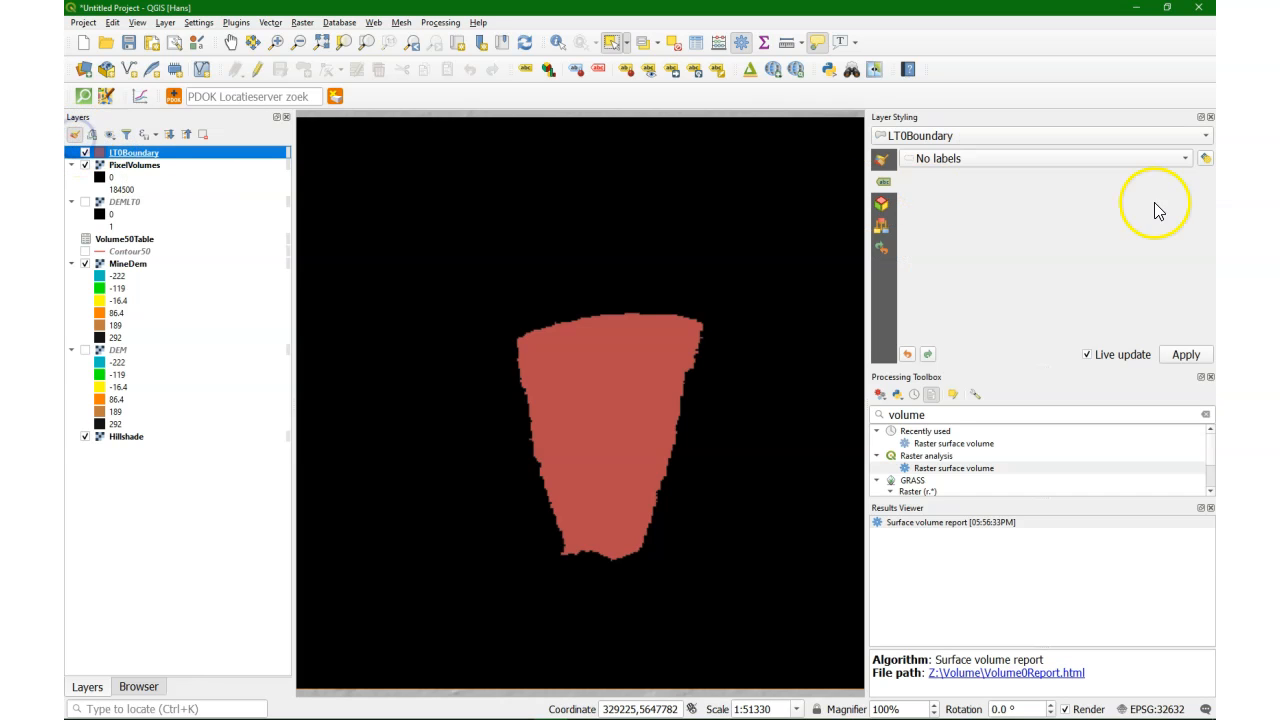
click(882, 180)
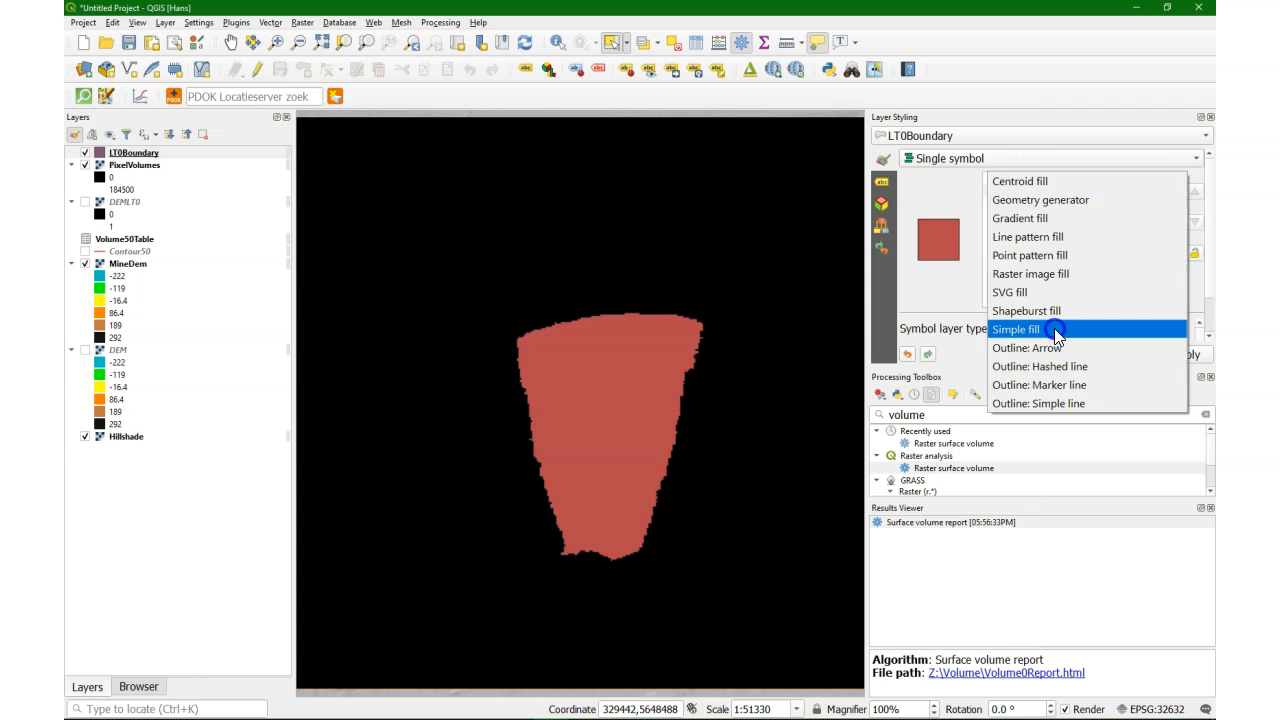
click(1038, 404)
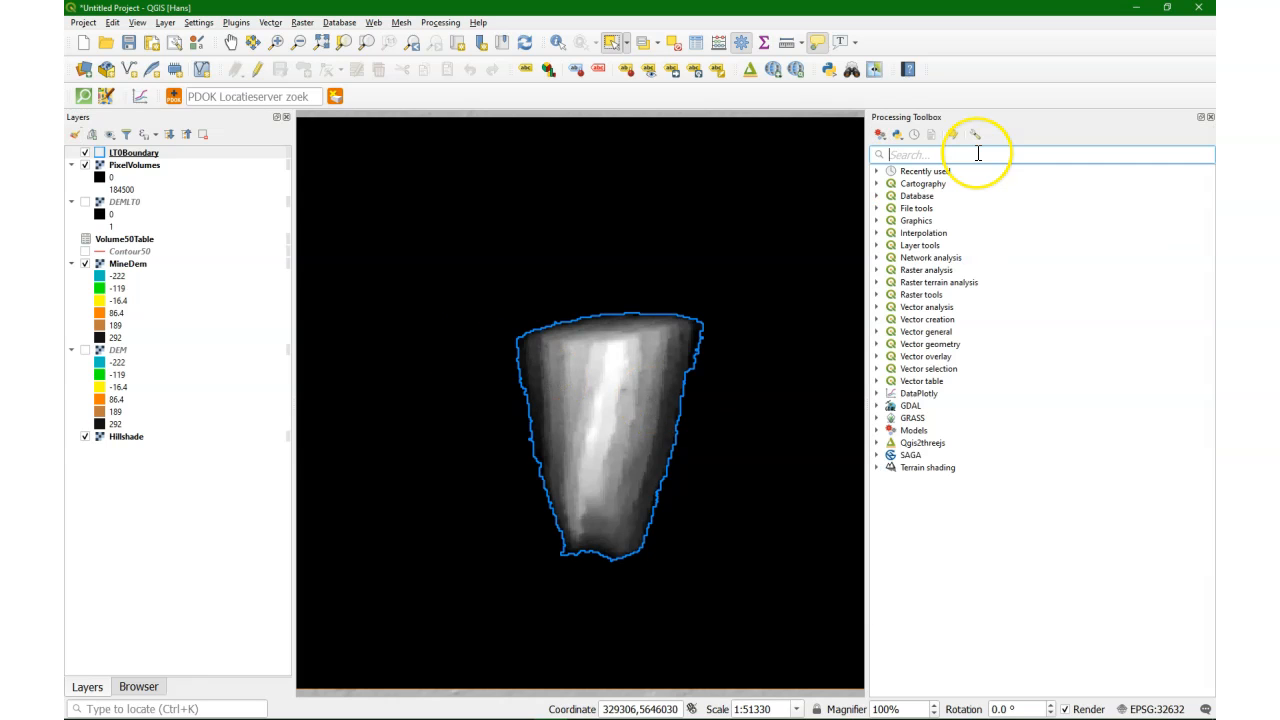
Step: Find Zonal statistics in the toolbox and set PixelVolumes as the raster to summarise
text(zonal)
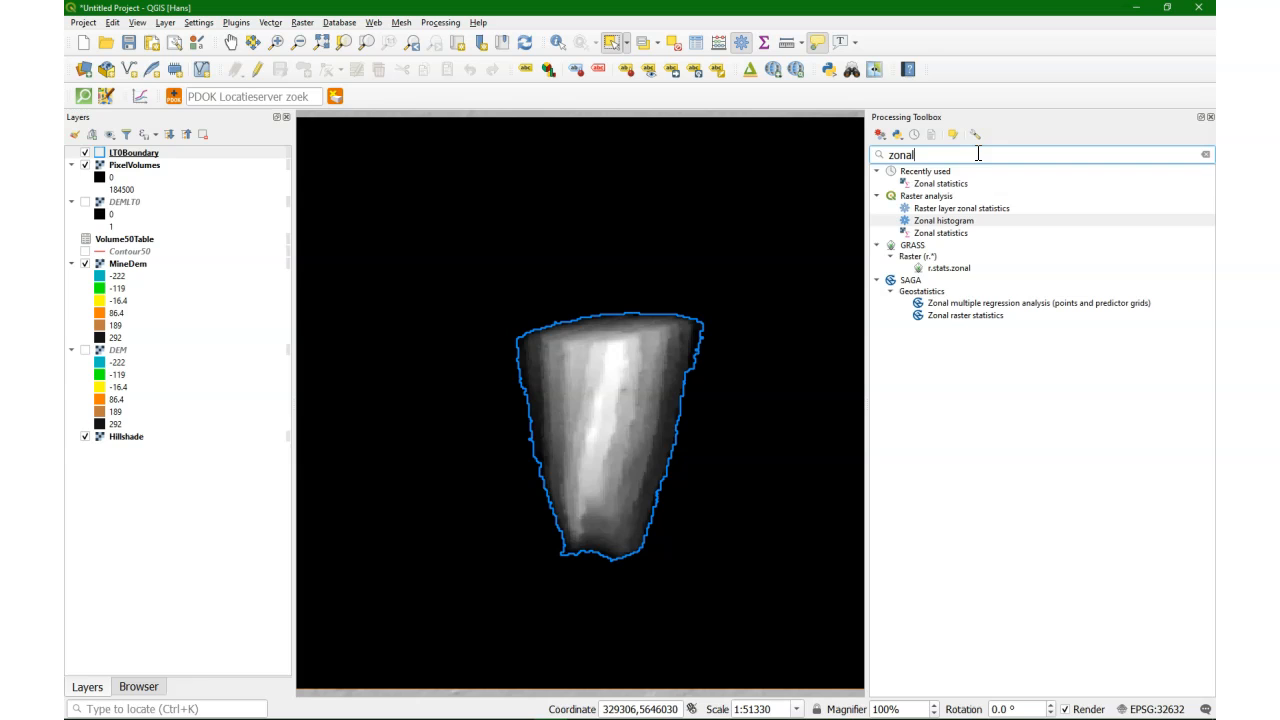
double_click(940, 232)
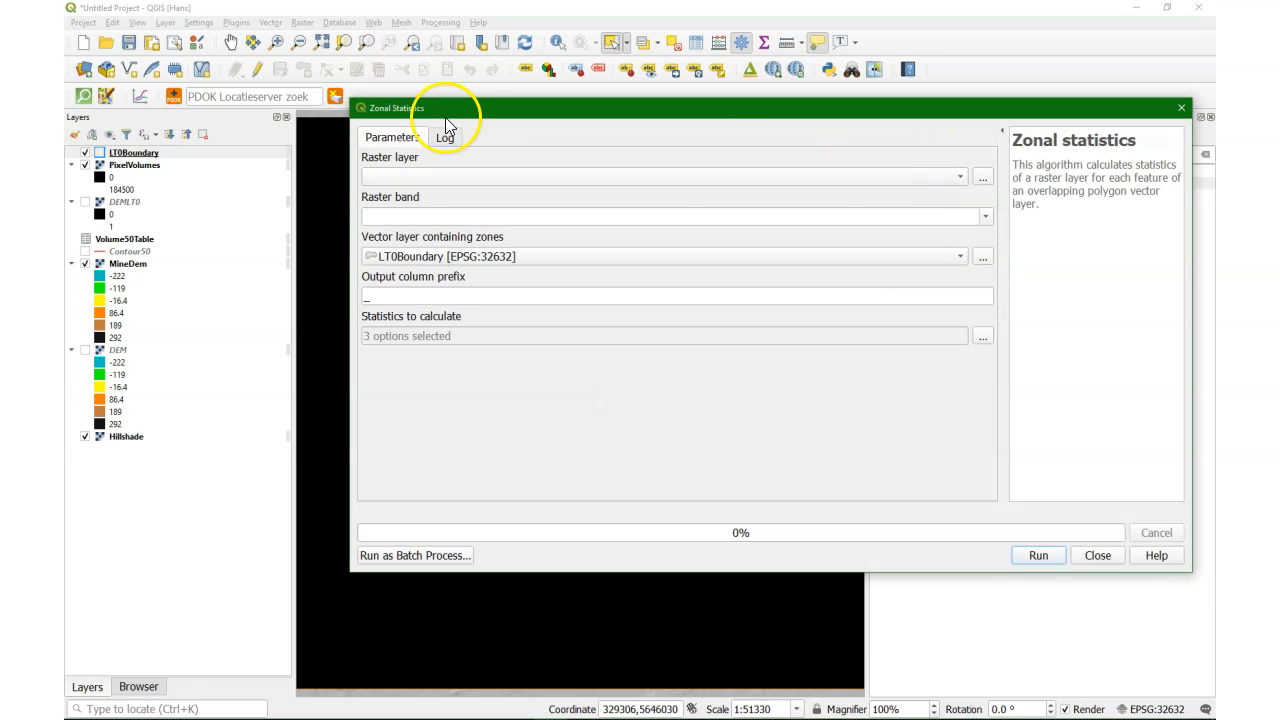
click(960, 176)
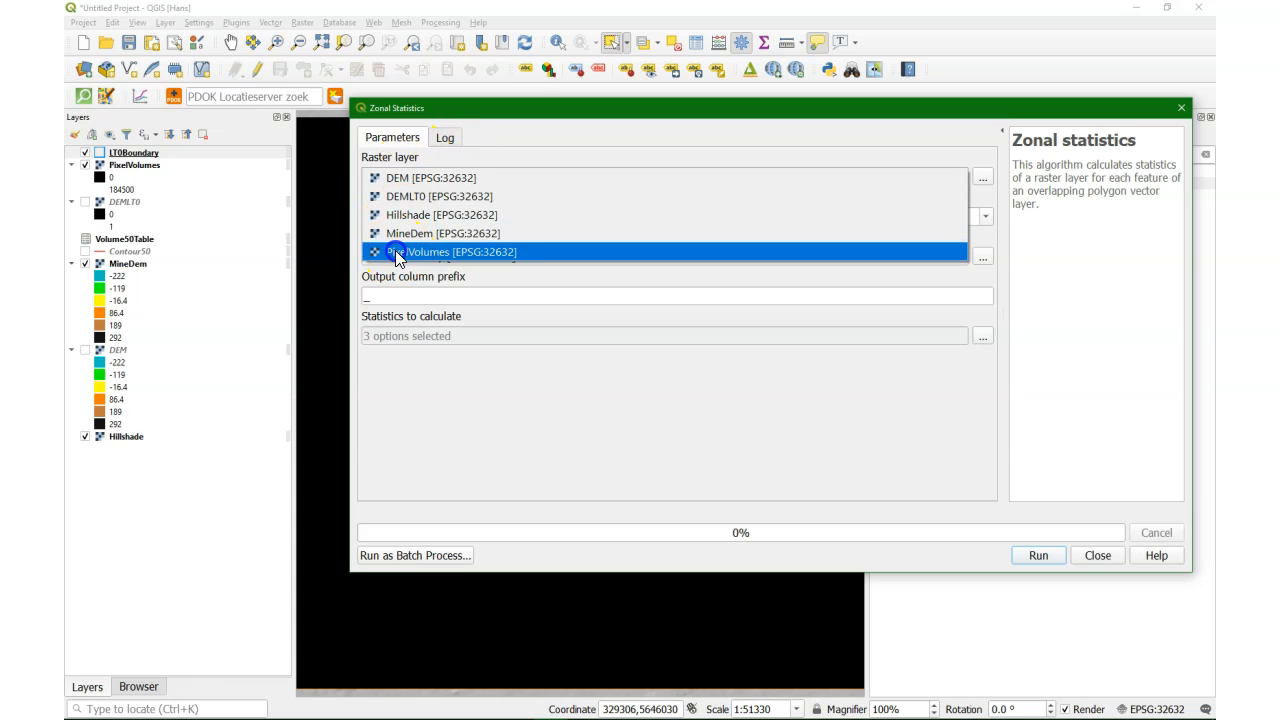
click(456, 252)
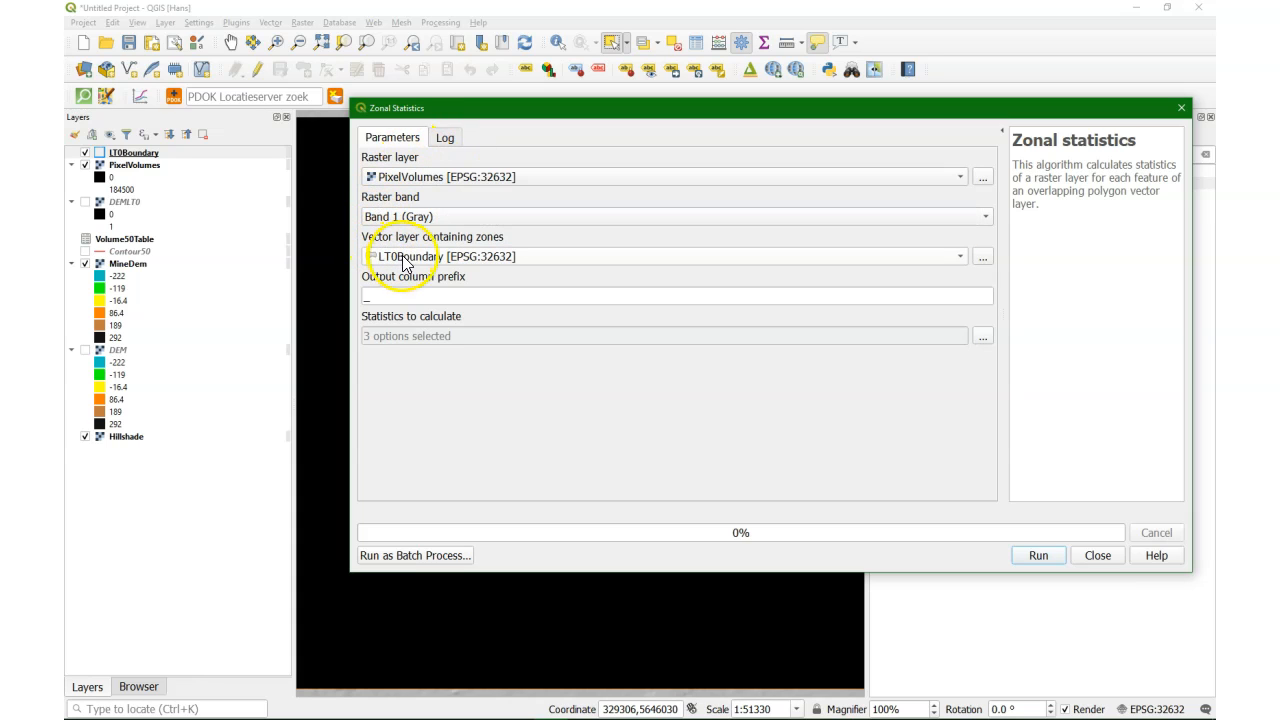
mouse_move(792, 322)
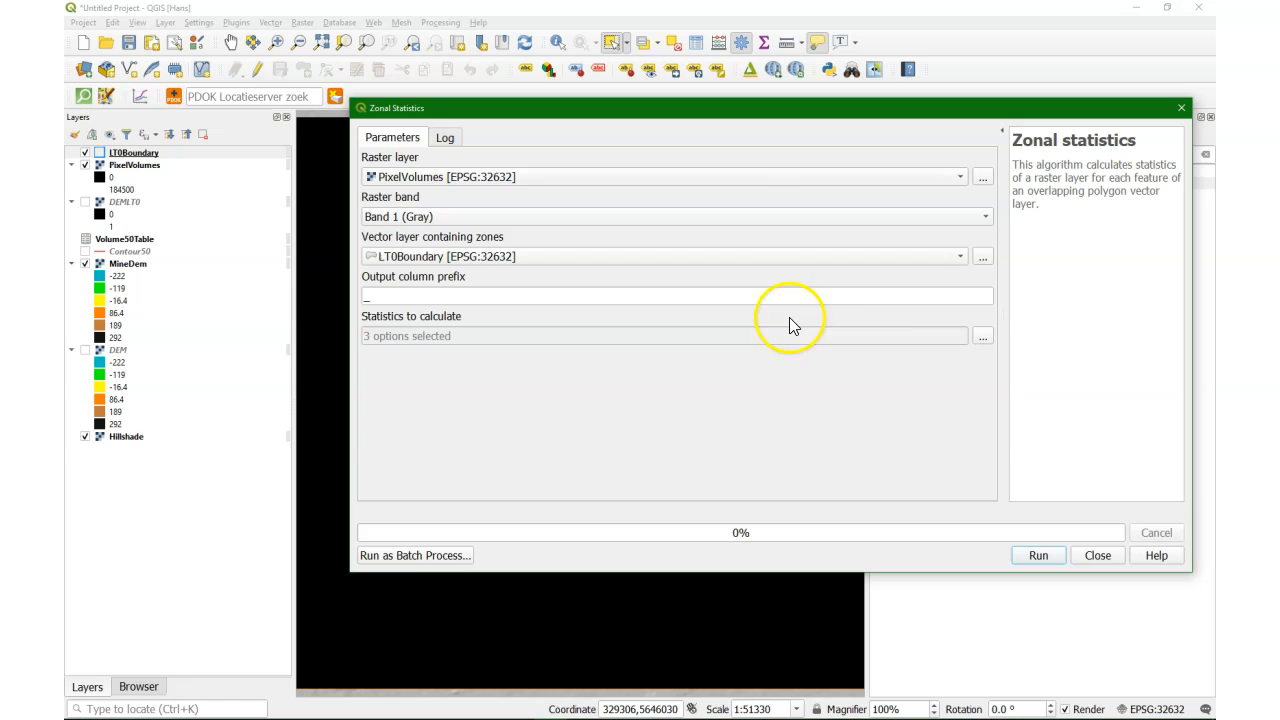
Step: Select Count and Sum as statistics for the LTBoundary zones, run the tool and close it
click(982, 336)
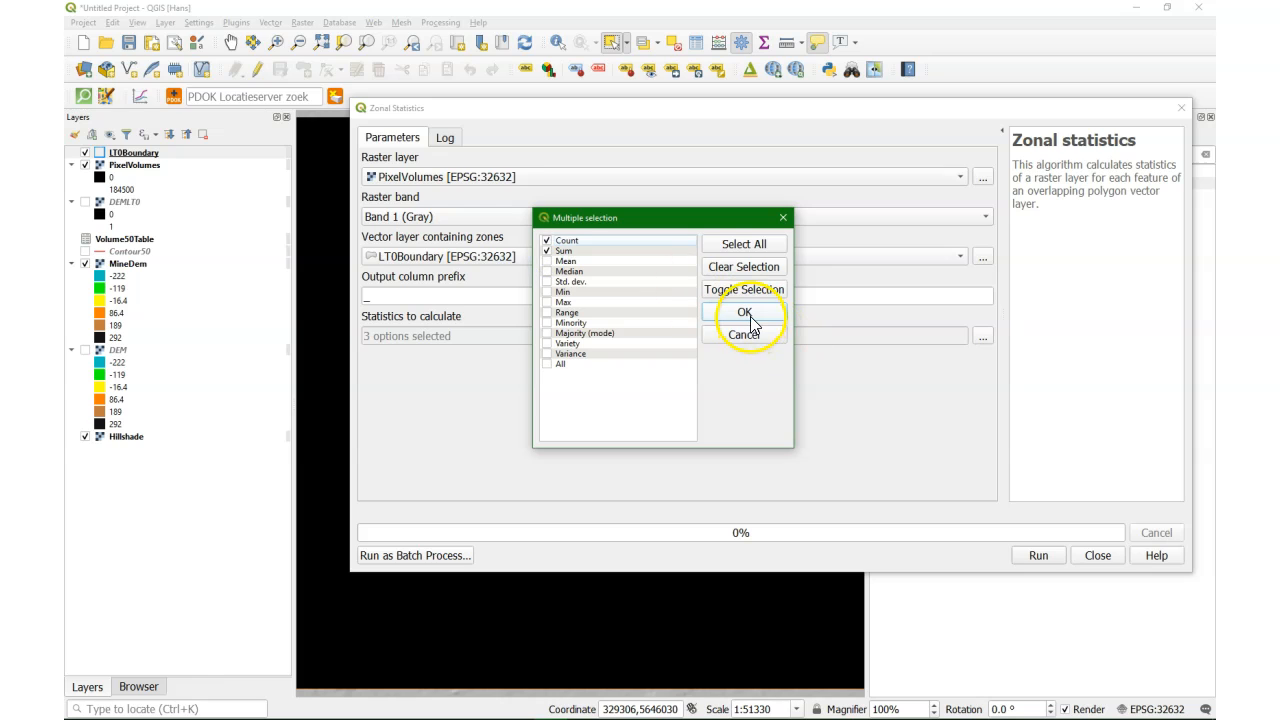
click(744, 312)
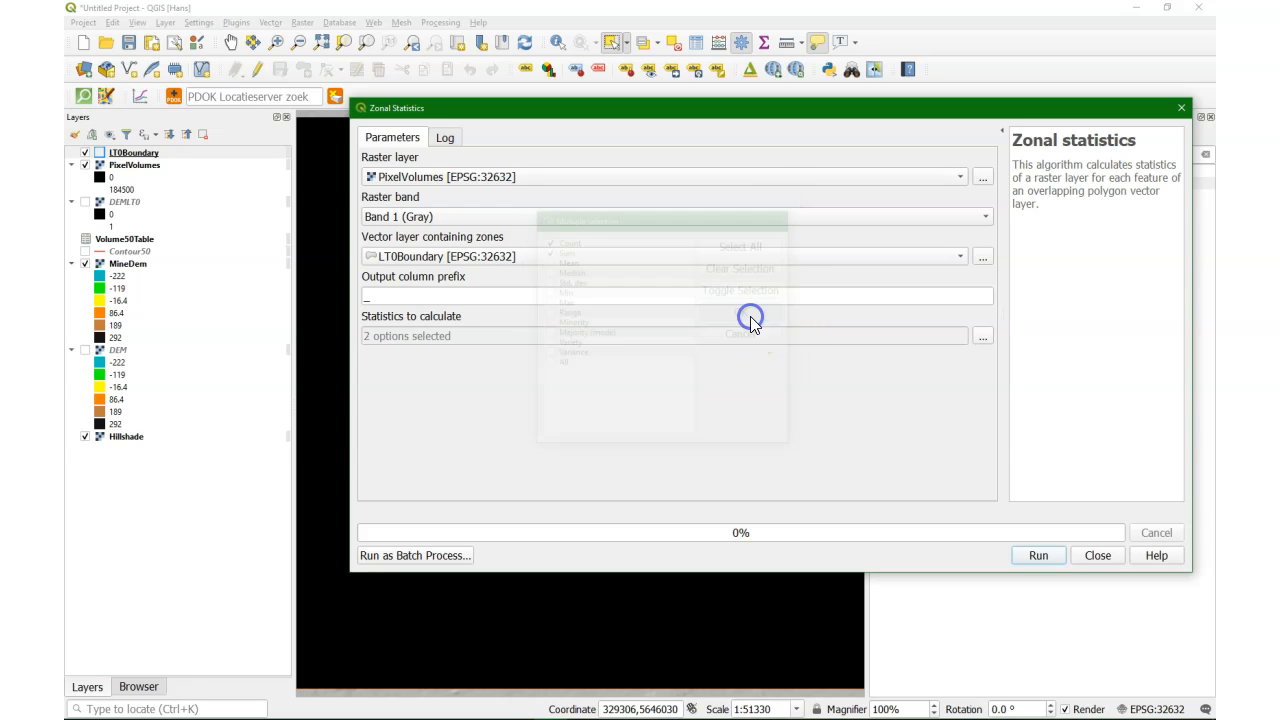
click(1038, 556)
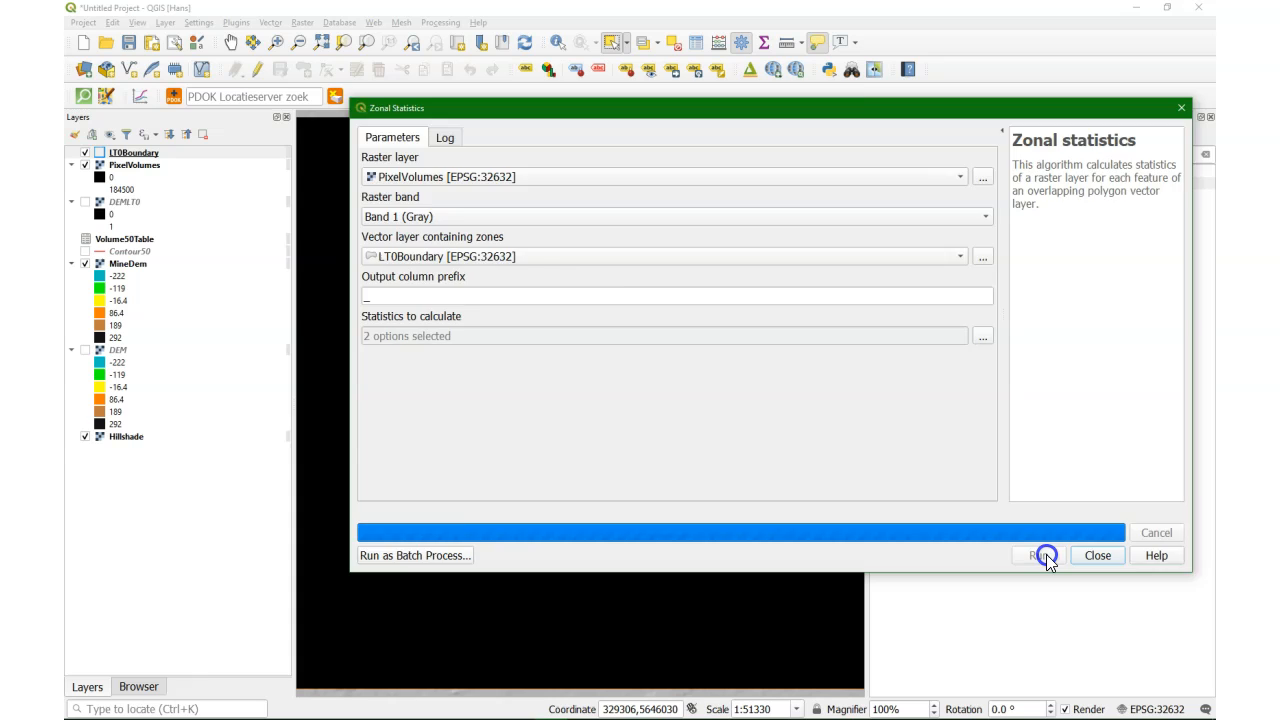
click(1040, 556)
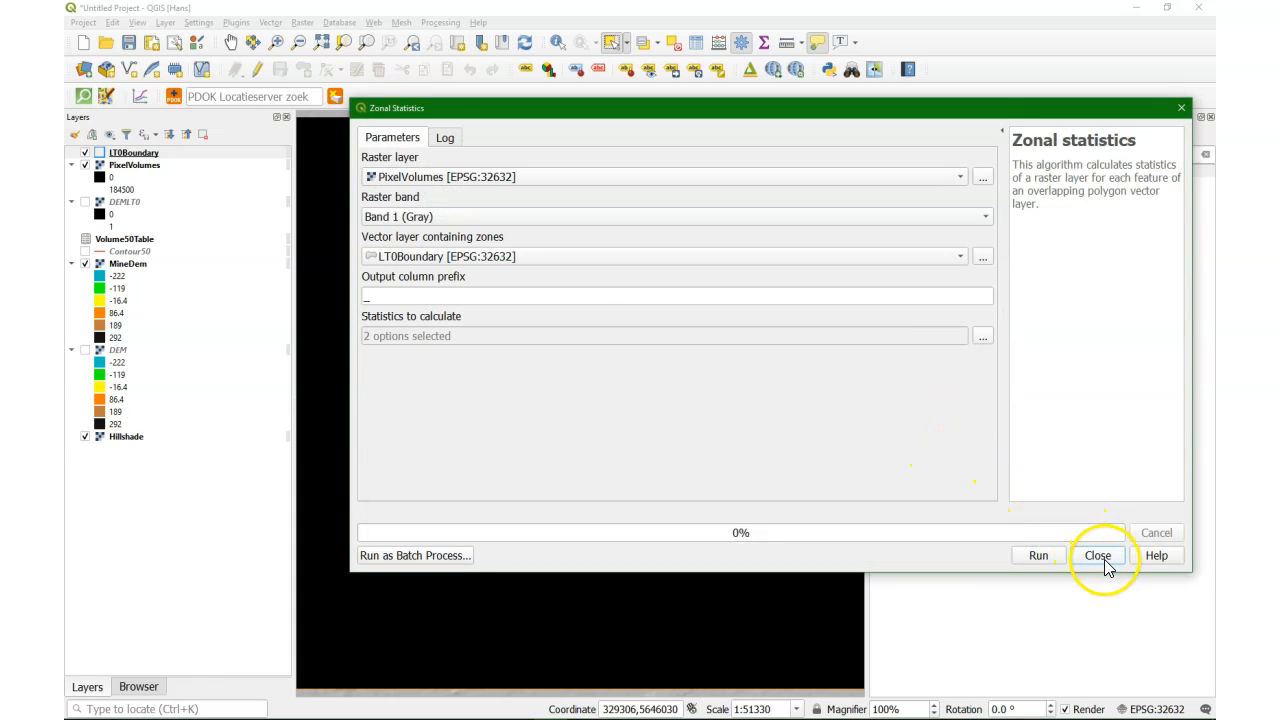
click(1096, 556)
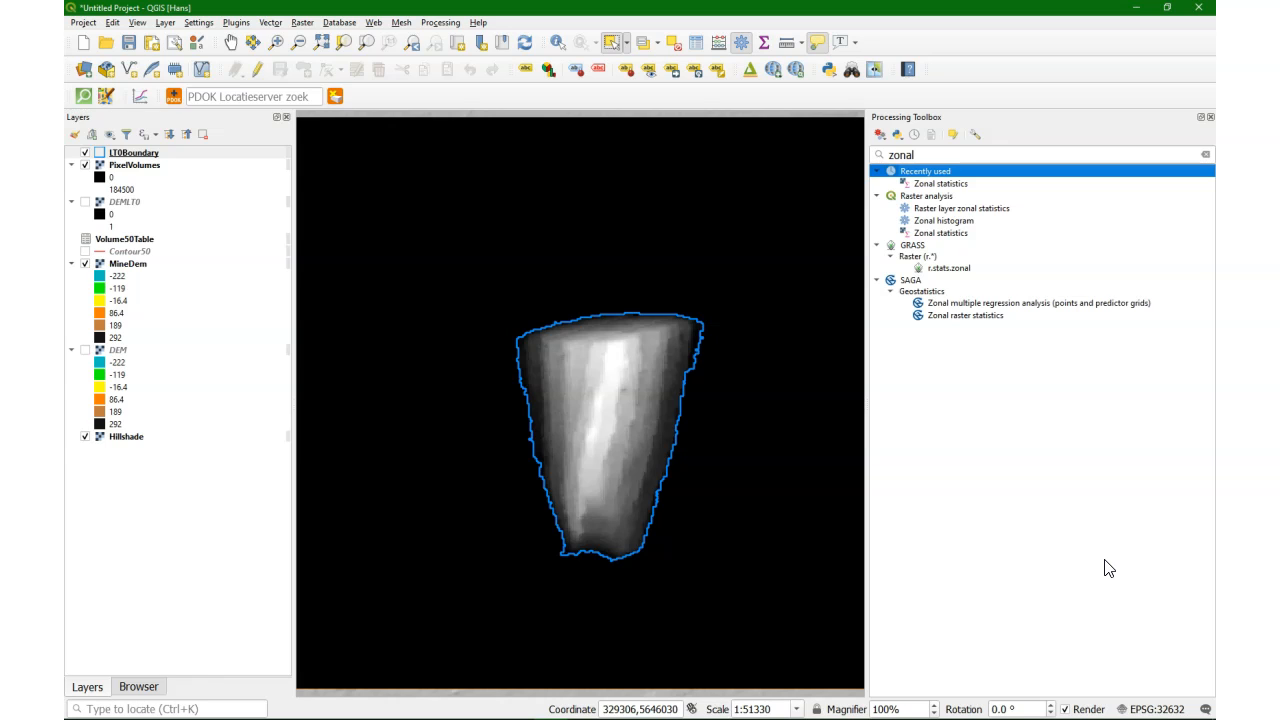
Step: View LTBoundary's attribute table and pick out its new zonal sum value
right_click(132, 152)
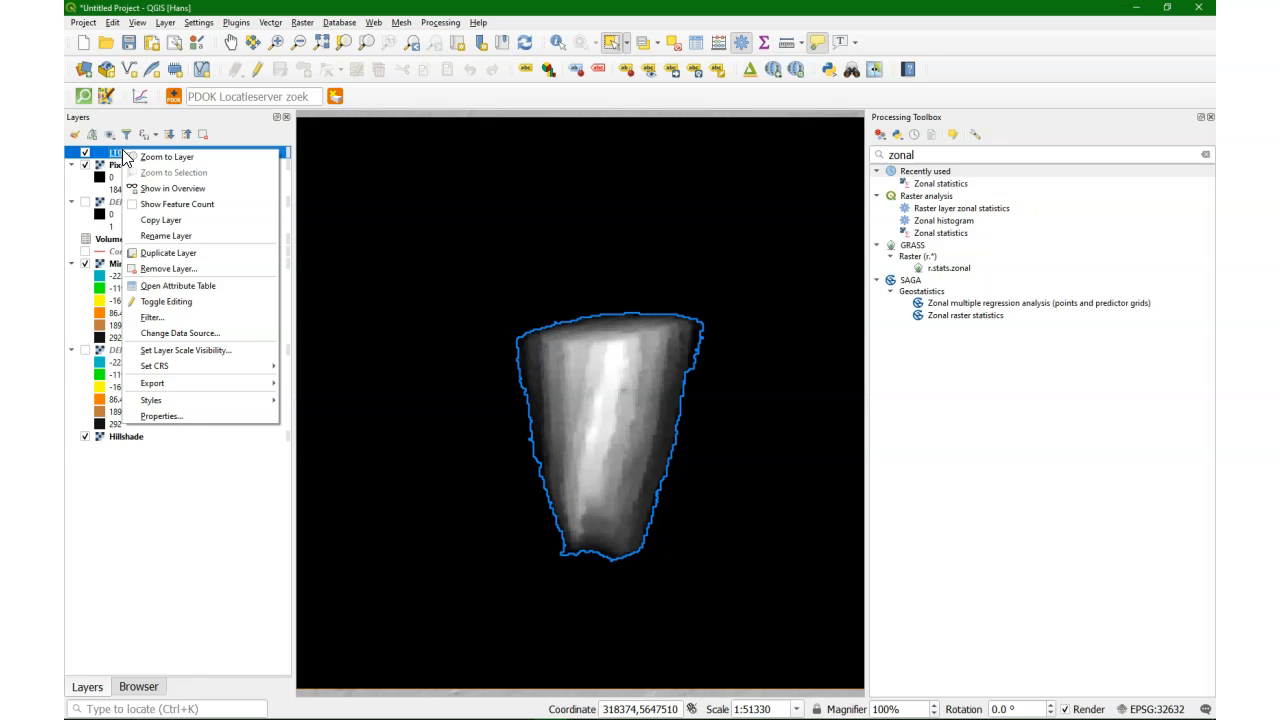
mouse_move(190, 286)
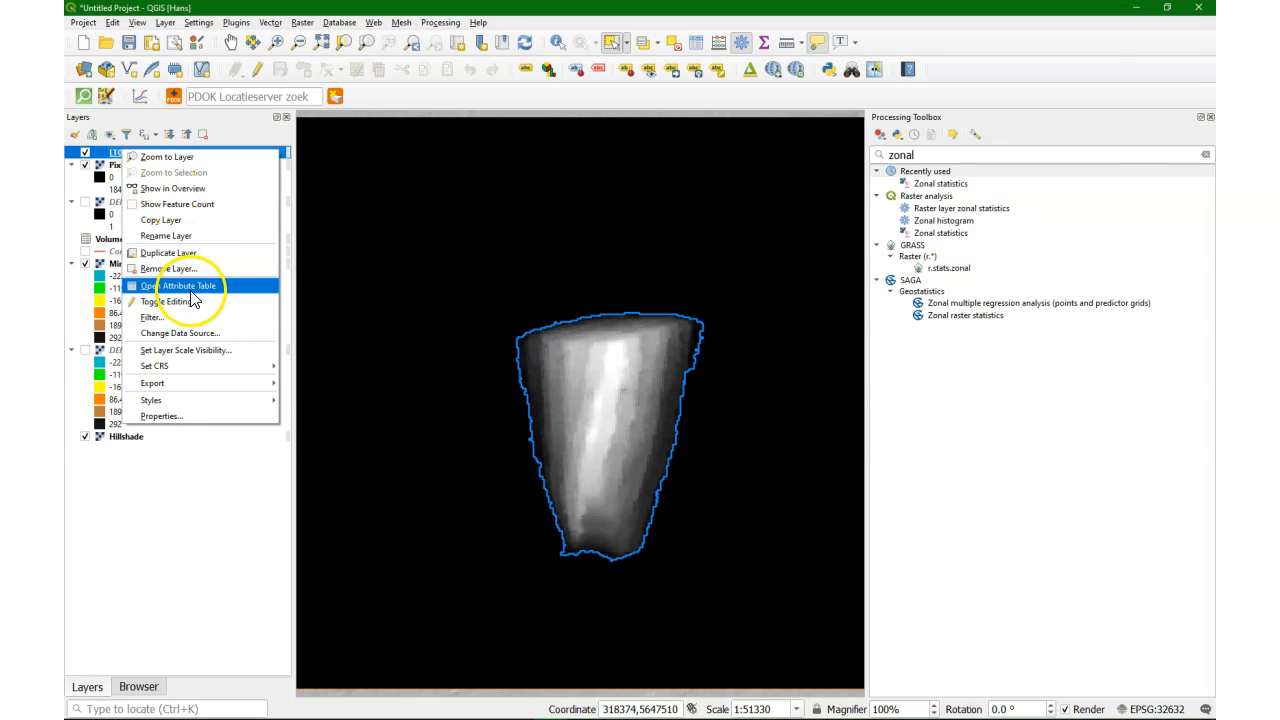
click(188, 286)
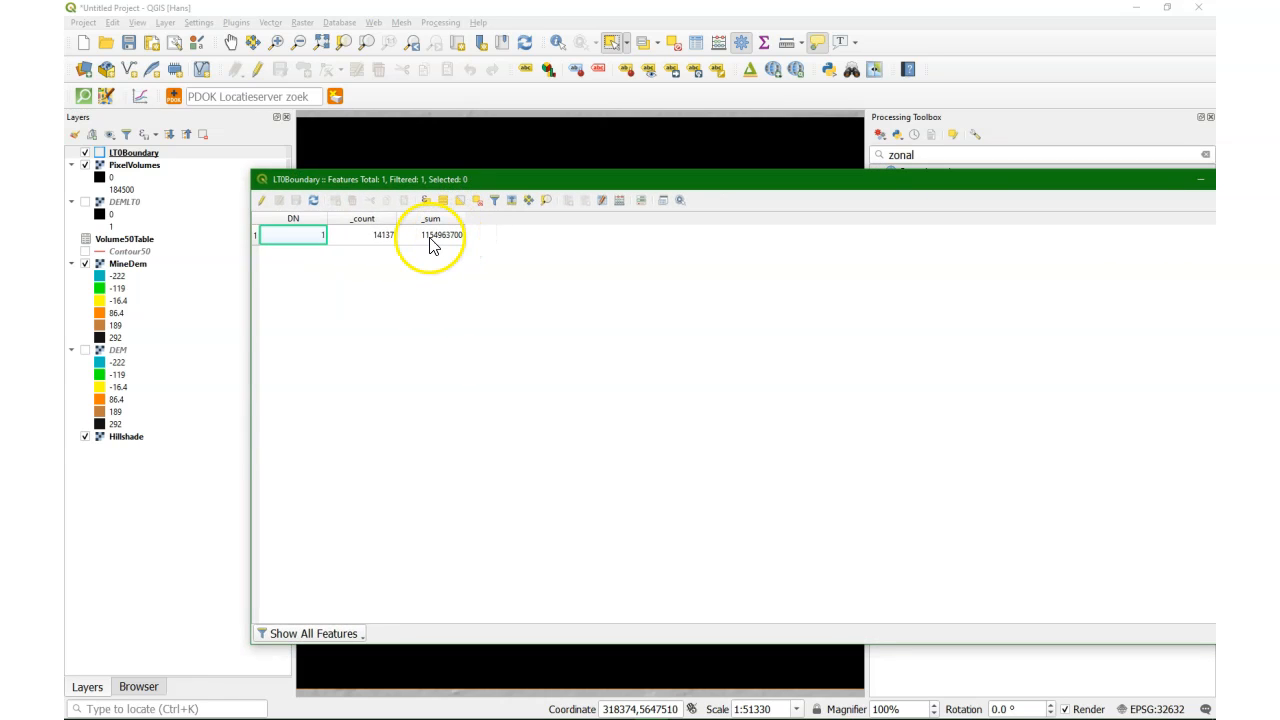
click(430, 234)
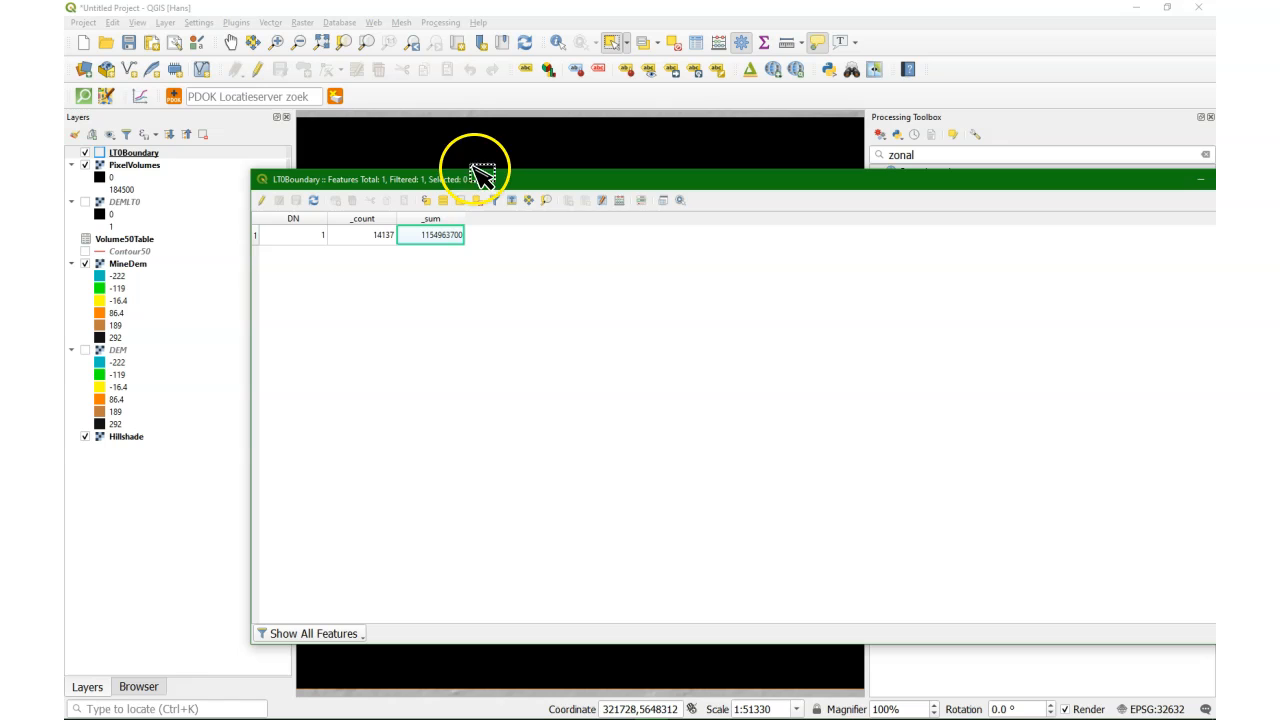
Step: View the volume table's attributes to compare the reported volume with the zonal sum
right_click(120, 240)
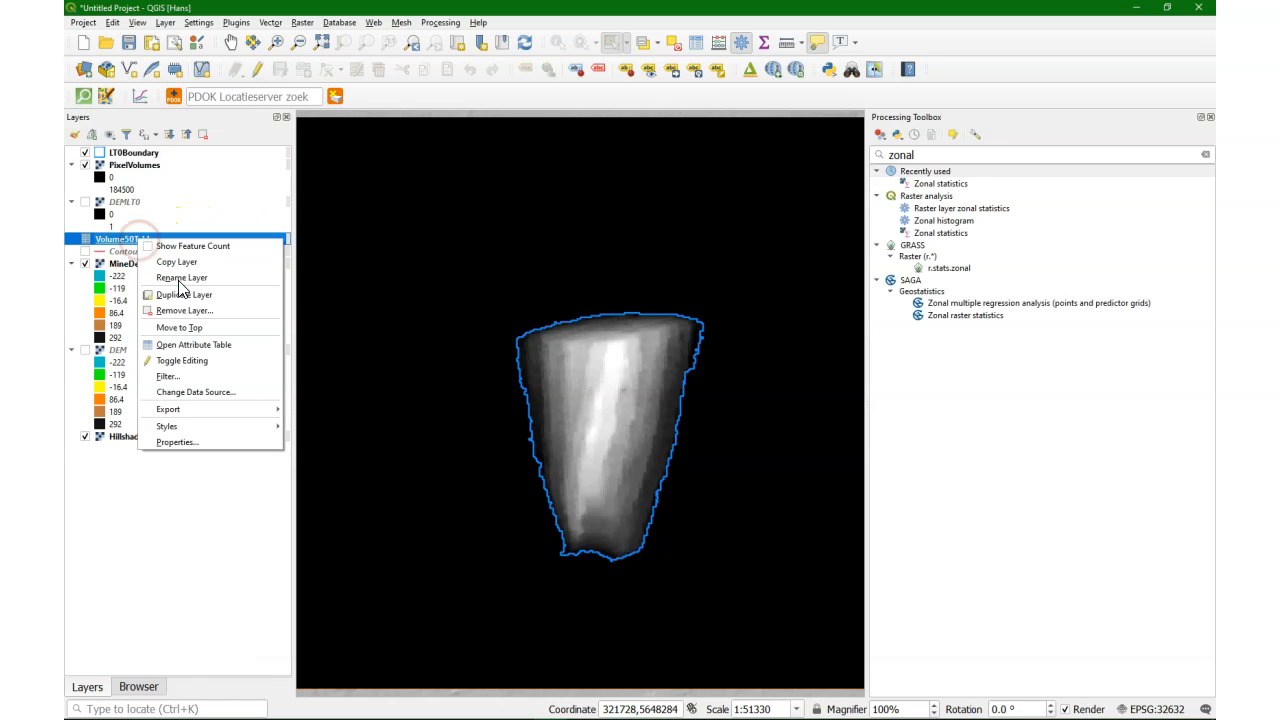
click(194, 344)
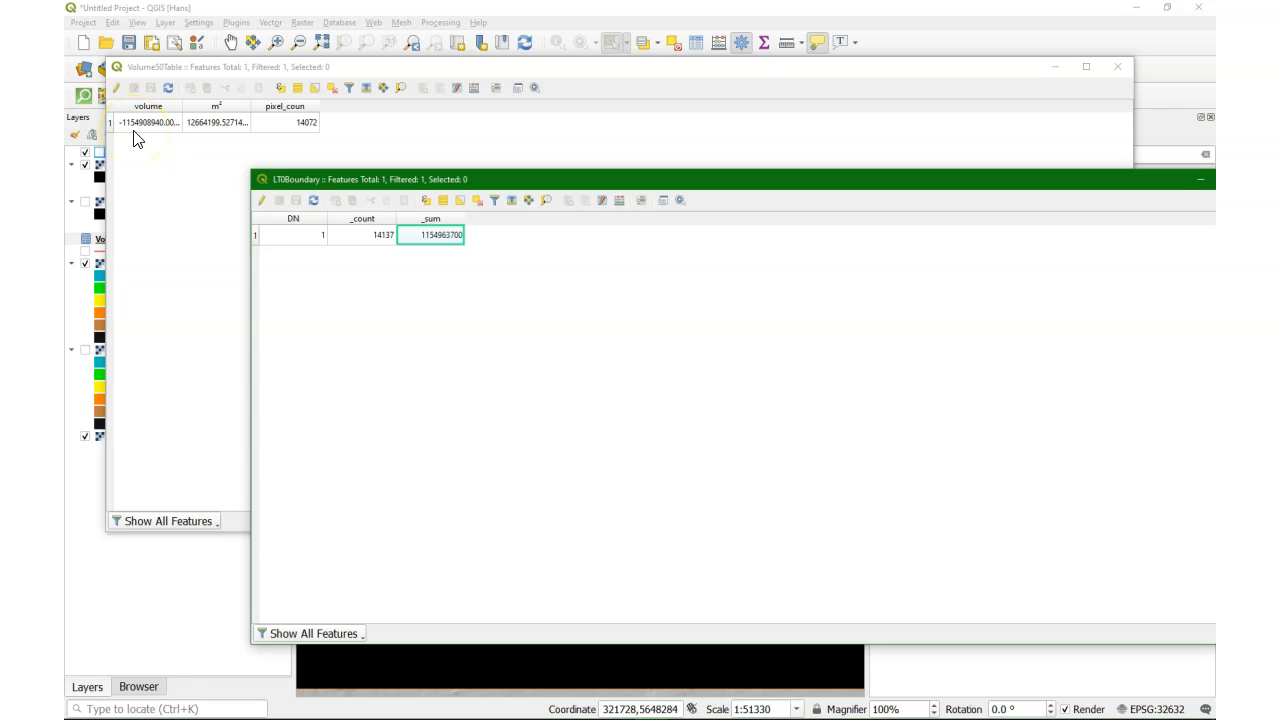
mouse_move(144, 142)
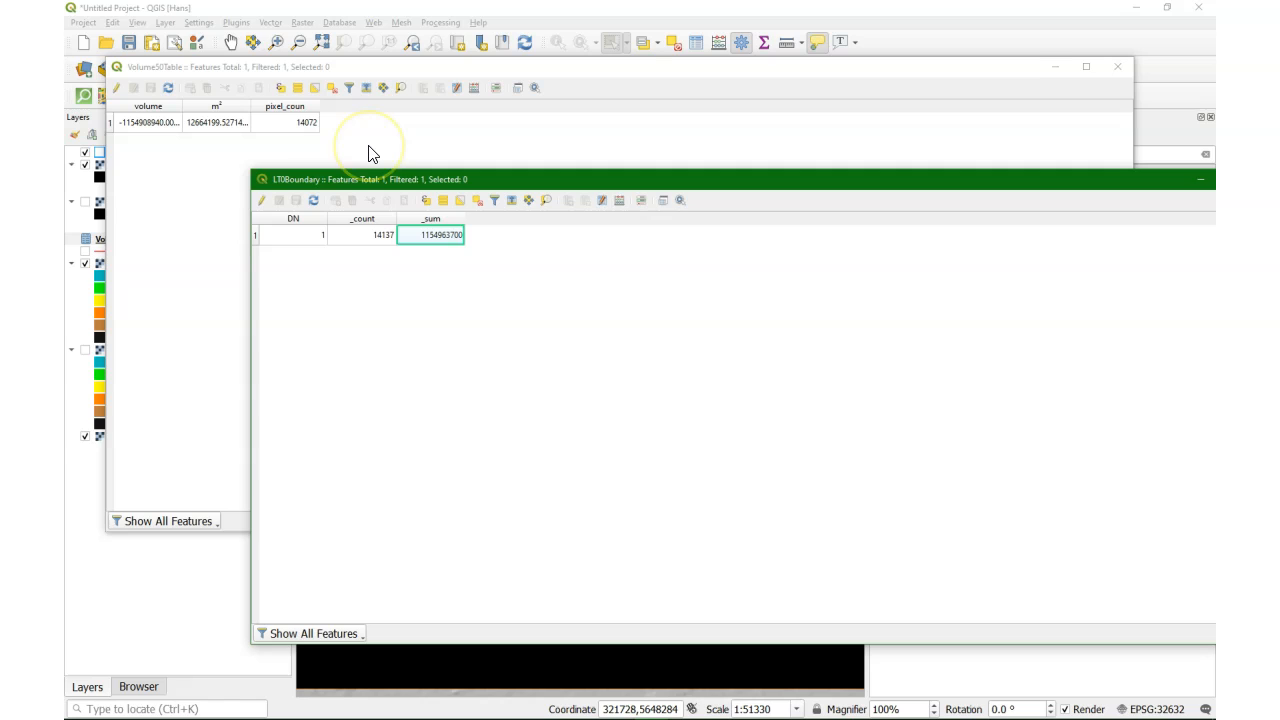
mouse_move(284, 190)
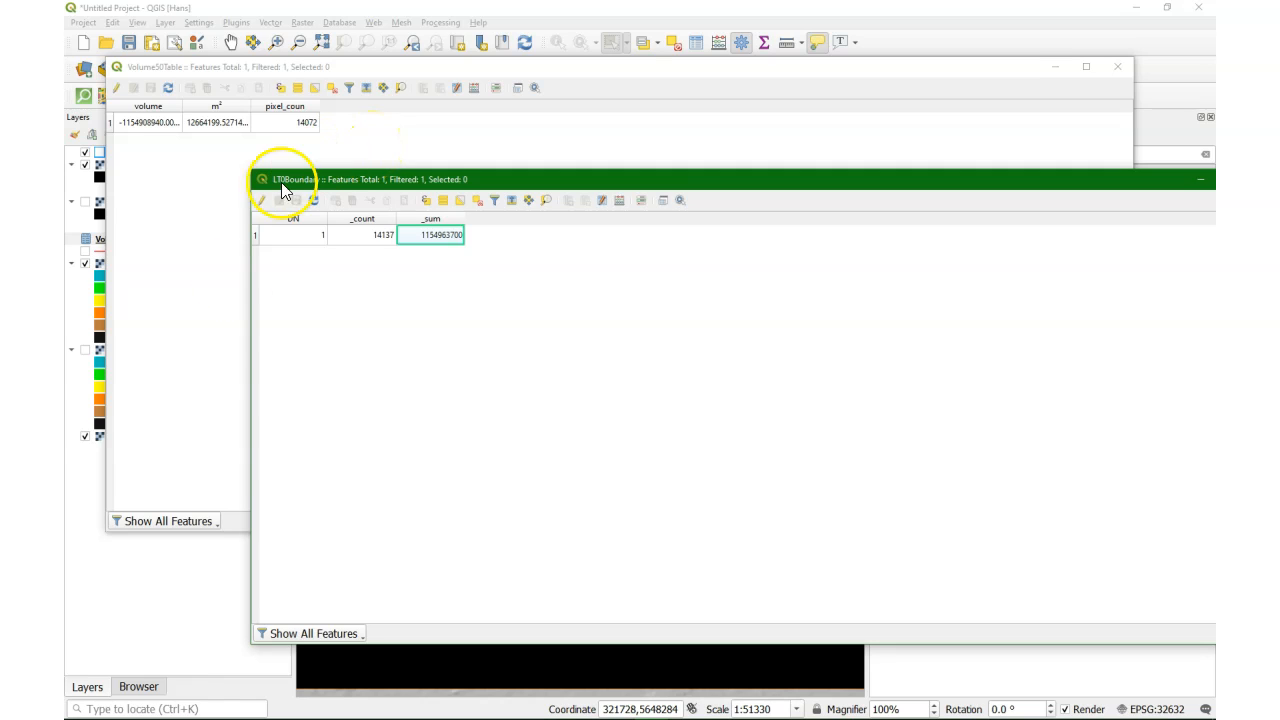